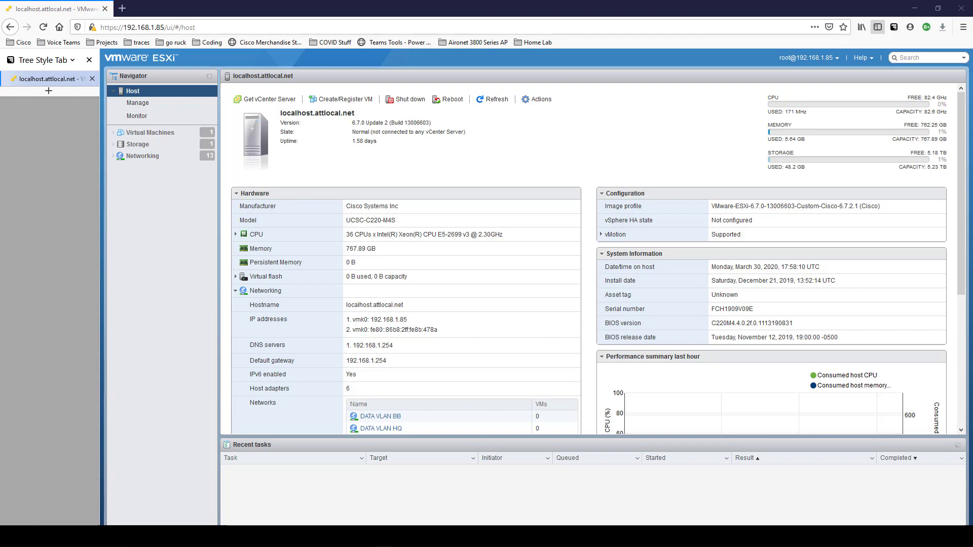
Open the Windows_Server_2019 virtual machine from the Virtual Machines list.
left_click(149, 132)
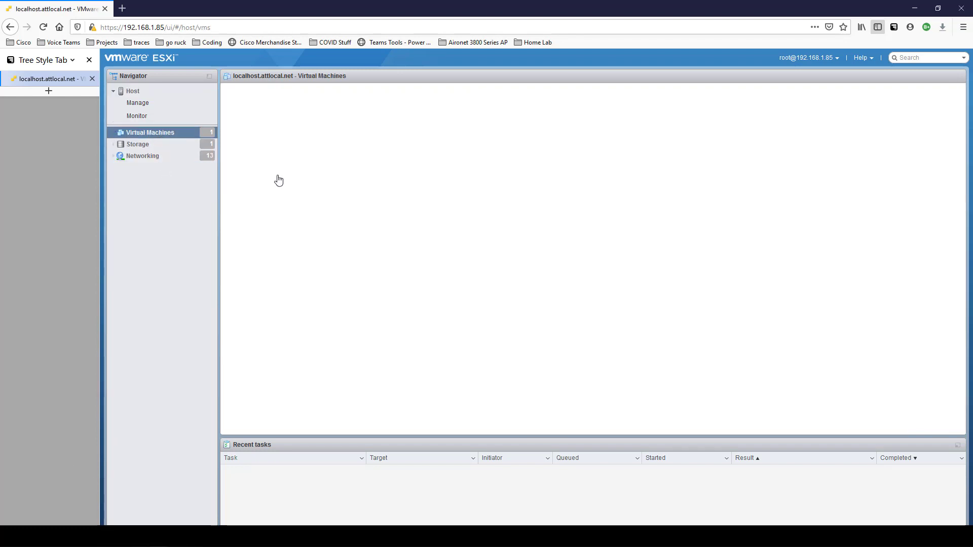
left_click(150, 132)
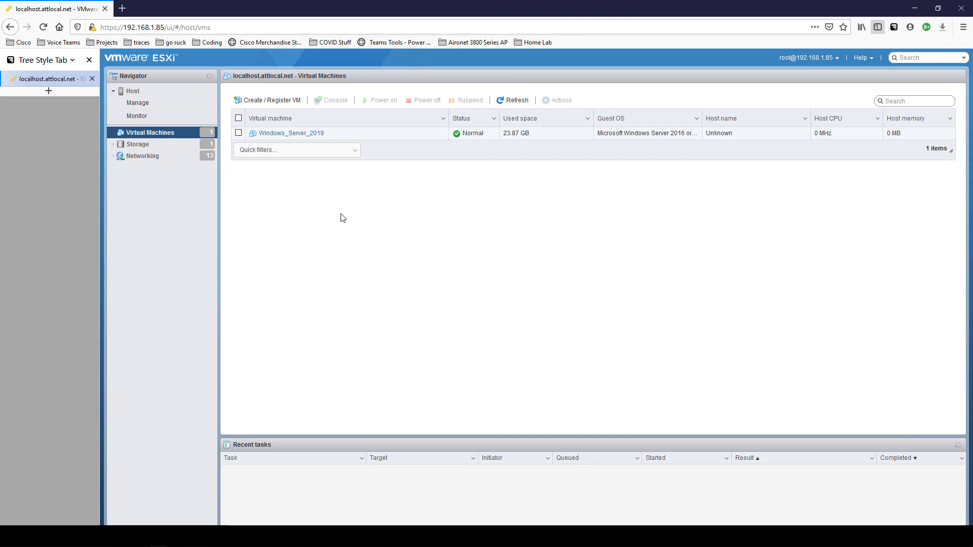
left_click(291, 132)
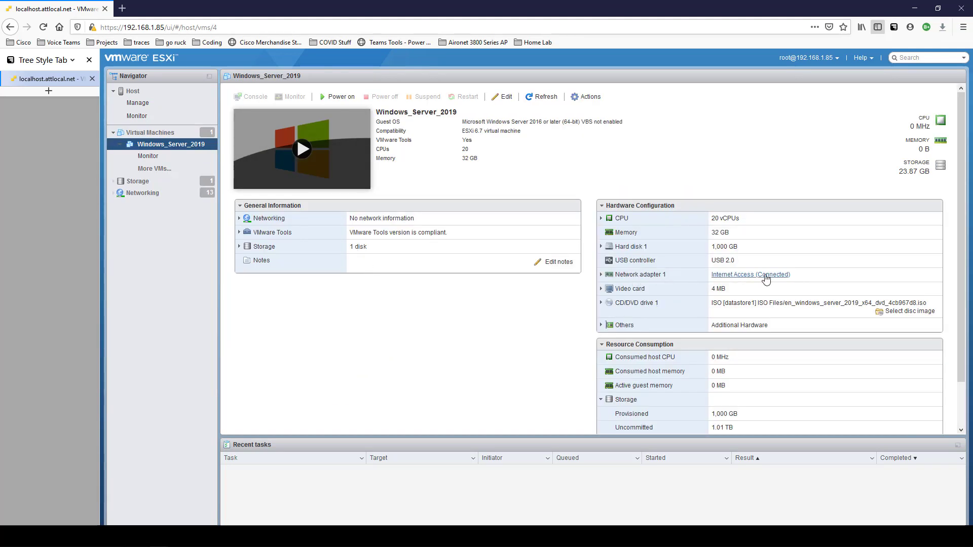
mouse_move(601, 279)
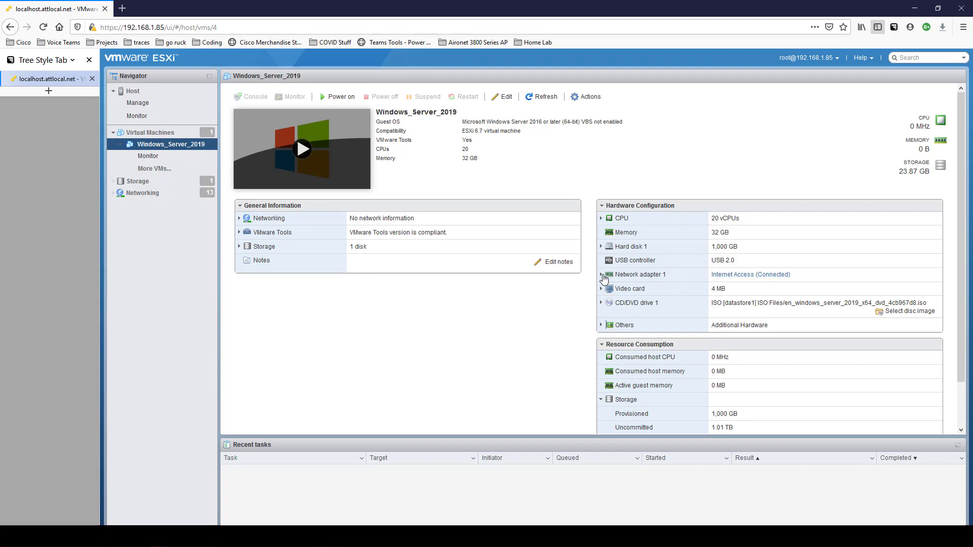
mouse_move(610, 274)
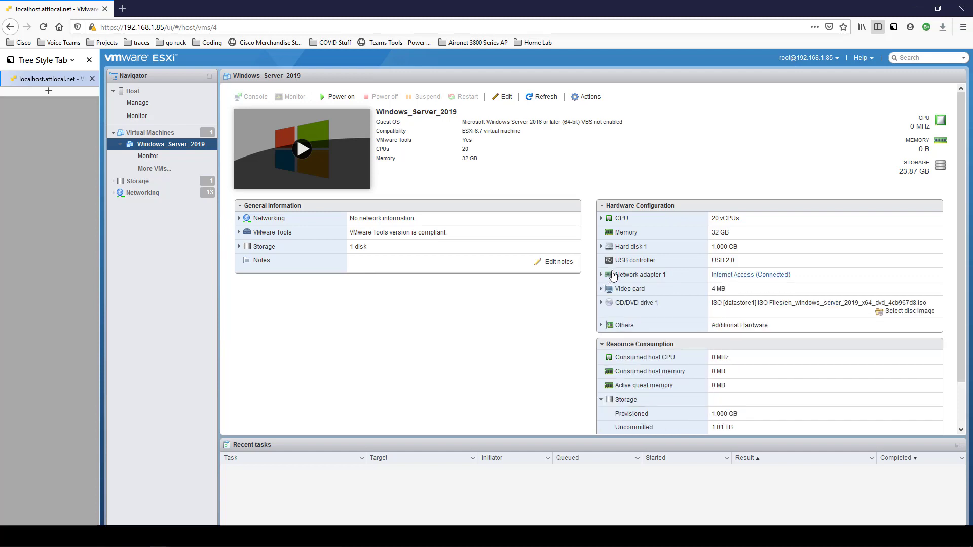
Add several network adapters to Windows_Server_2019 and connect one to a voice VLAN.
left_click(506, 96)
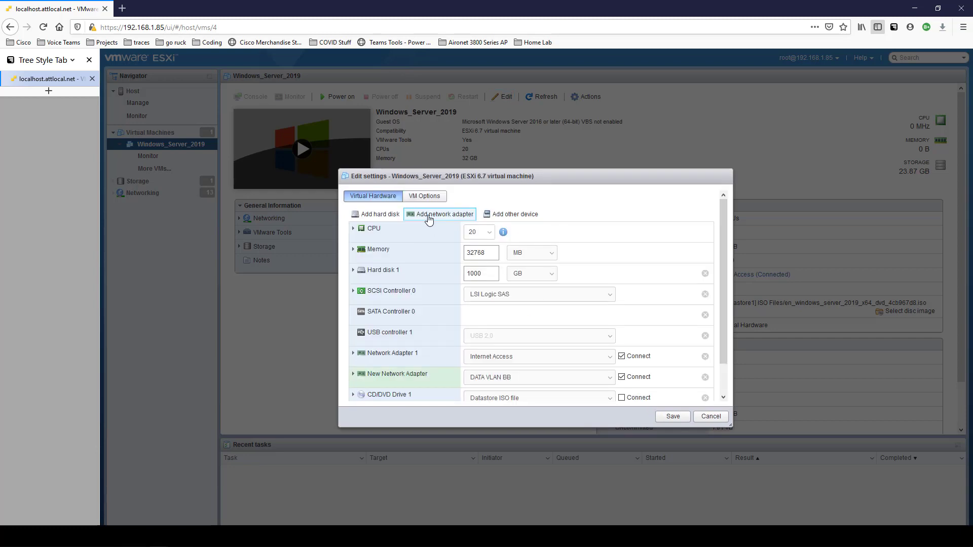
mouse_move(439, 214)
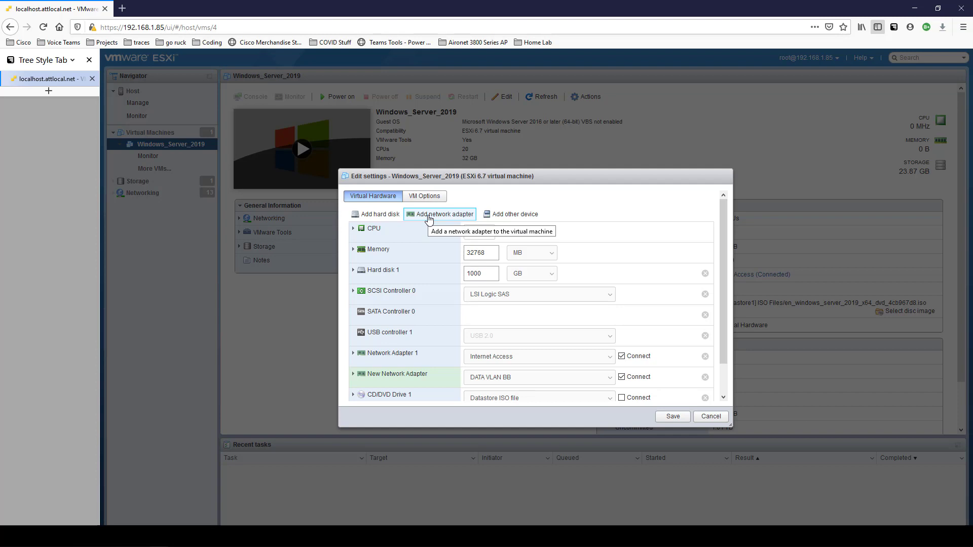
left_click(443, 213)
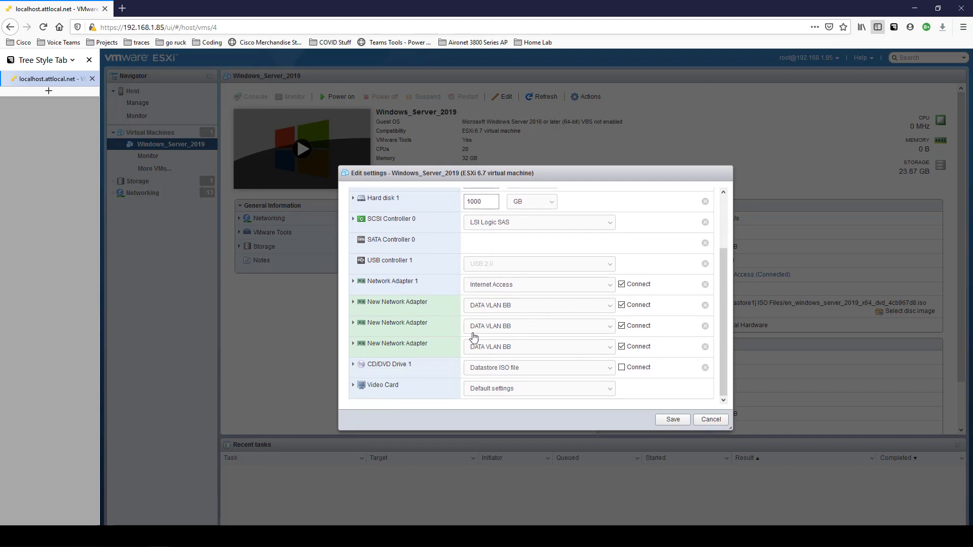
mouse_move(452, 312)
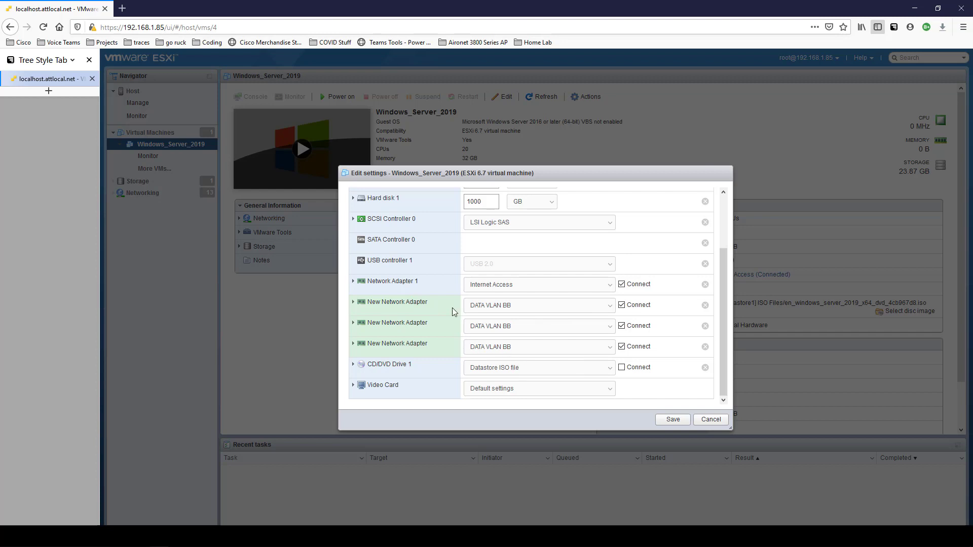
scroll("up", 3)
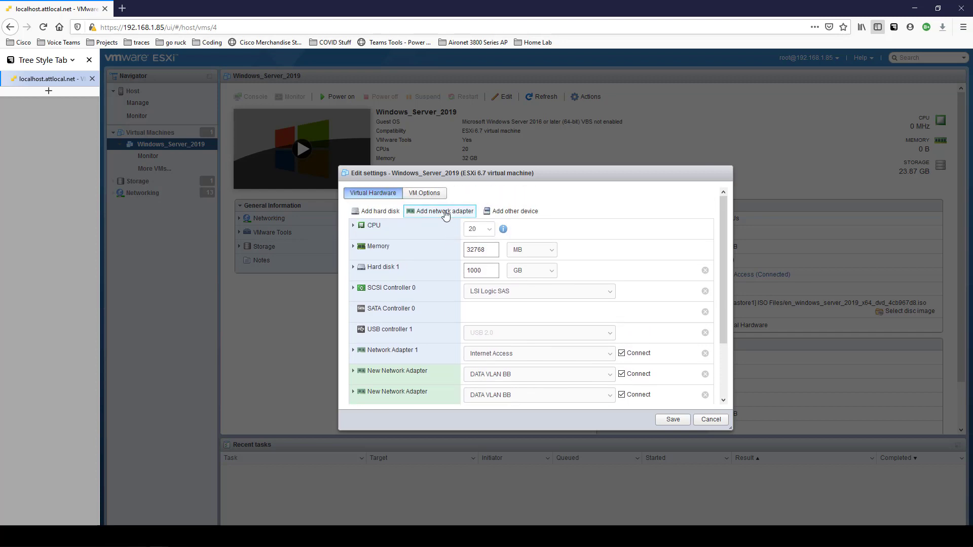
left_click(445, 210)
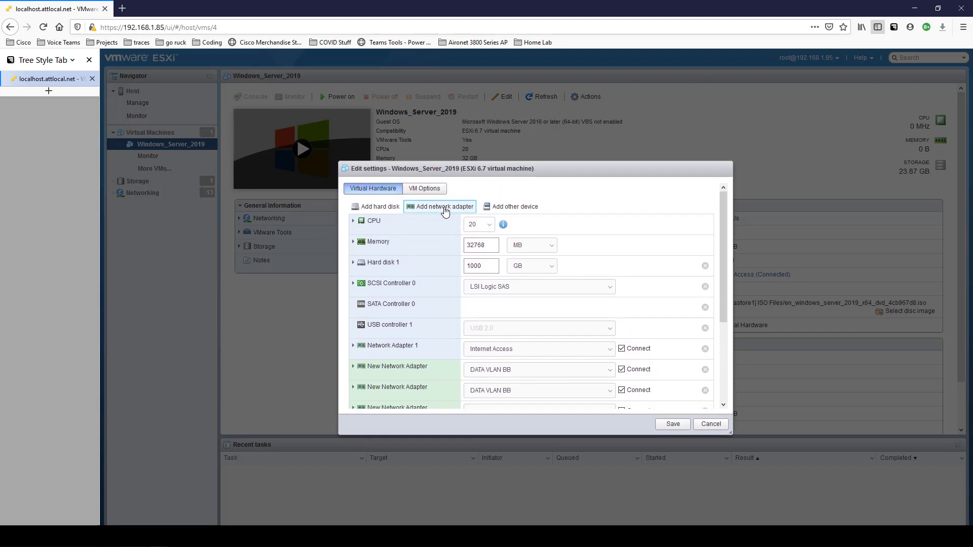
mouse_move(443, 210)
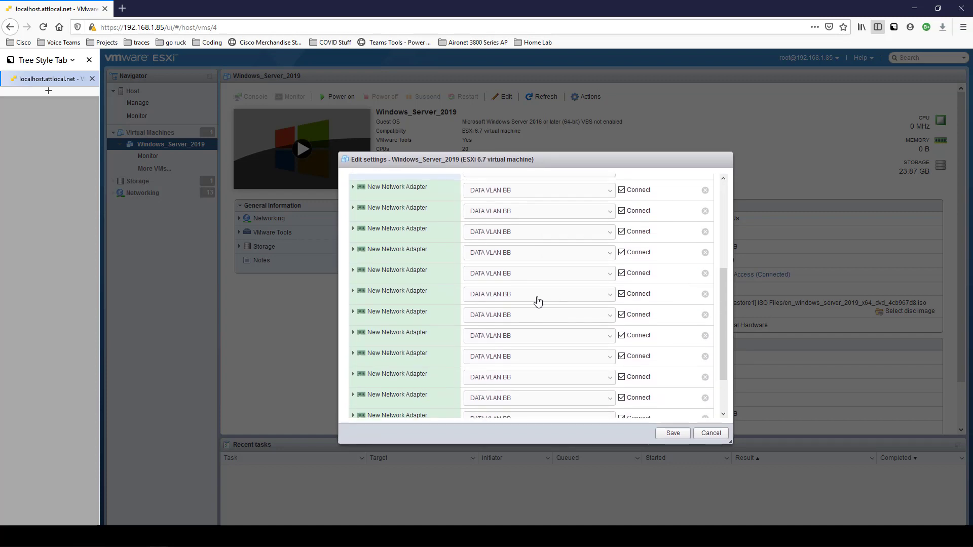
left_click(538, 190)
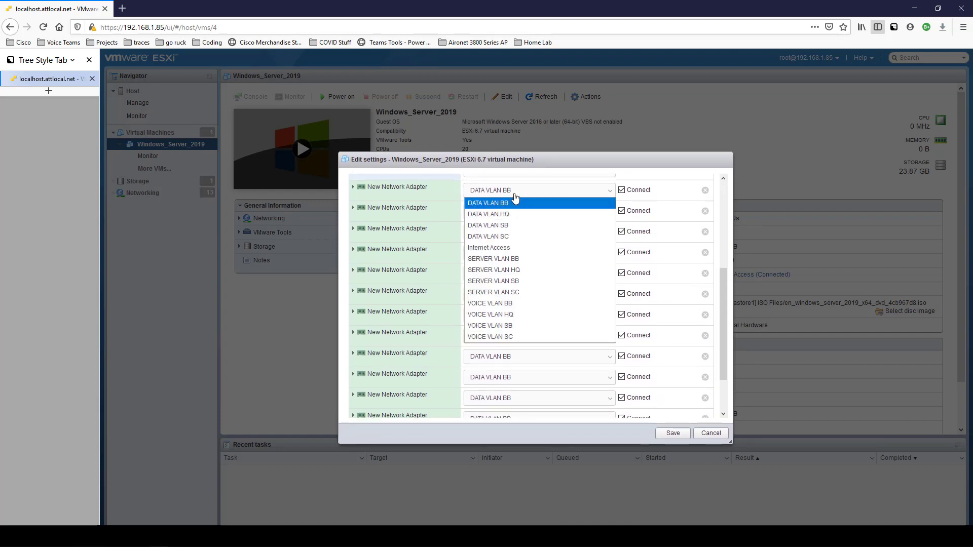
mouse_move(520, 214)
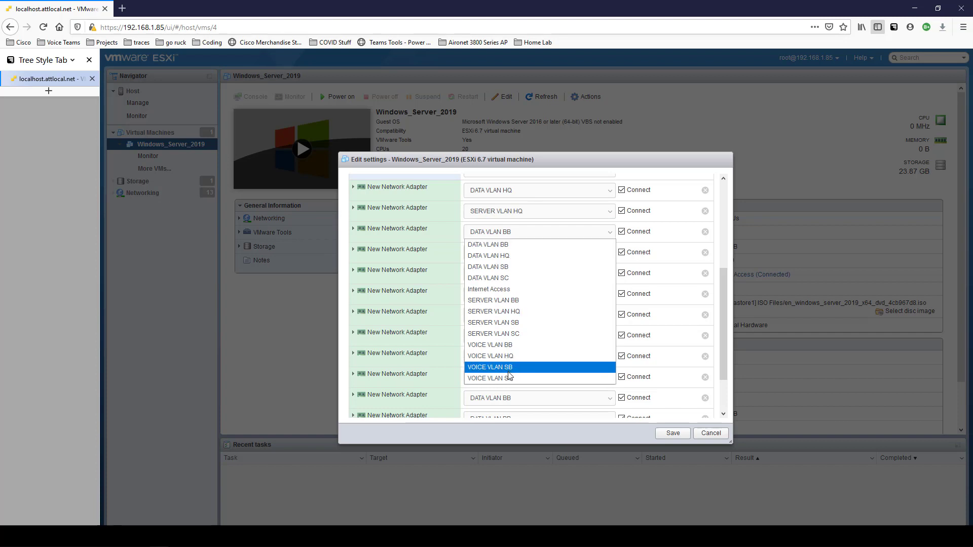
left_click(490, 356)
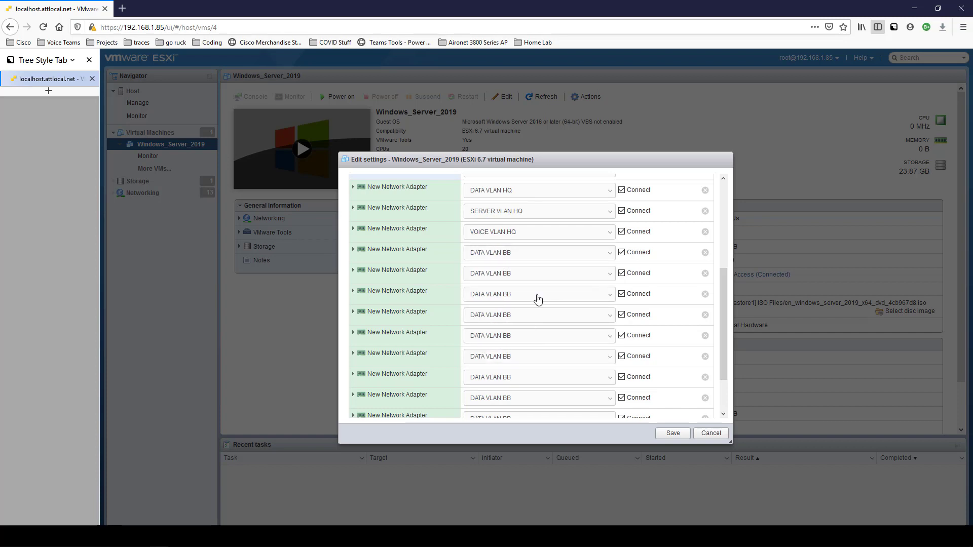
mouse_move(538, 299)
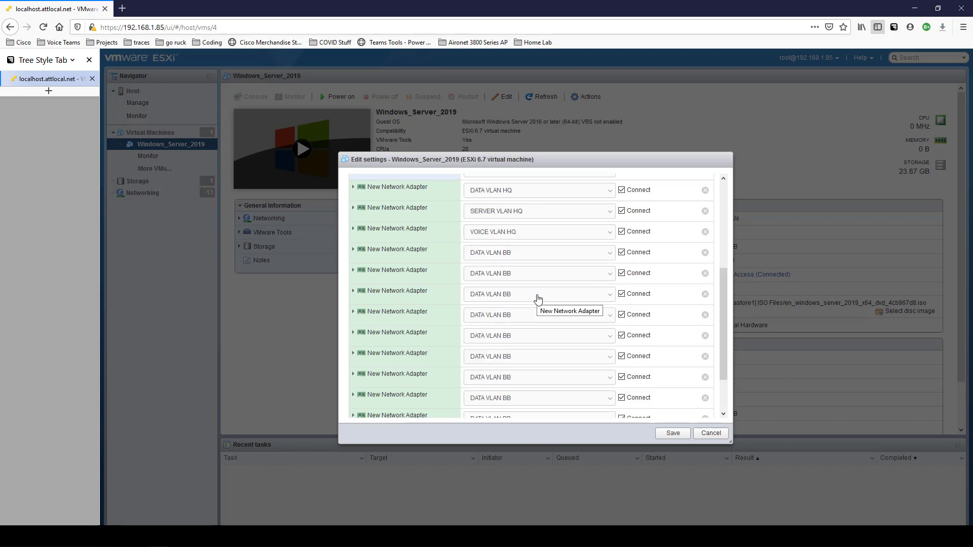
scroll("down", 3)
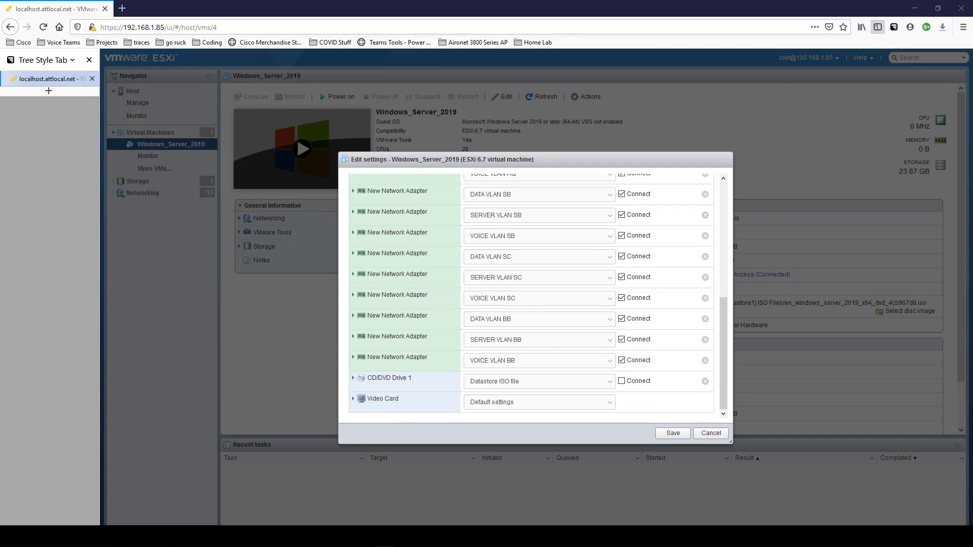
mouse_move(638, 401)
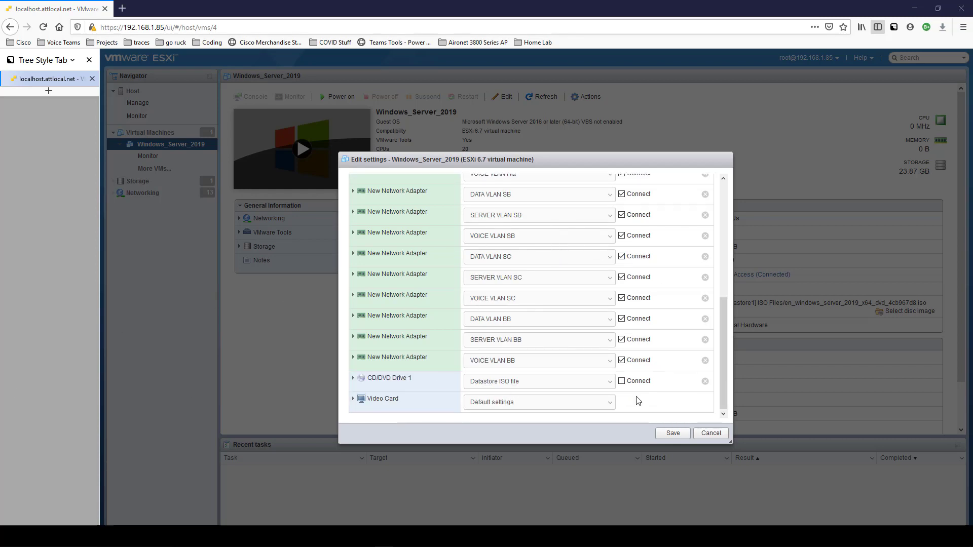
Attempt to save the adapters, then dismiss the 'virtual devices exceeds maximum' error.
left_click(672, 433)
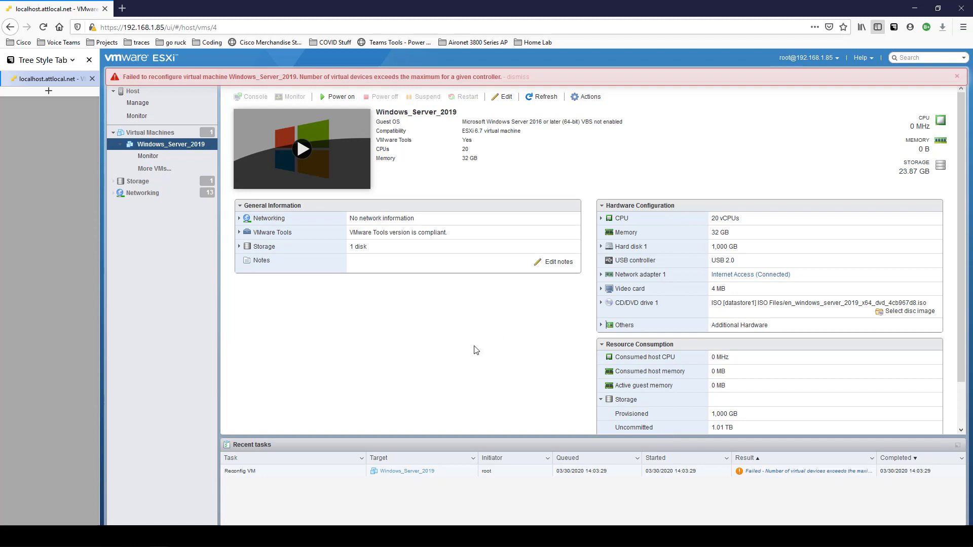
mouse_move(371, 76)
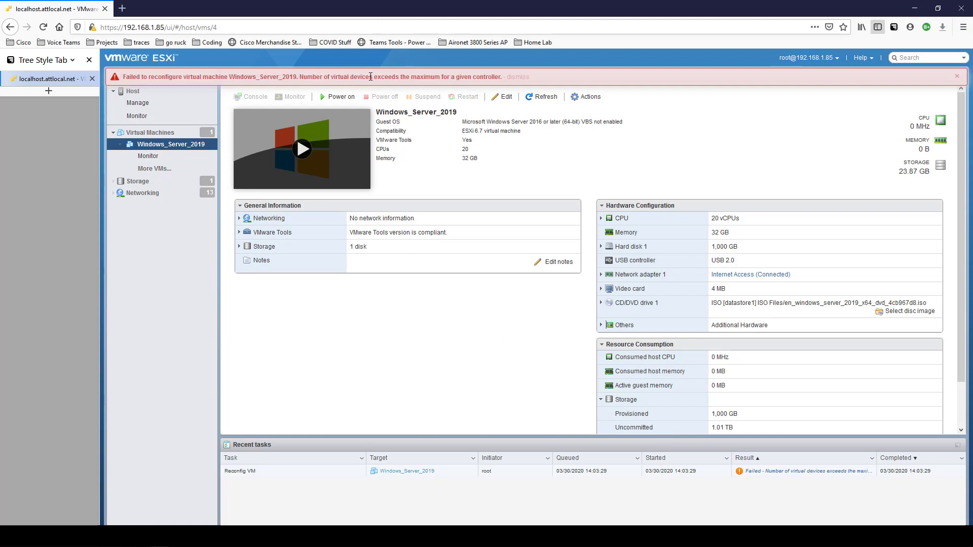
mouse_move(470, 76)
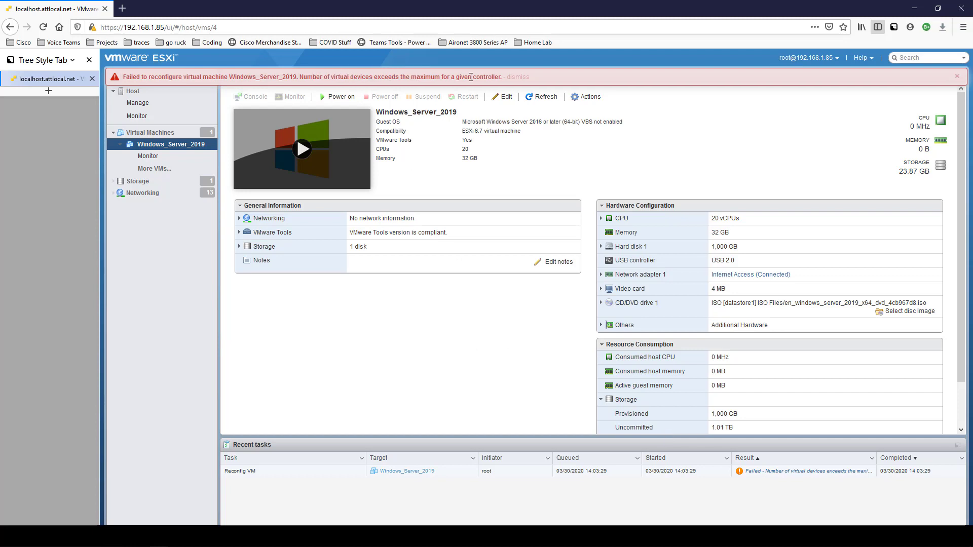
mouse_move(517, 76)
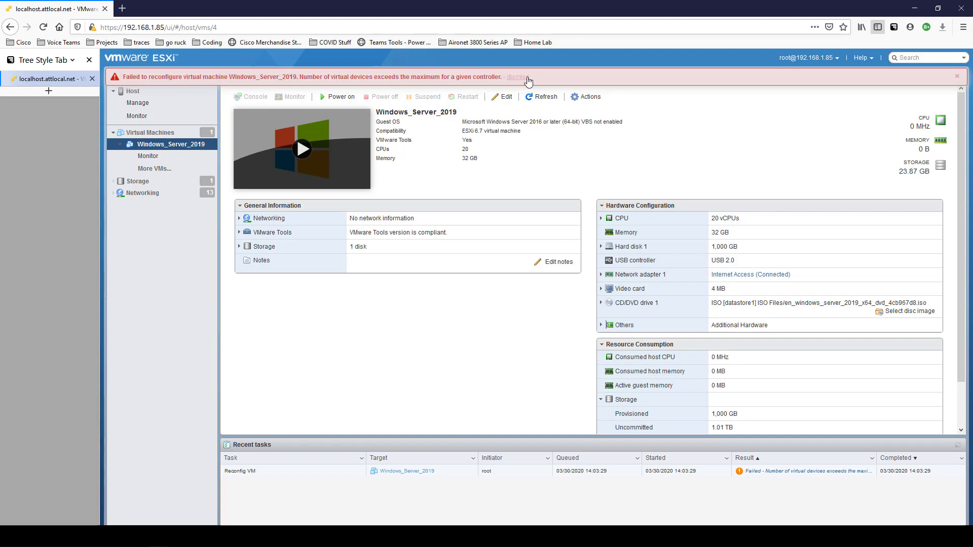
left_click(516, 77)
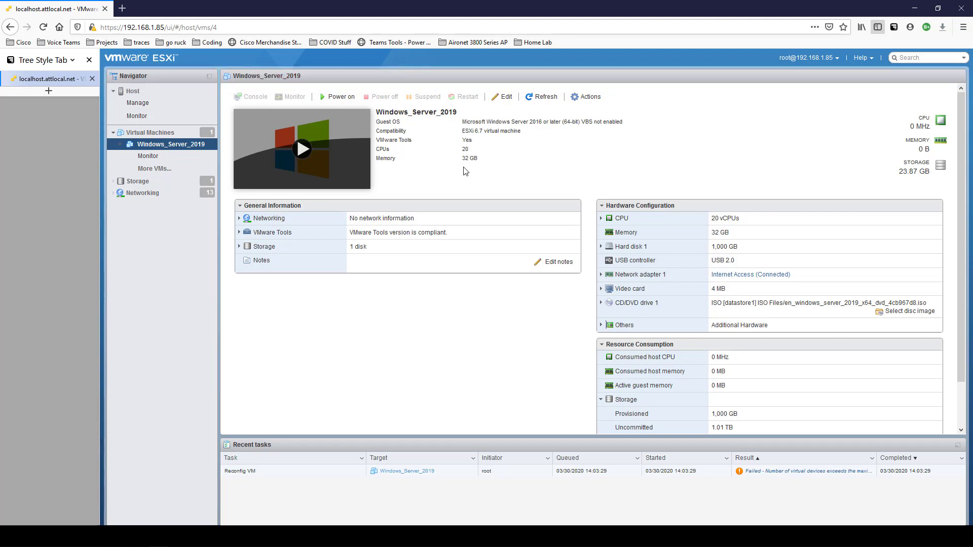
Add one more adapter on DATA VLAN BB and save the ten-adapter configuration.
left_click(505, 97)
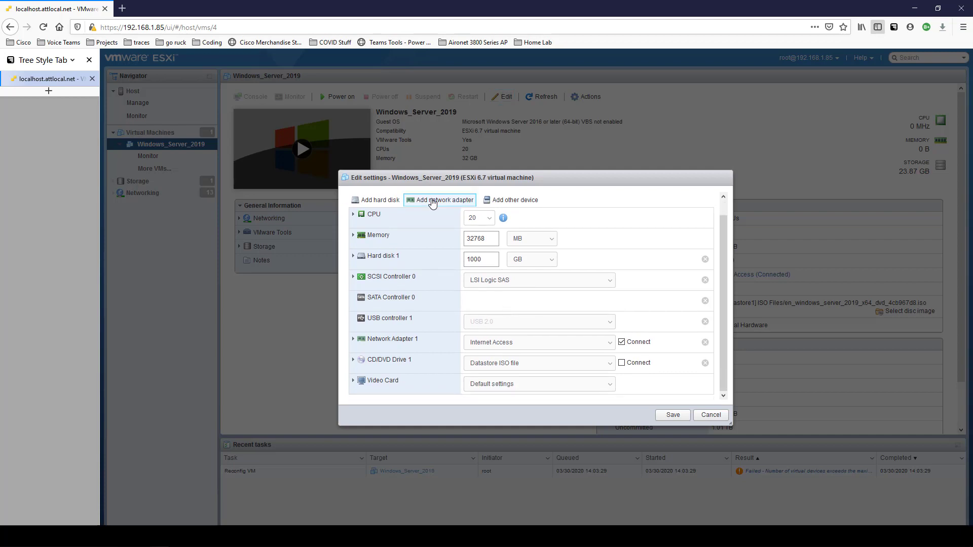
left_click(440, 199)
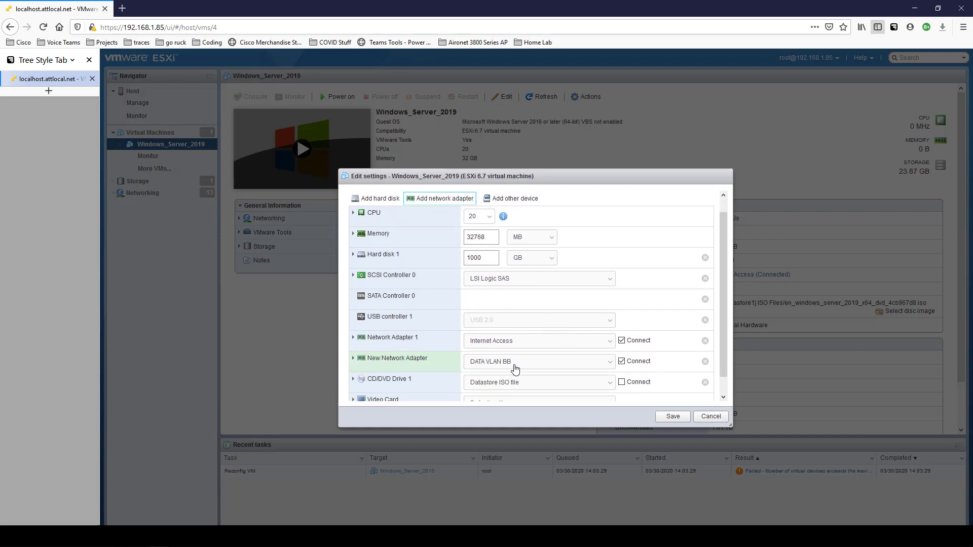
left_click(537, 362)
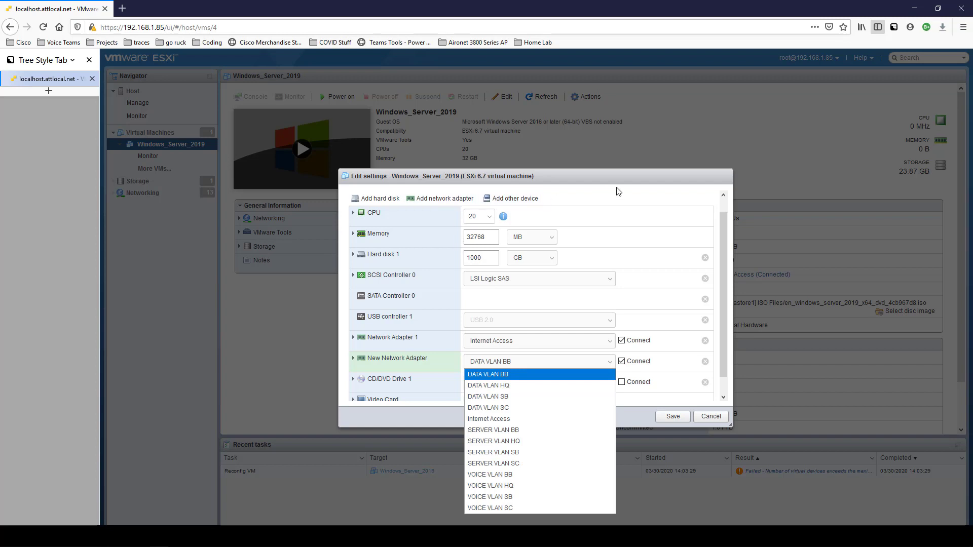
left_click(488, 374)
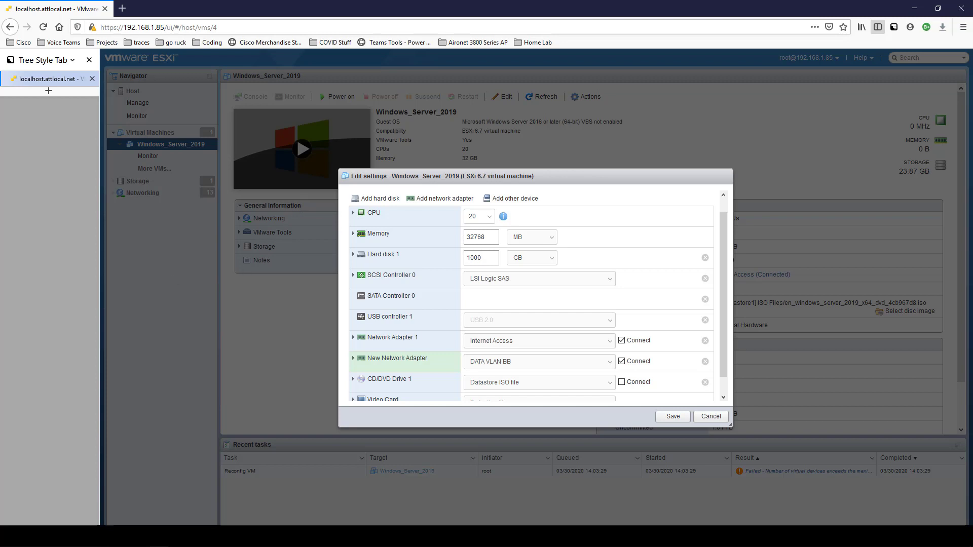
scroll("down", 3)
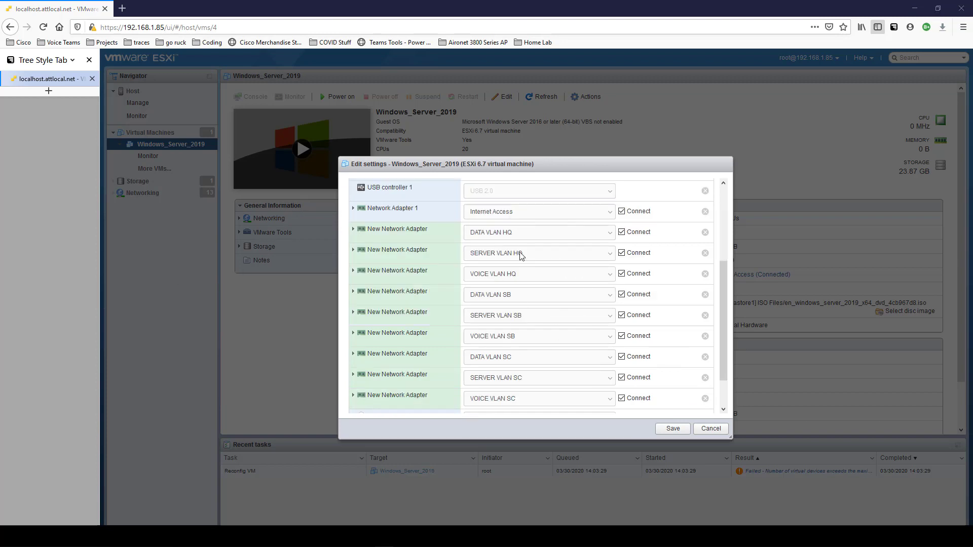
scroll("down", 3)
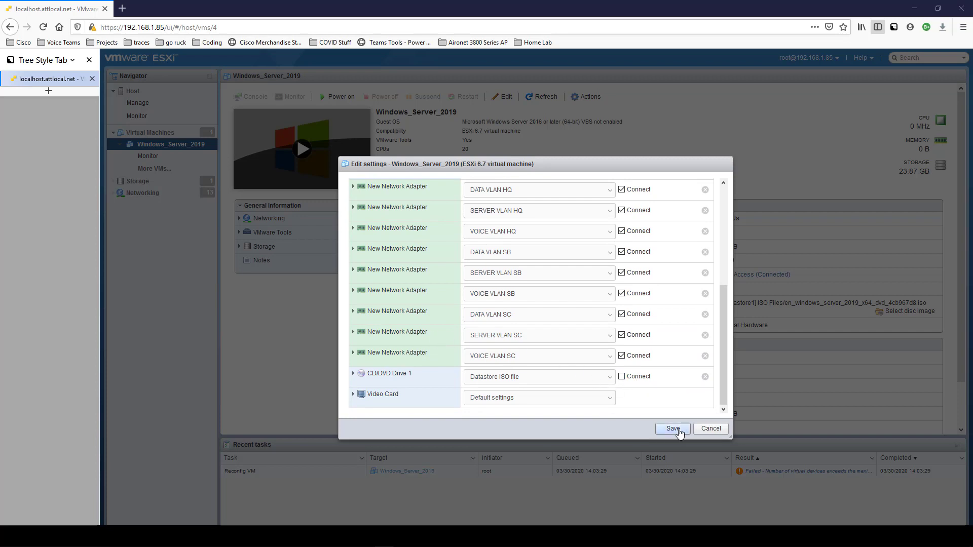
left_click(672, 428)
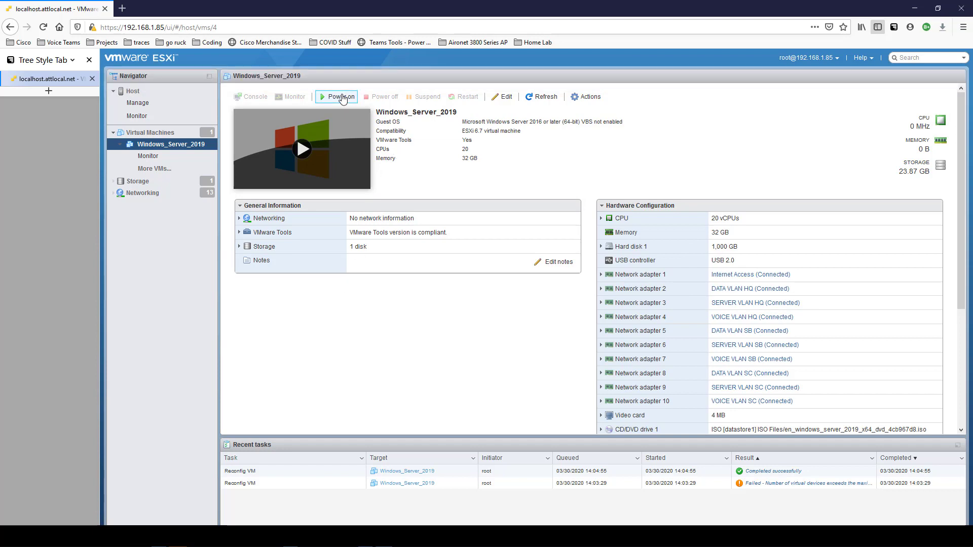
left_click(337, 97)
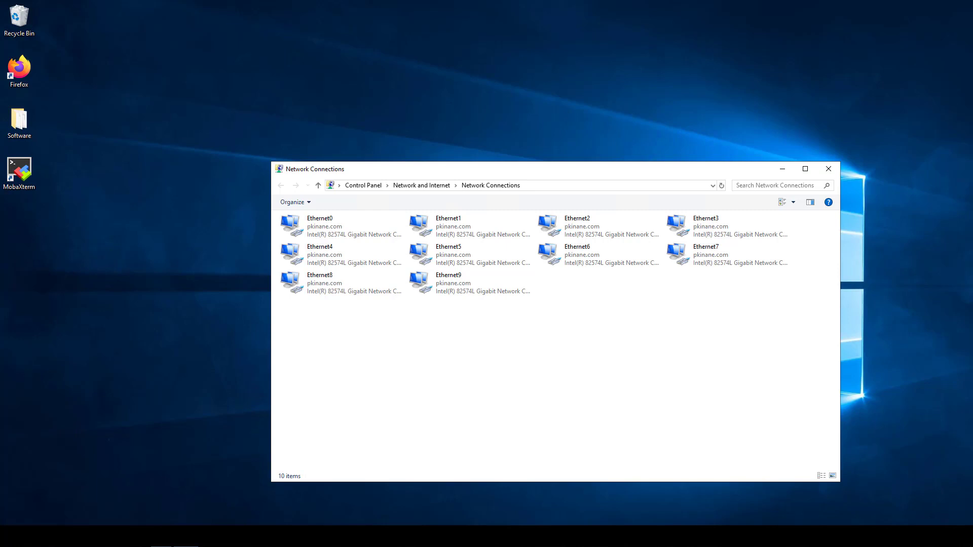
Browse the Ethernet1, Ethernet3 and Ethernet7 adapters, then open Ethernet1's Status dialog.
left_click(448, 226)
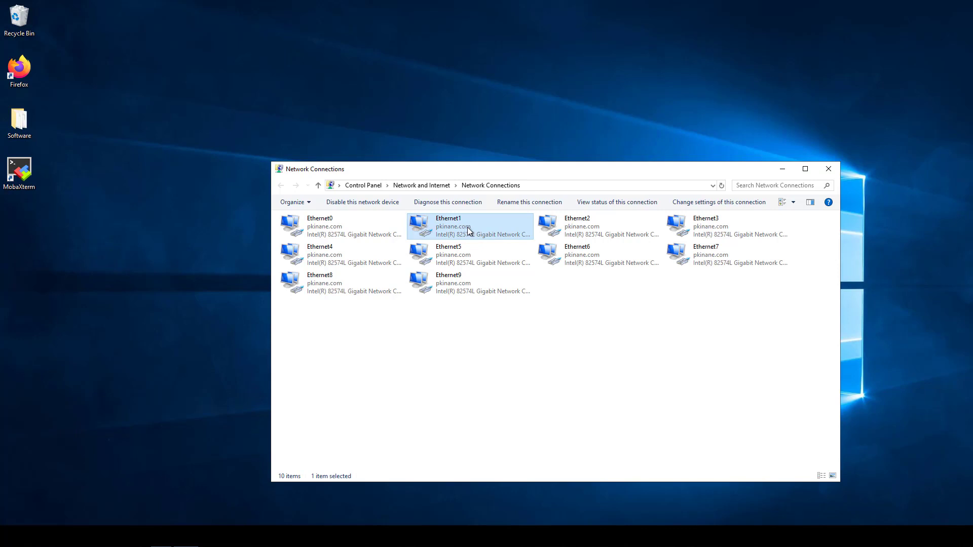
left_click(727, 226)
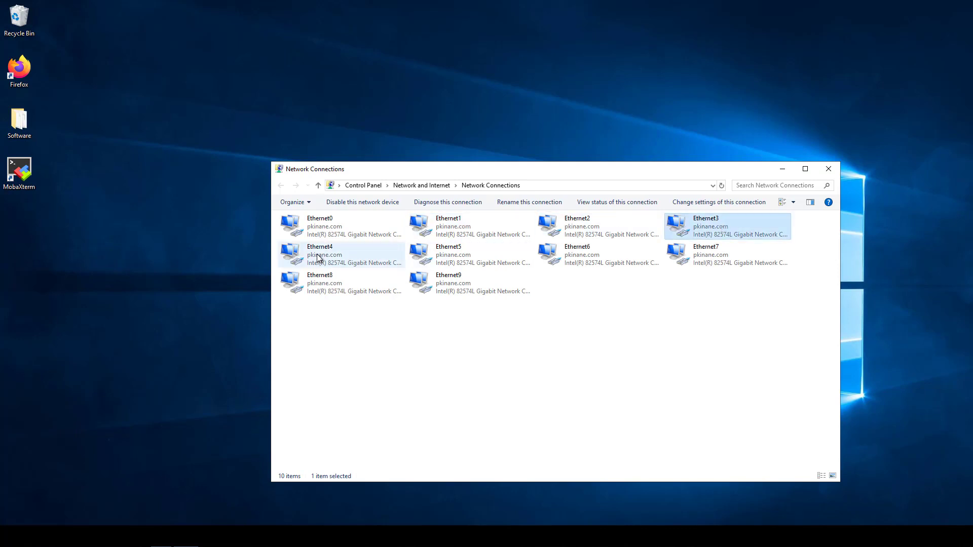
left_click(726, 254)
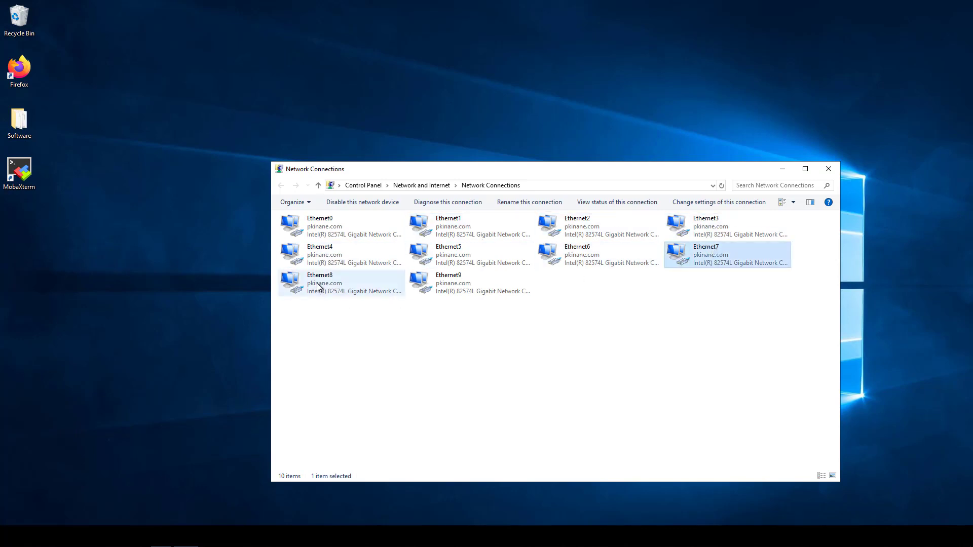
left_click(470, 226)
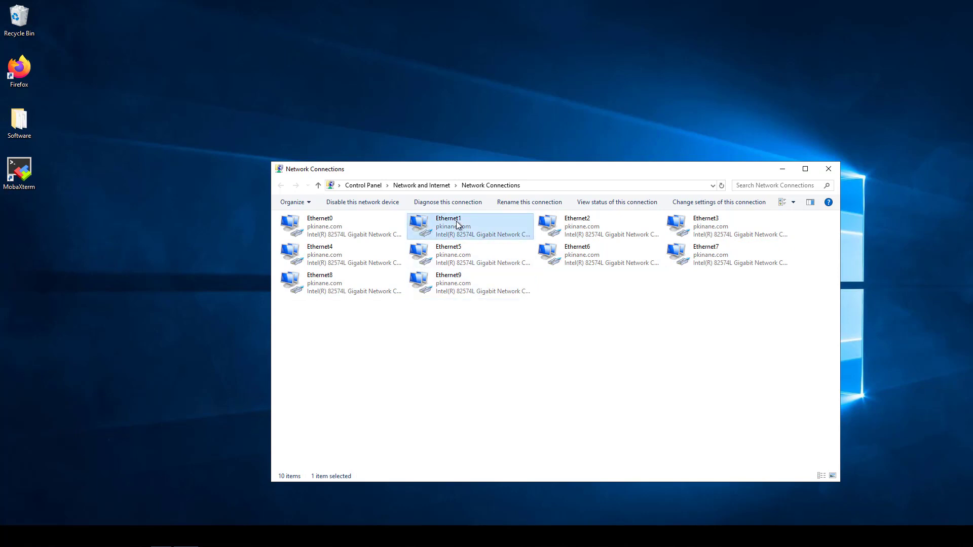
double_click(470, 226)
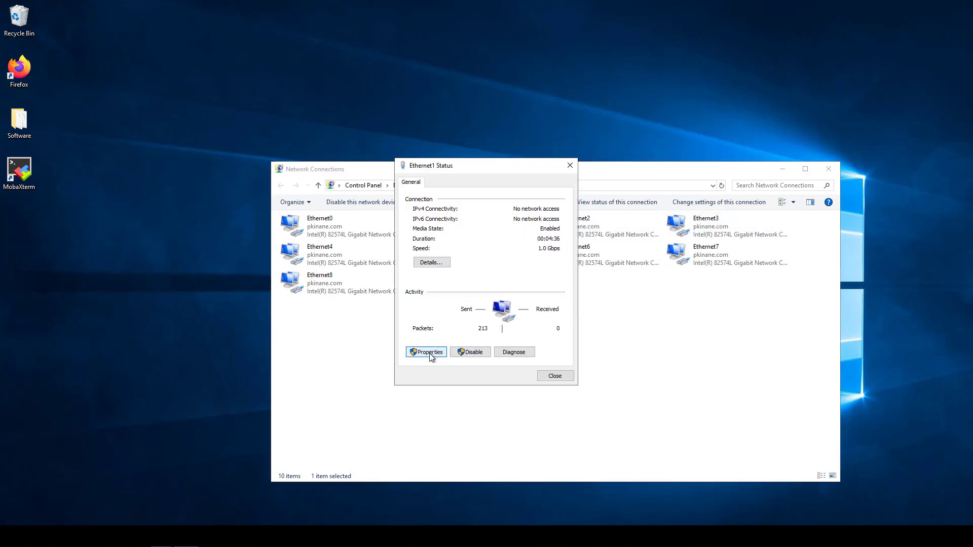
Open Ethernet1's properties and enter static IPv4 address 192.168.112.18.
left_click(426, 352)
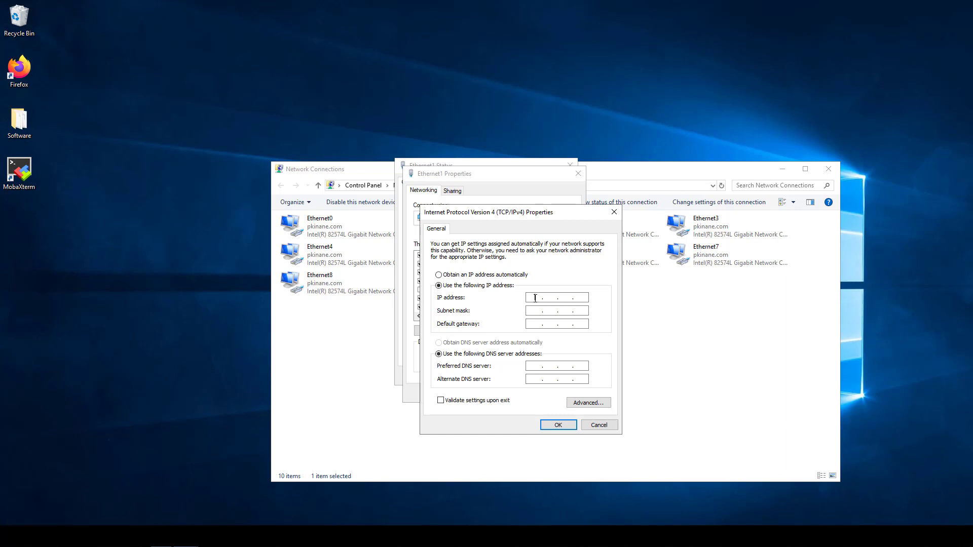
type("192.168.112")
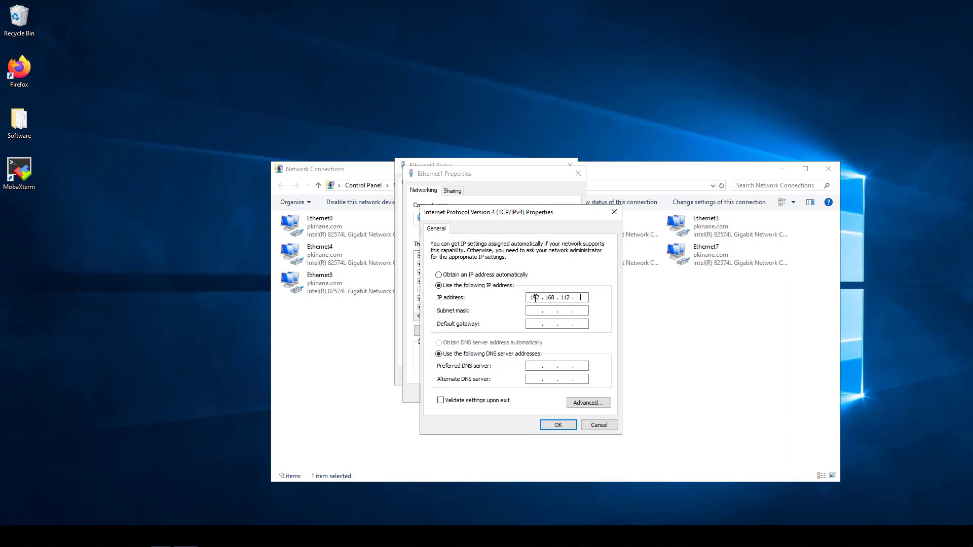
type("18")
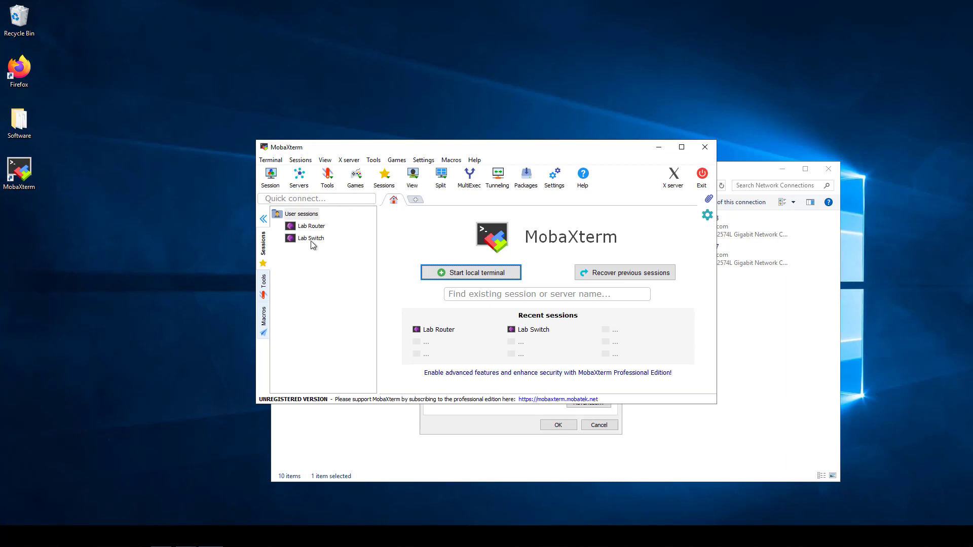
Launch the Lab Switch session in MobaXterm.
double_click(312, 226)
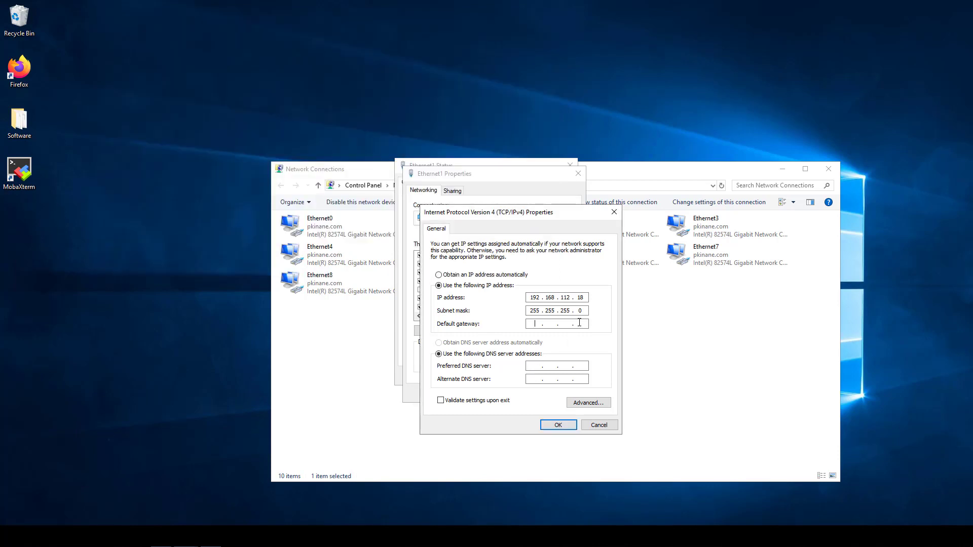
Enter gateway 192.168.112.1 and DNS 192.168.1.86 for Ethernet1 and confirm both dialogs.
type("192.168.11")
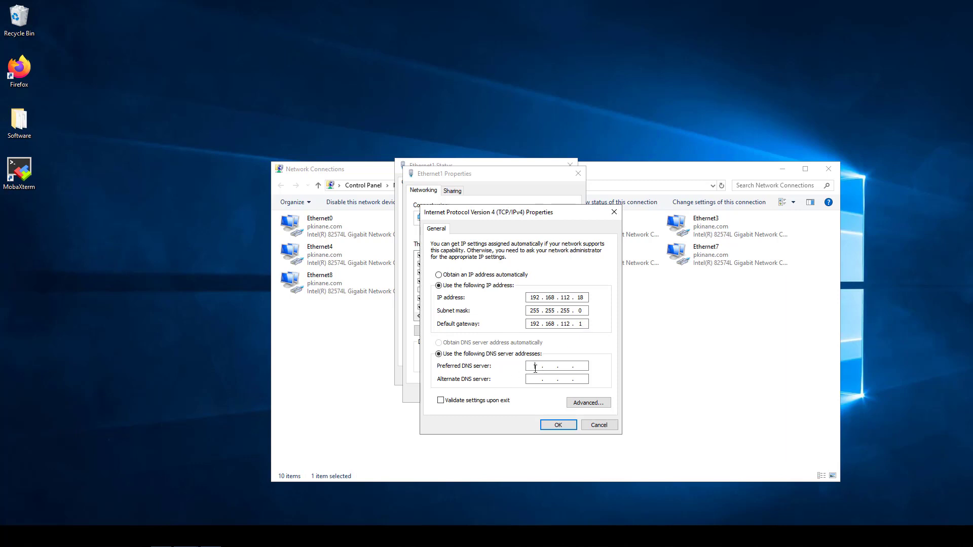
type("192.168")
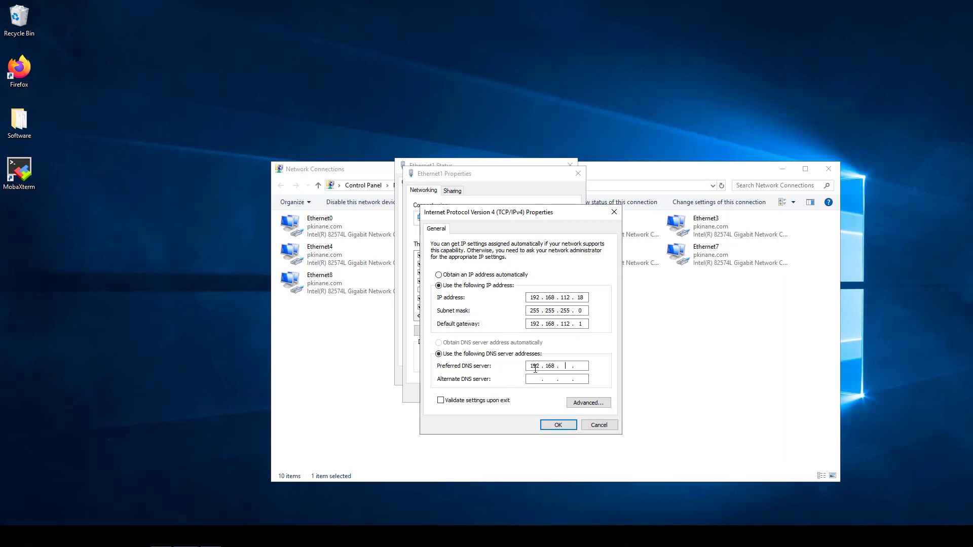
type("7")
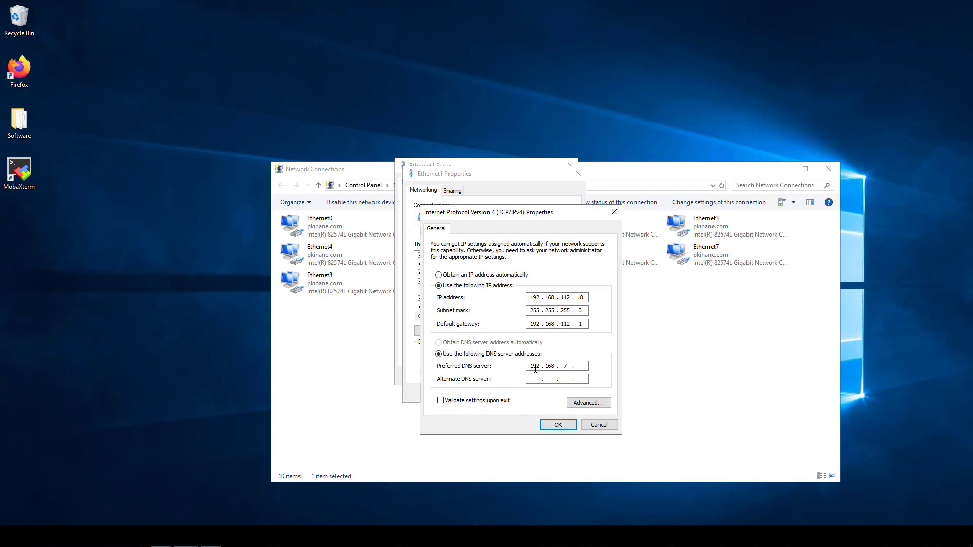
type("1")
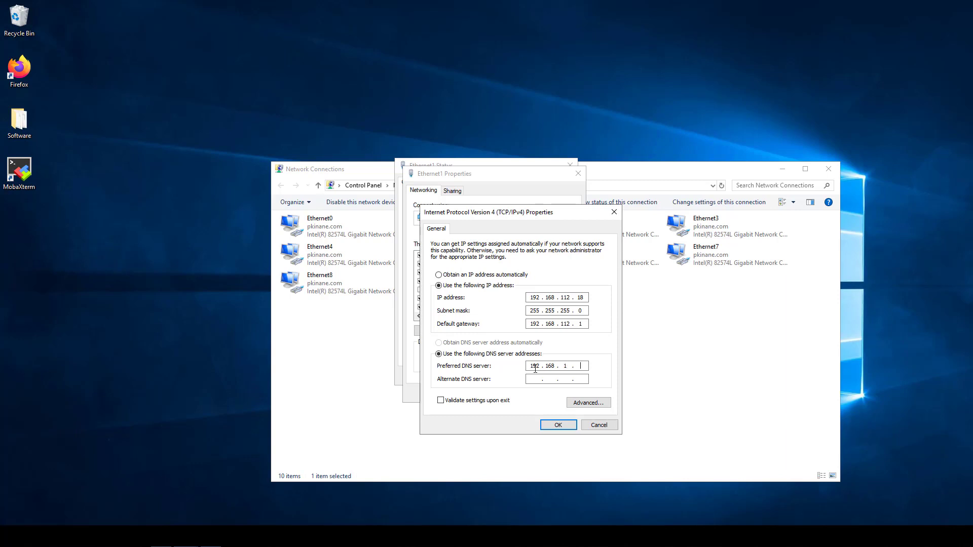
type("86")
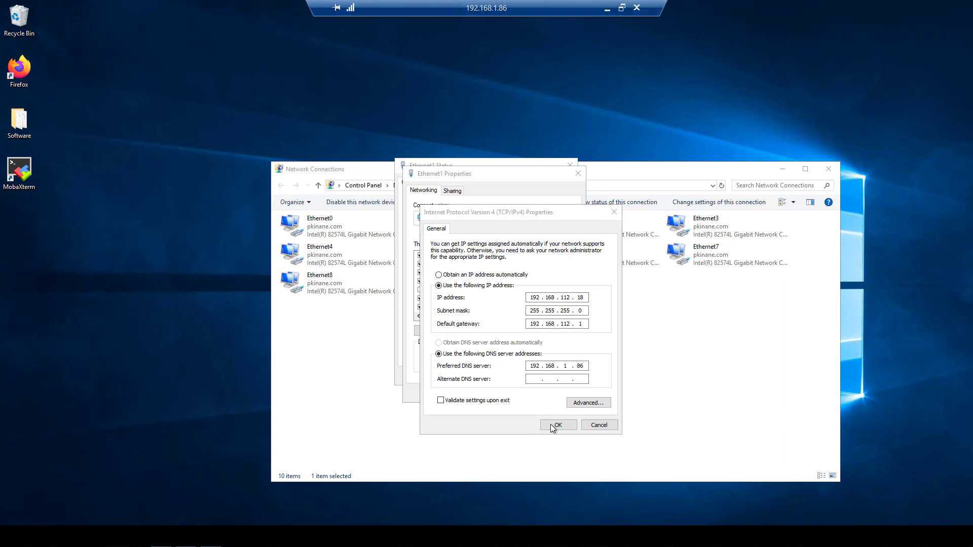
left_click(556, 425)
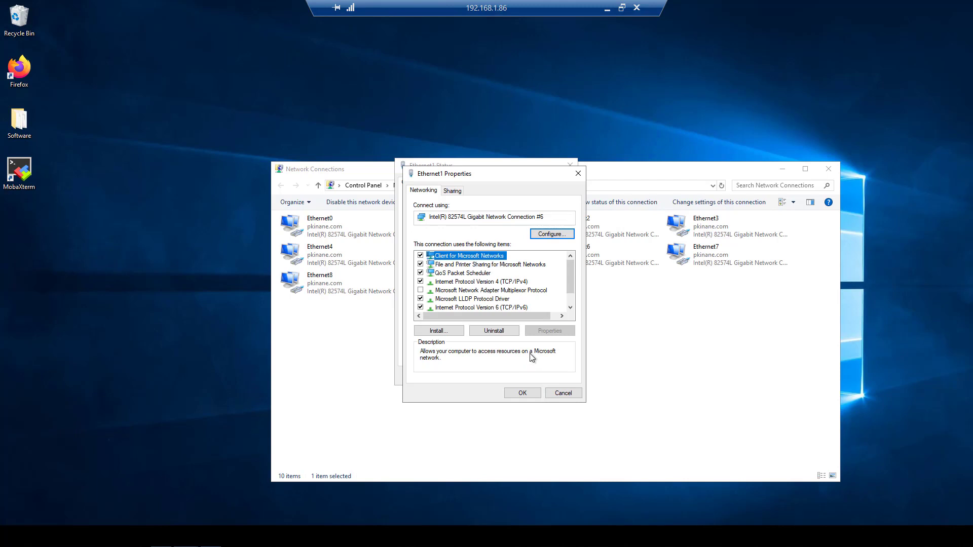
left_click(522, 393)
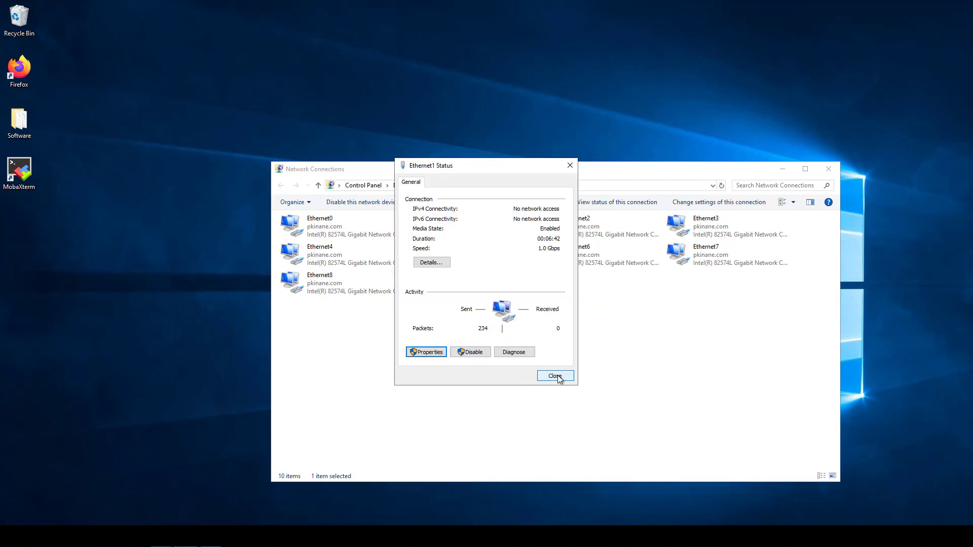
mouse_move(510, 334)
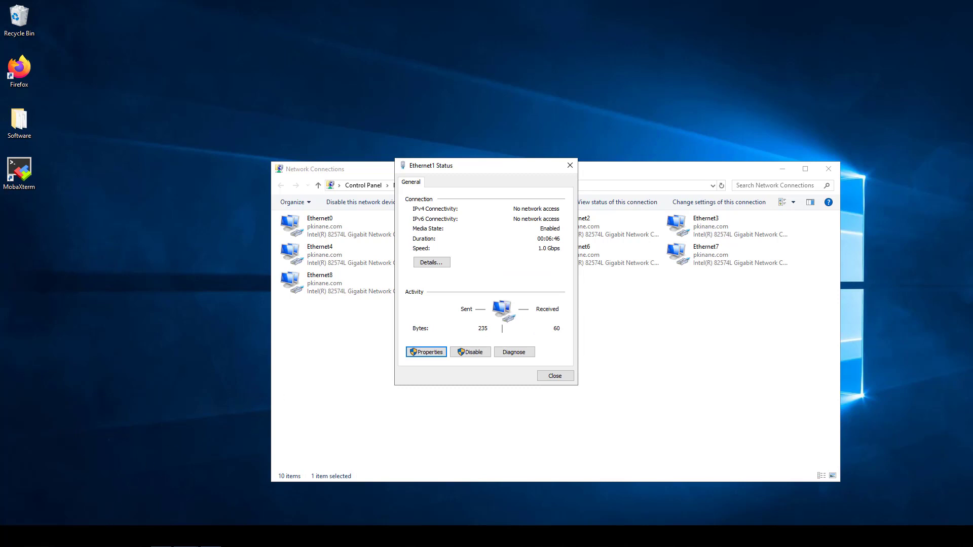
Open Command Prompt and type a ping to a 192.168 address.
left_click(7, 542)
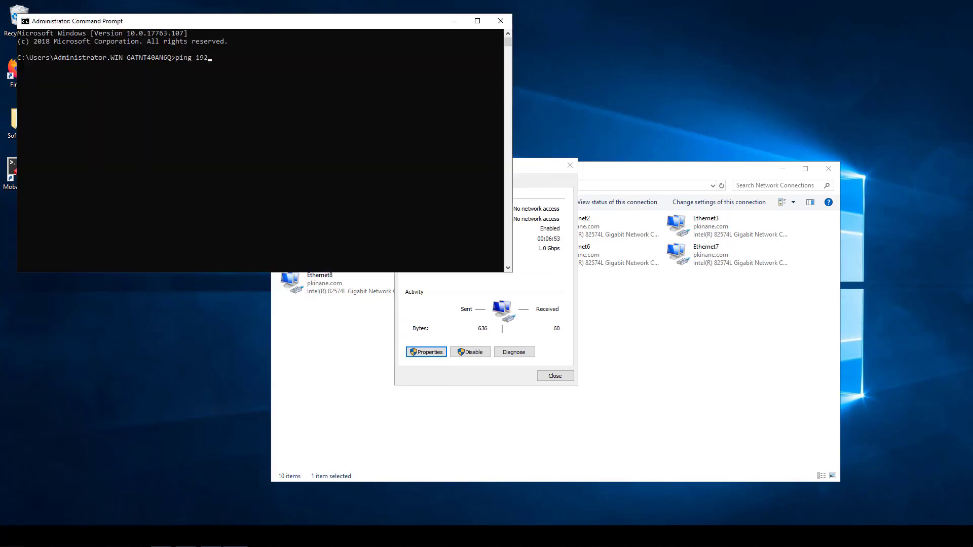
type(".168.")
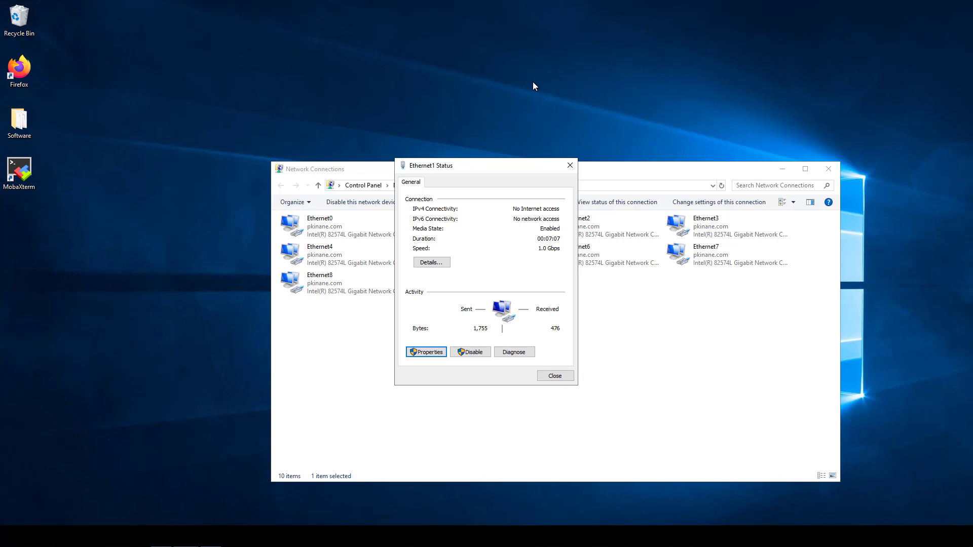
mouse_move(42, 222)
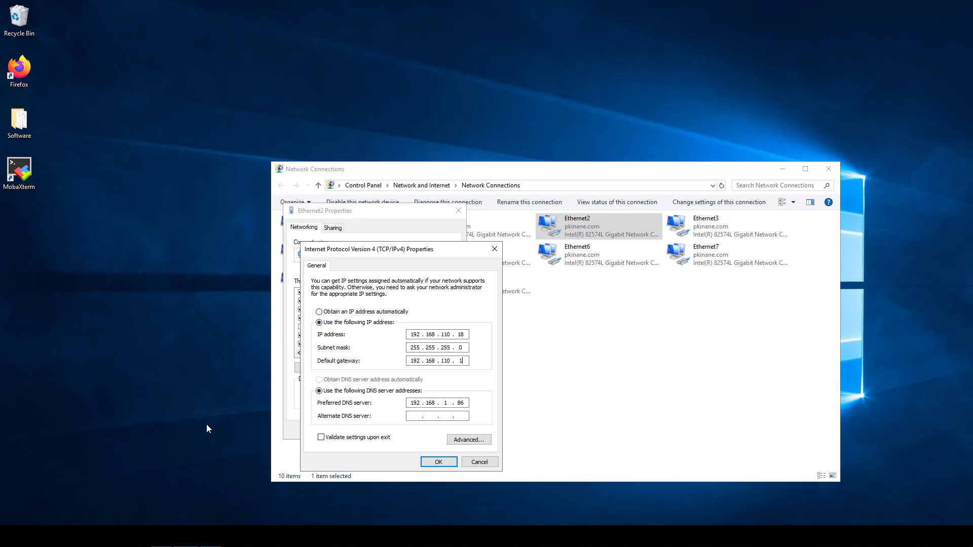
Confirm Ethernet2's IPv4 settings (192.168.110.18, 255.255.255.0, DNS 192.168.1.86), revising once.
left_click(438, 462)
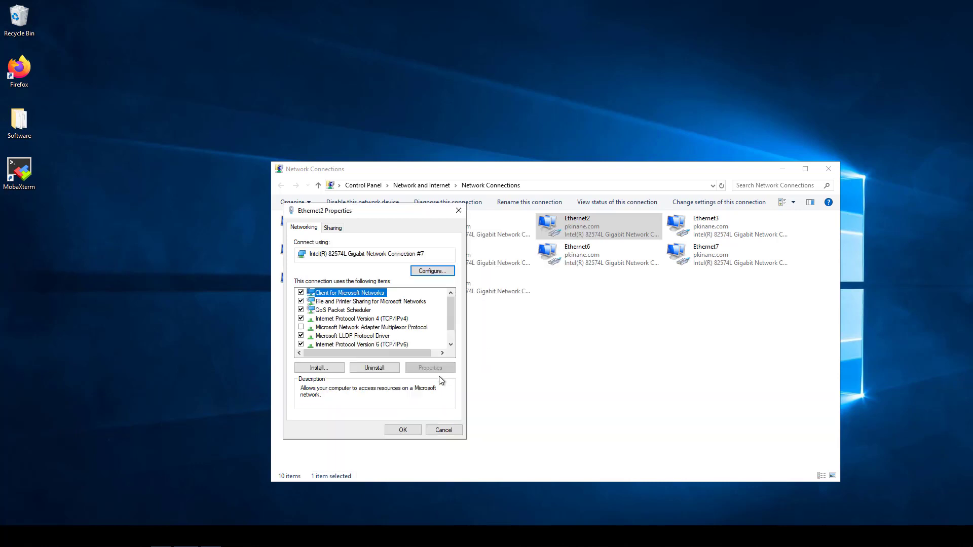
left_click(429, 367)
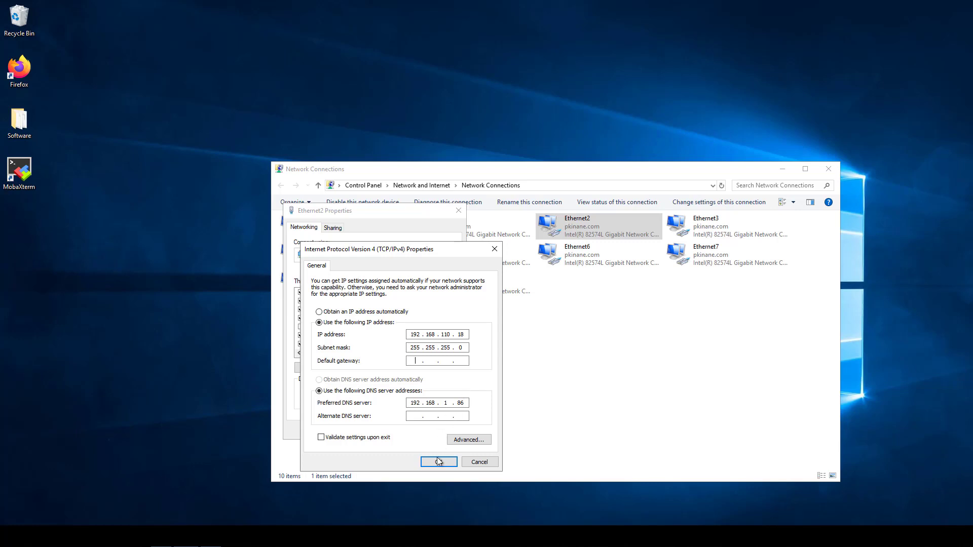
left_click(438, 461)
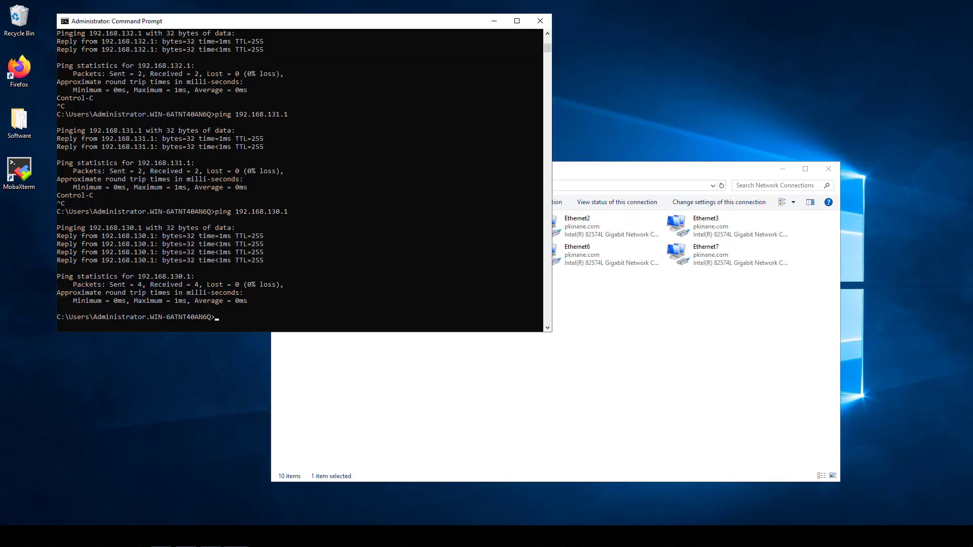
mouse_move(693, 221)
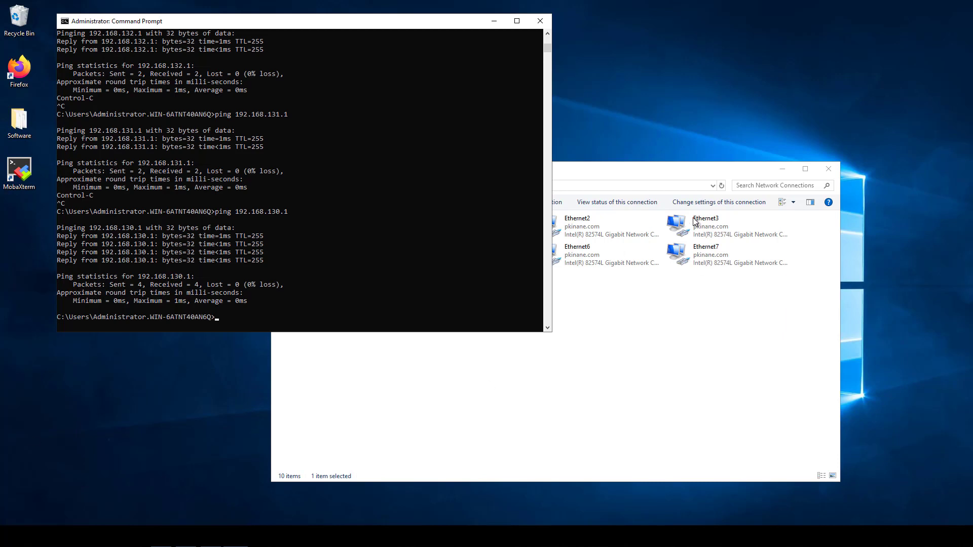
mouse_move(647, 229)
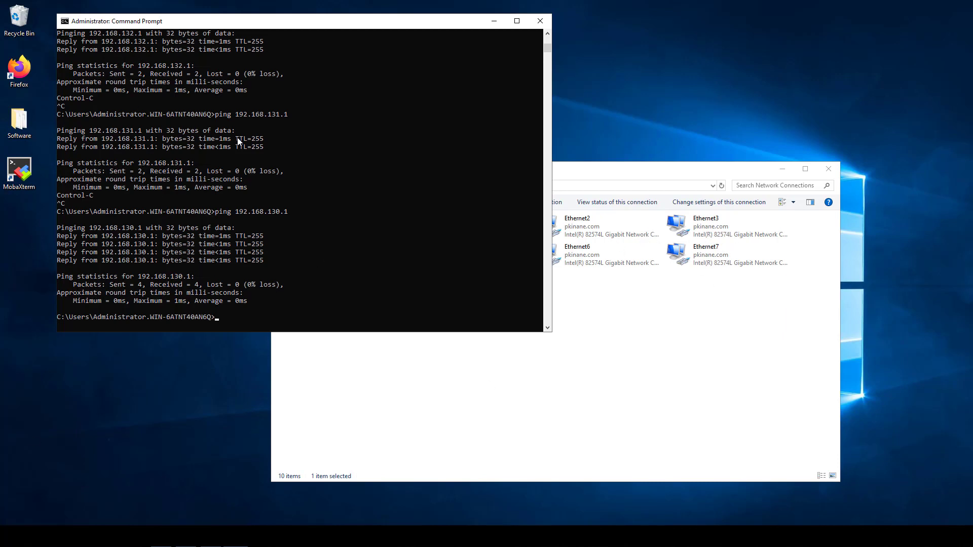
mouse_move(233, 285)
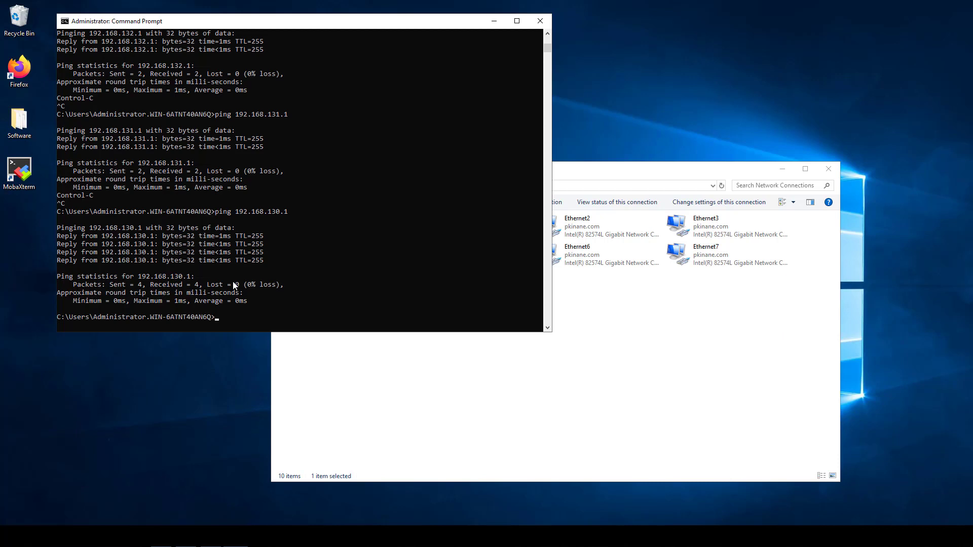
mouse_move(559, 362)
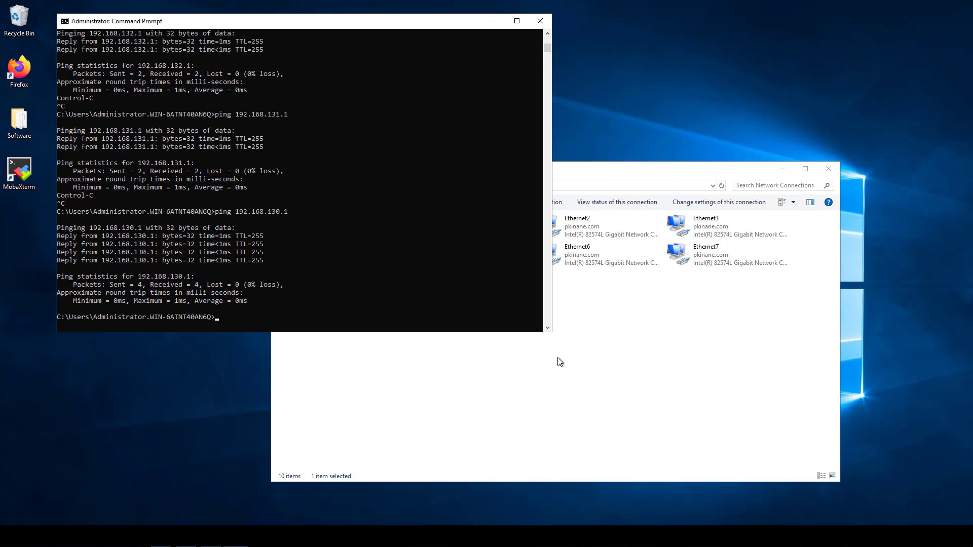
Close the ping and network connections windows and sign in to the ESXi host in Firefox.
left_click(539, 20)
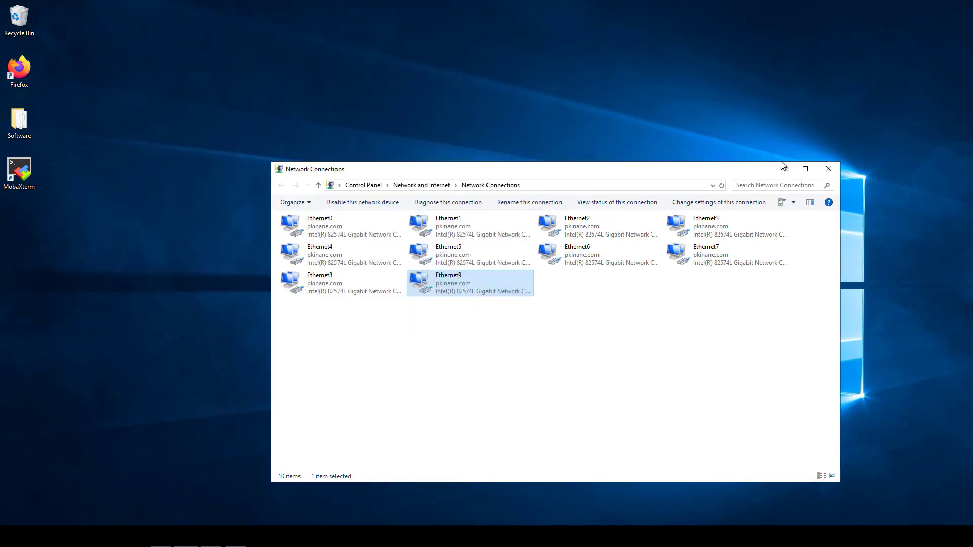
left_click(827, 169)
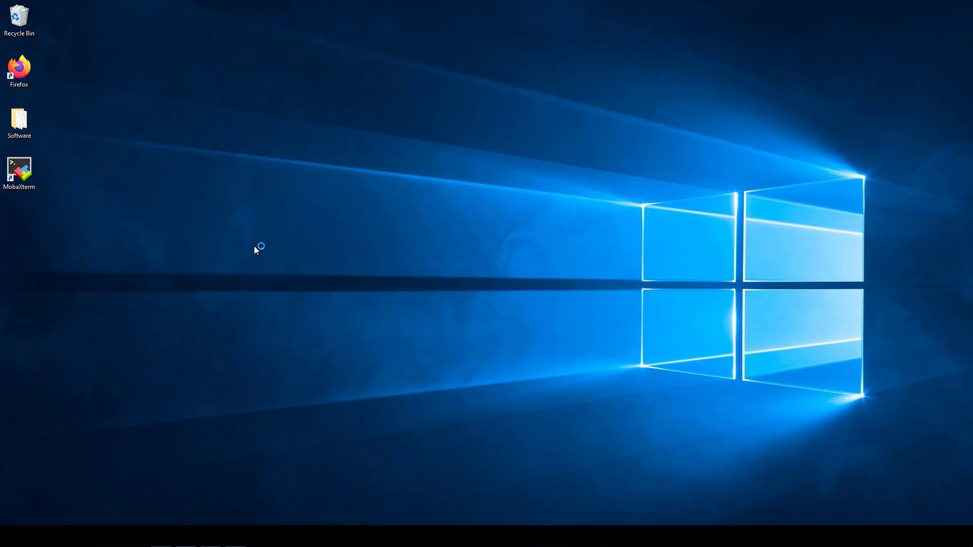
double_click(19, 70)
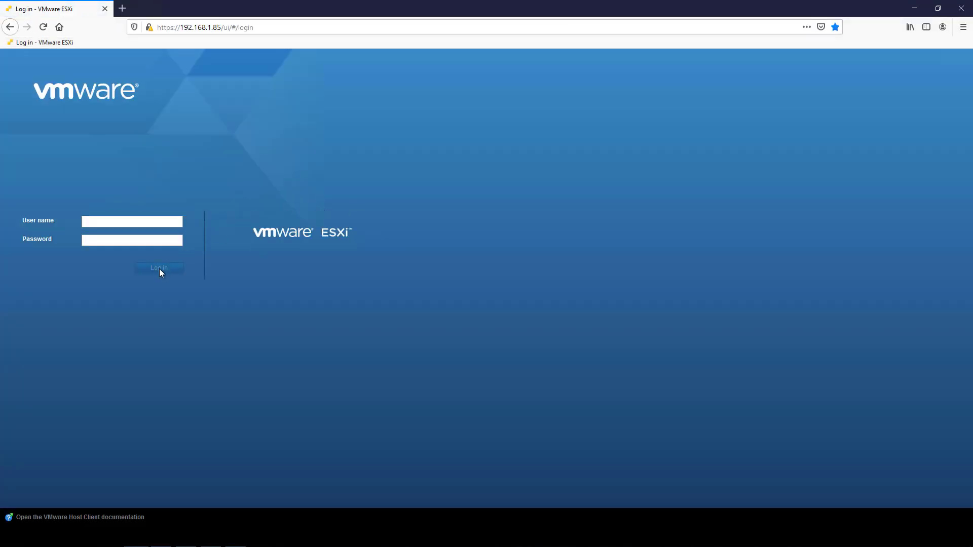
left_click(158, 269)
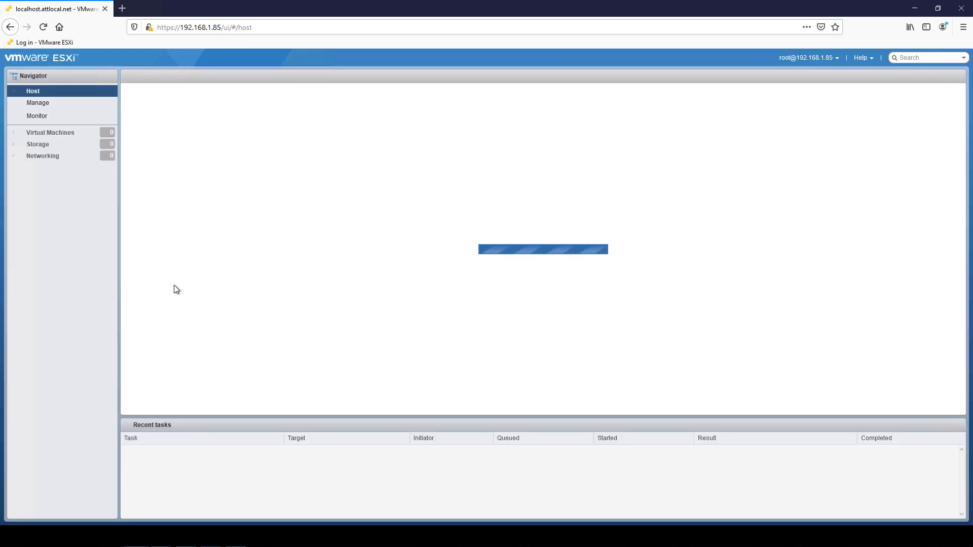
Snapshot Windows_Server_2019 as 'network adapters, dns, dhcp' without including memory.
left_click(51, 132)
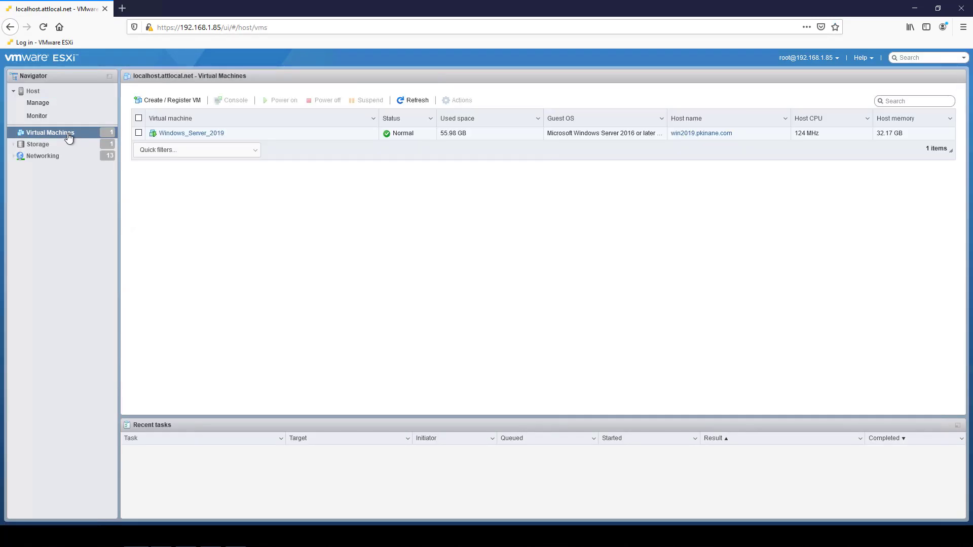
left_click(191, 133)
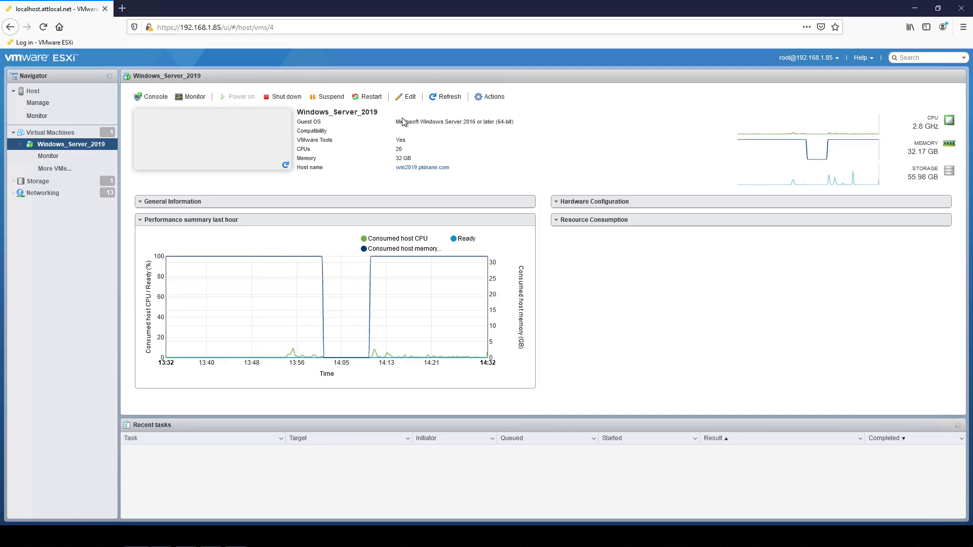
left_click(490, 97)
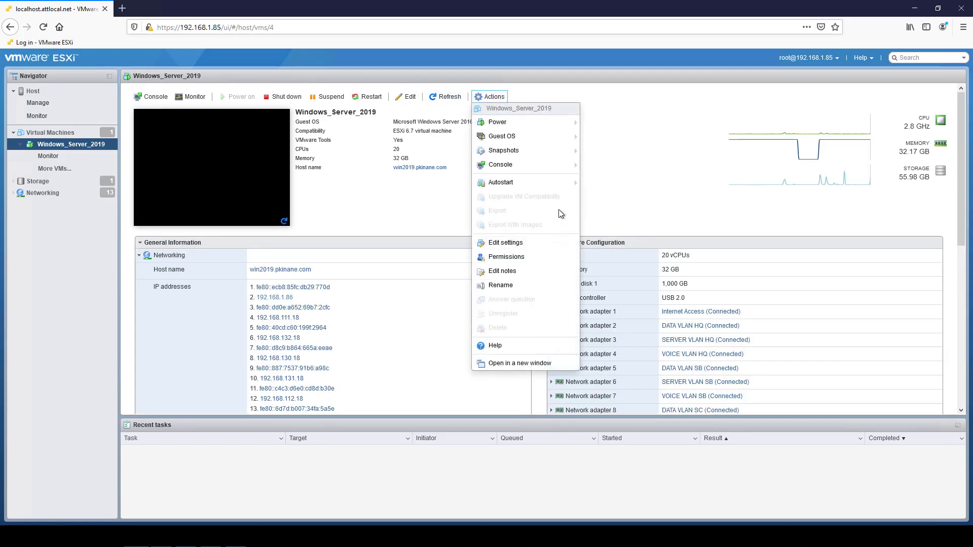
mouse_move(505, 243)
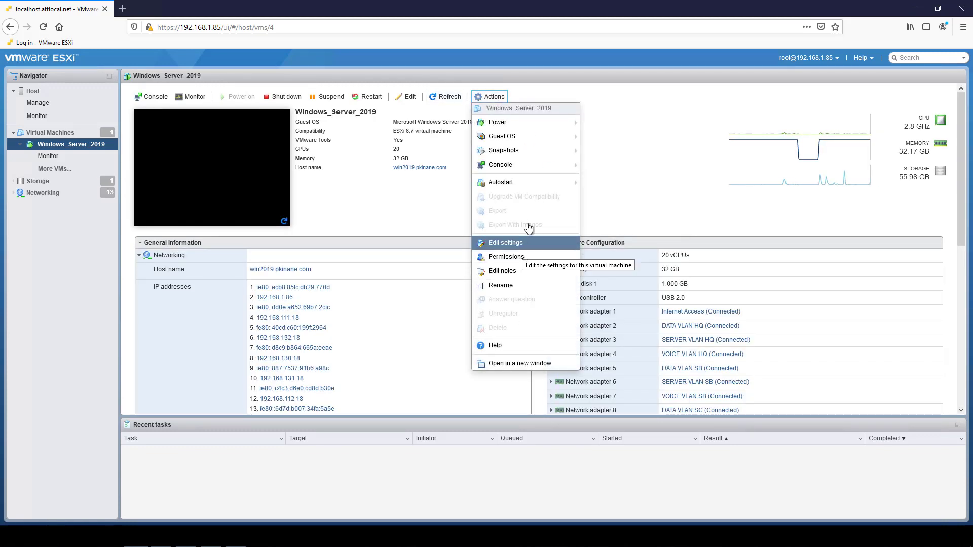
left_click(503, 150)
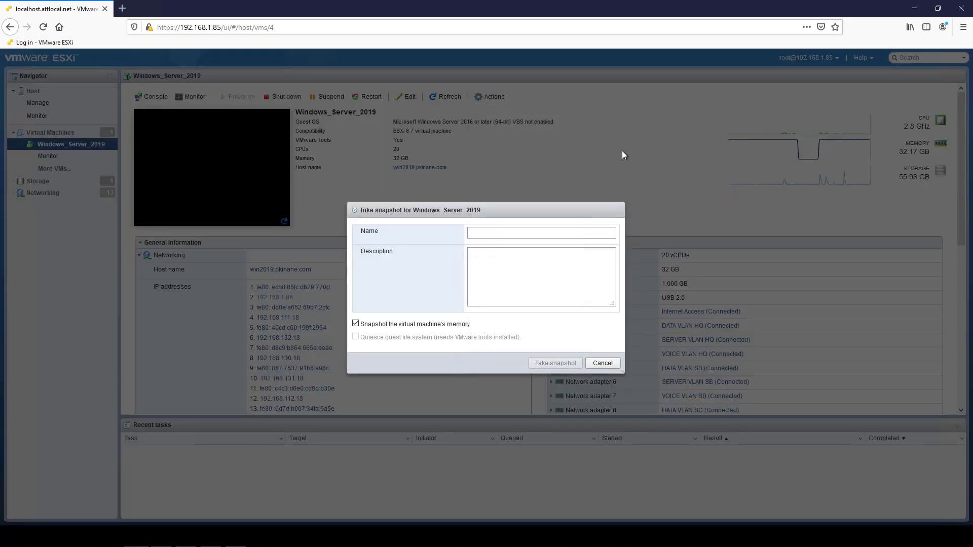
left_click(541, 233)
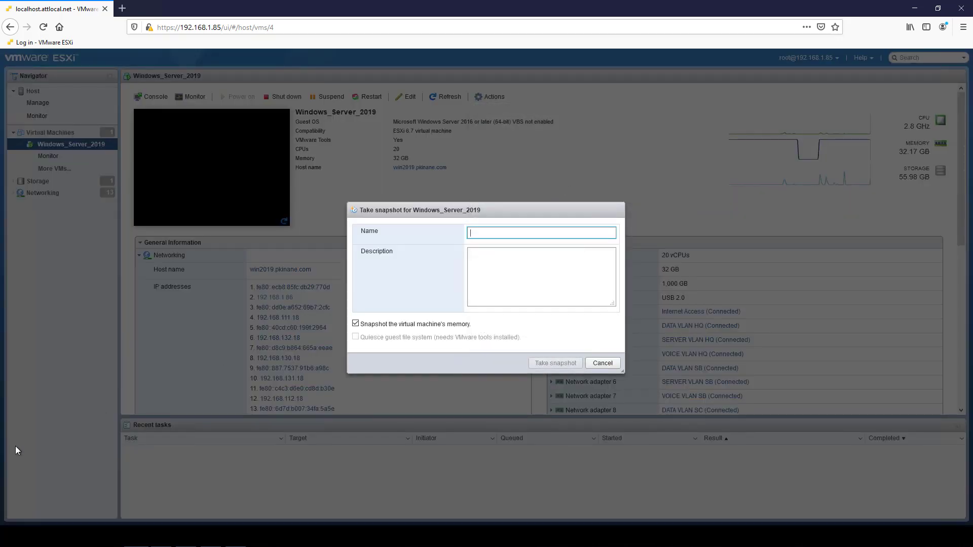
type("network adapters, dns, dhcp")
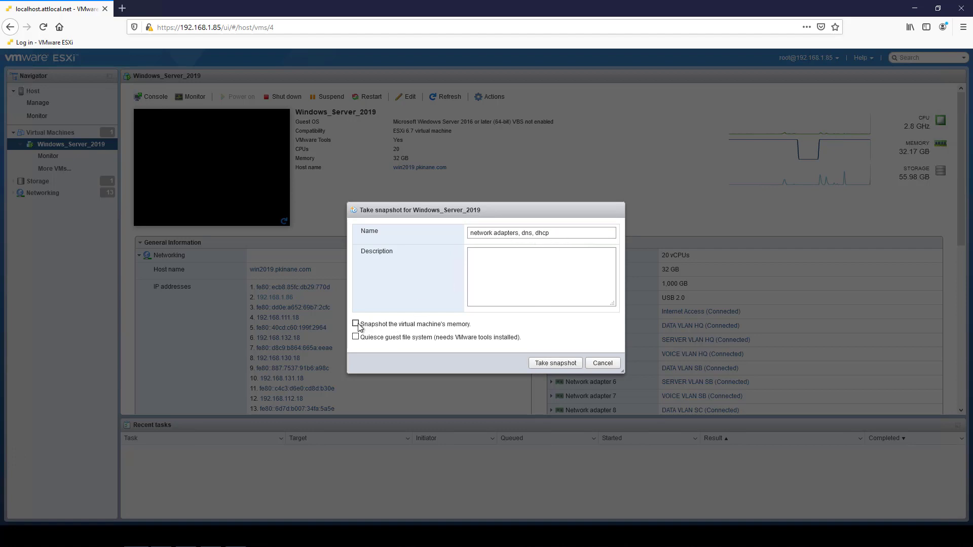
left_click(554, 362)
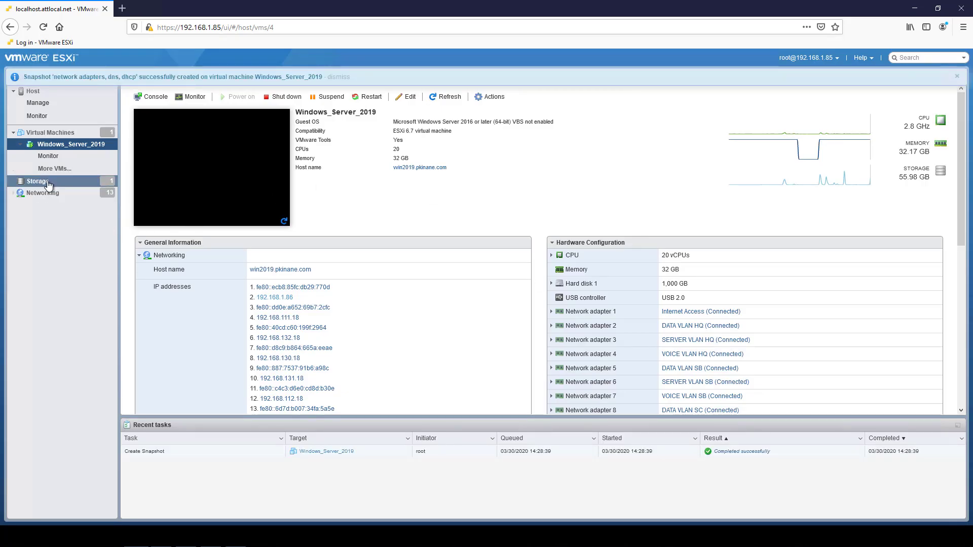
Open datastore1's ISO Files folder in the datastore browser and widen the name column.
left_click(38, 181)
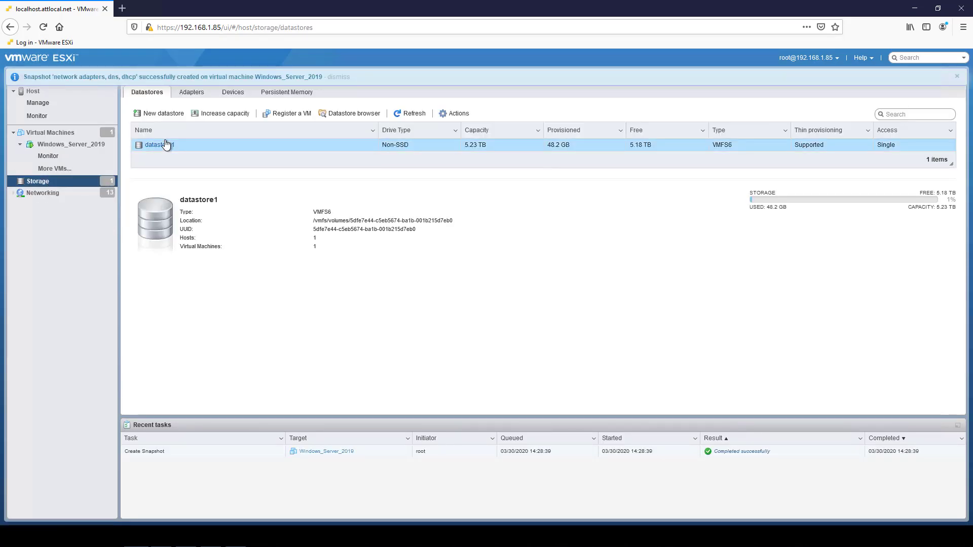
left_click(353, 113)
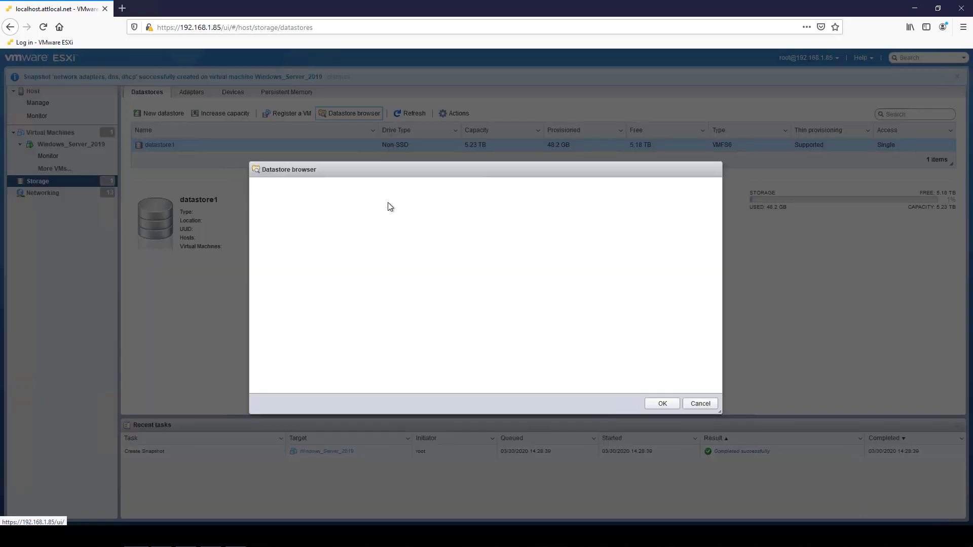
left_click(365, 211)
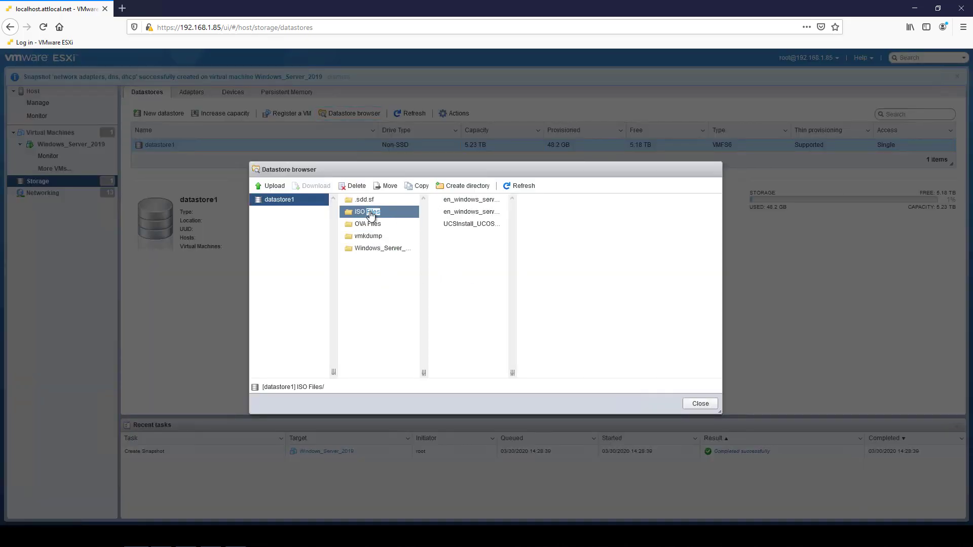
left_click(365, 212)
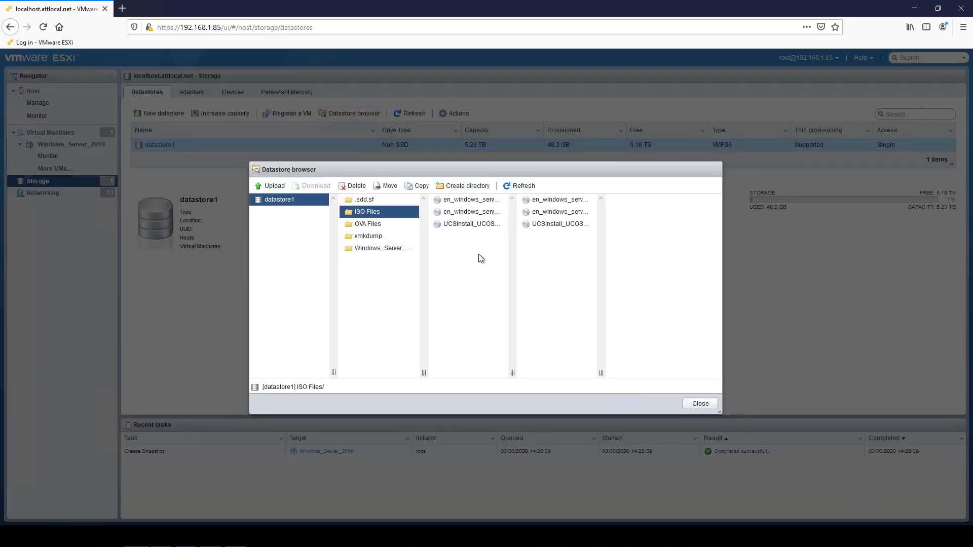
left_click(470, 212)
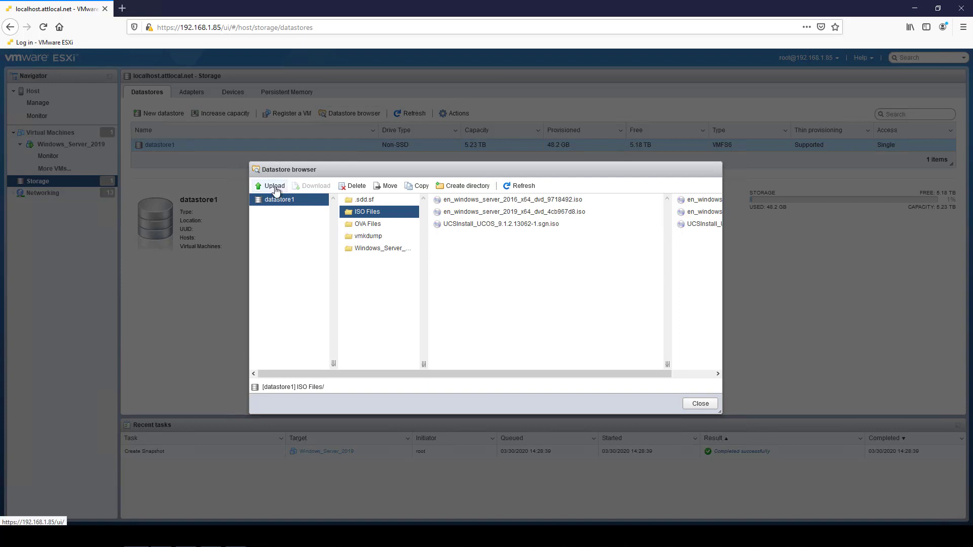
Upload the Bootable_UCSInstall CUP and UCOS 11.5 .sgn images from Desktop\Software.
left_click(273, 185)
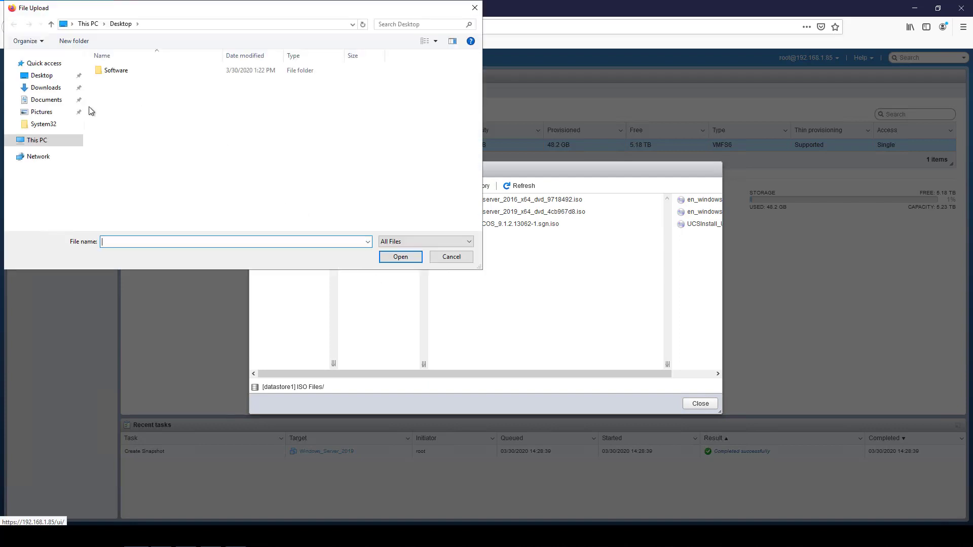
double_click(116, 69)
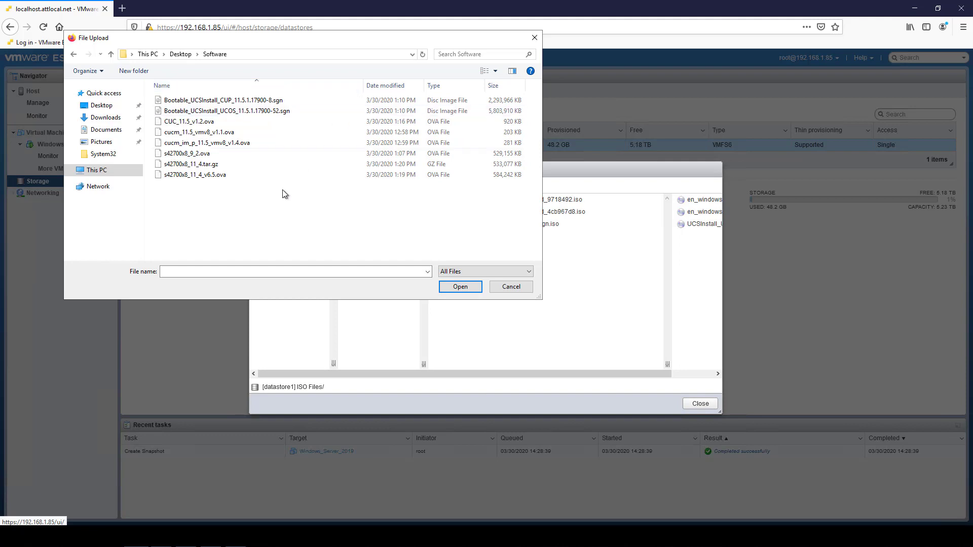
mouse_move(246, 216)
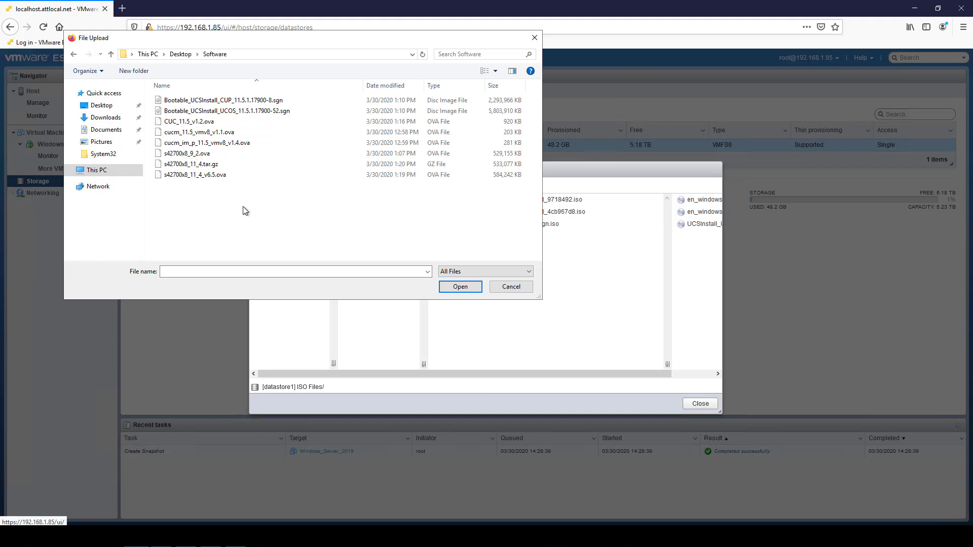
left_click(224, 100)
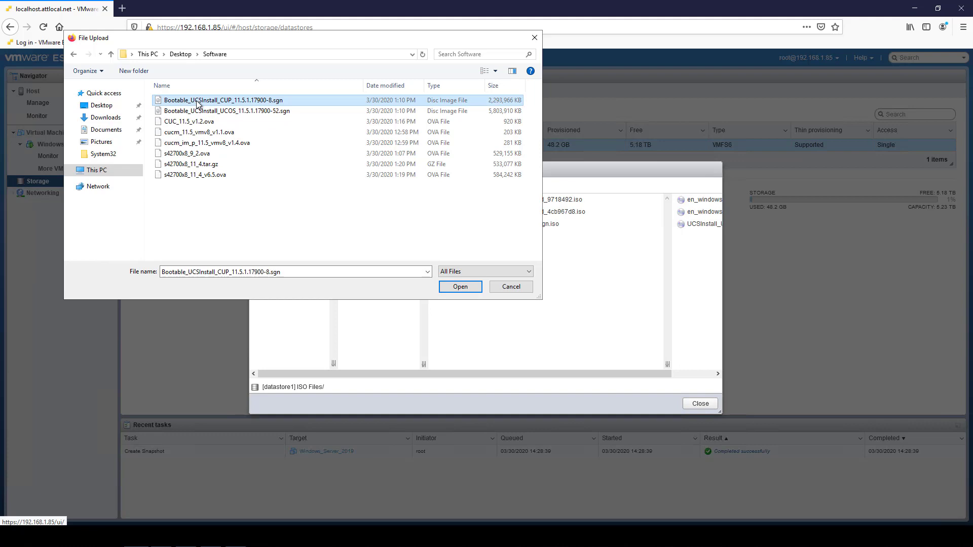
left_click(227, 110)
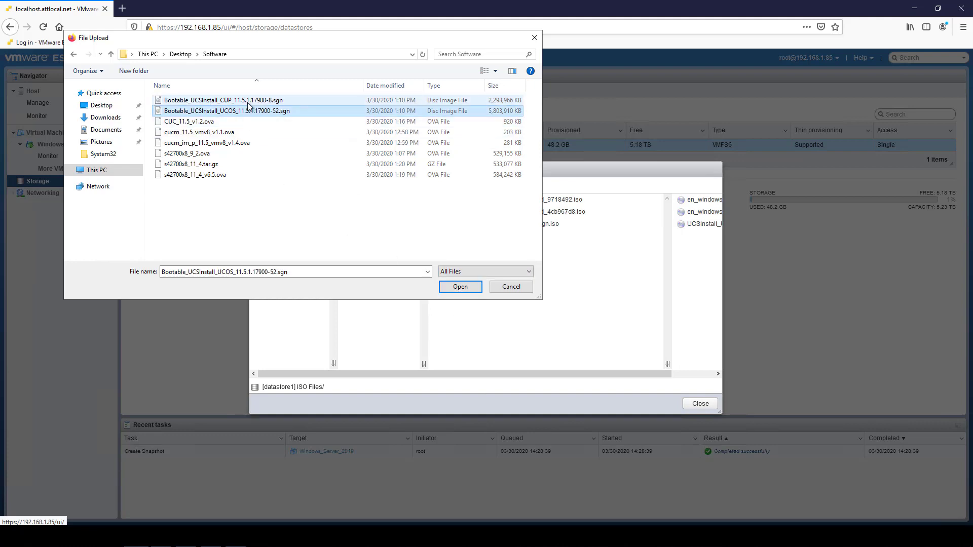
mouse_move(460, 286)
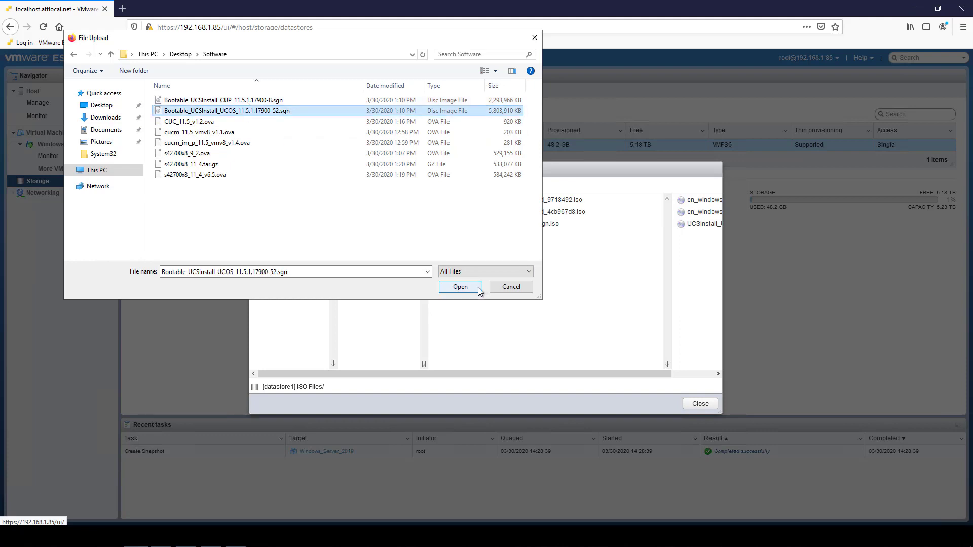
left_click(459, 287)
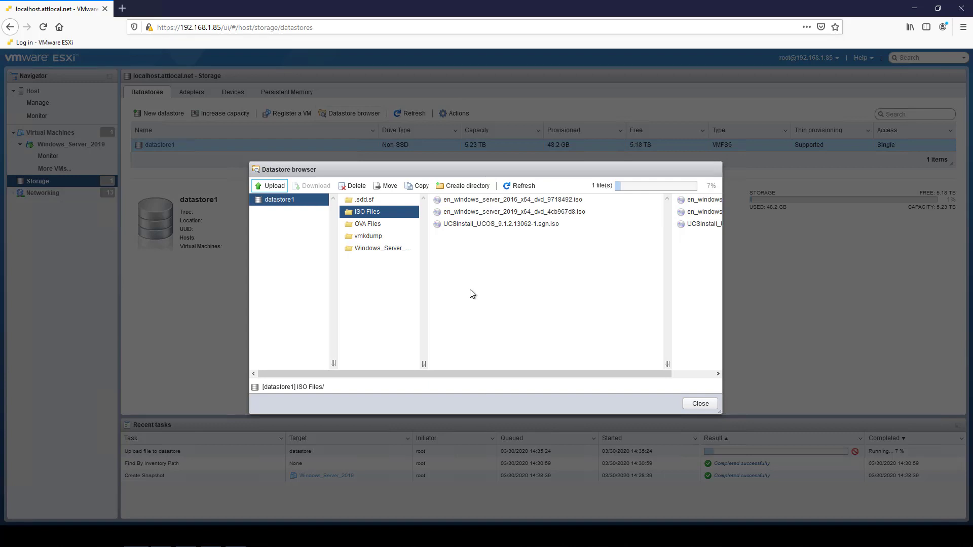
mouse_move(461, 292)
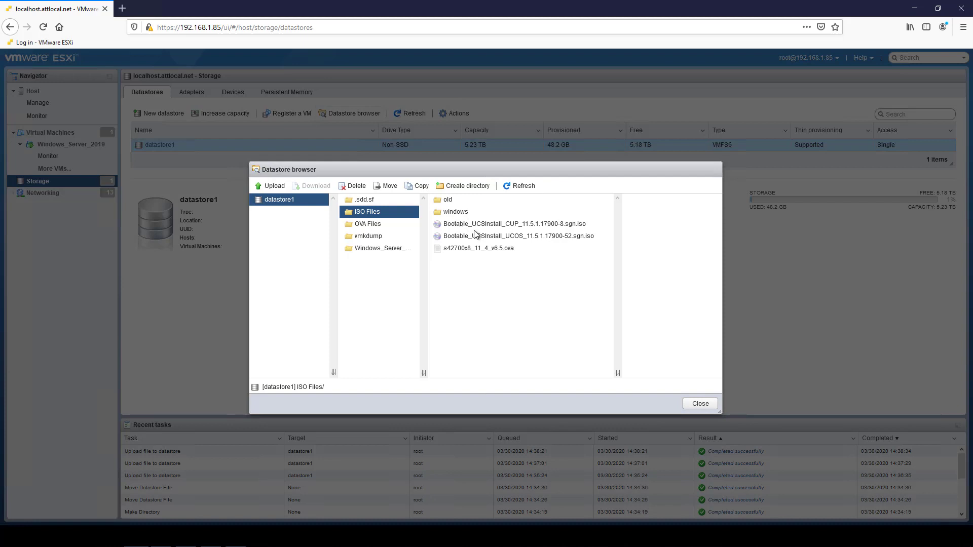
Choose to deploy a new virtual machine from an OVF or OVA file.
left_click(699, 403)
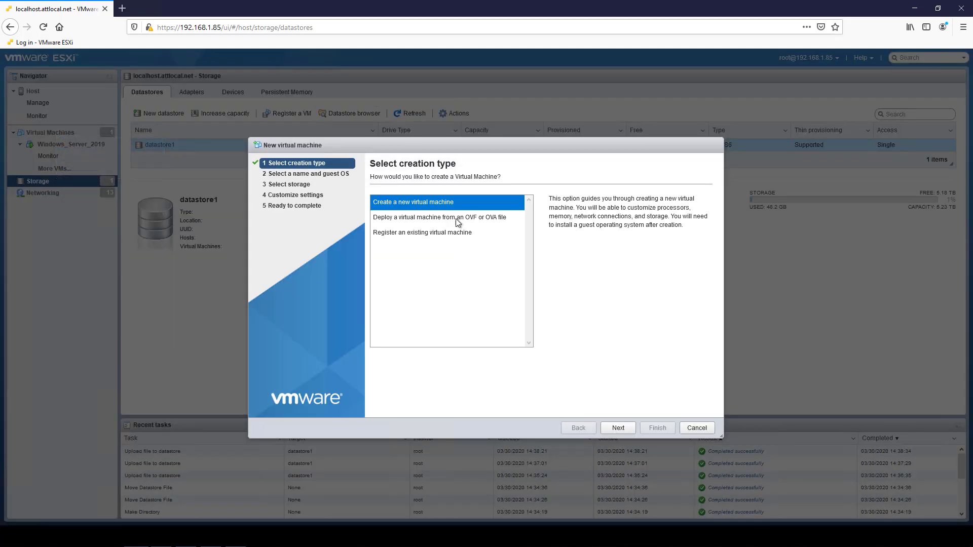
left_click(441, 217)
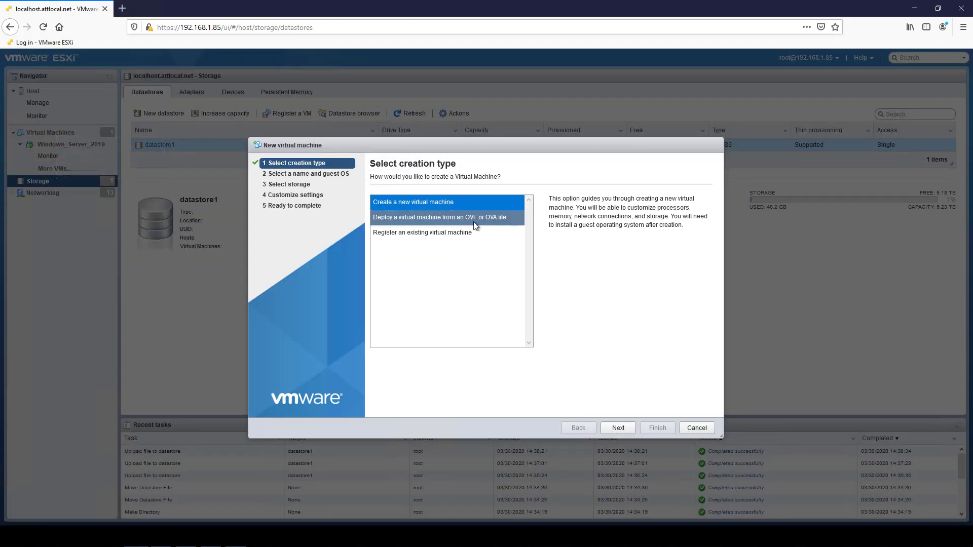
left_click(447, 218)
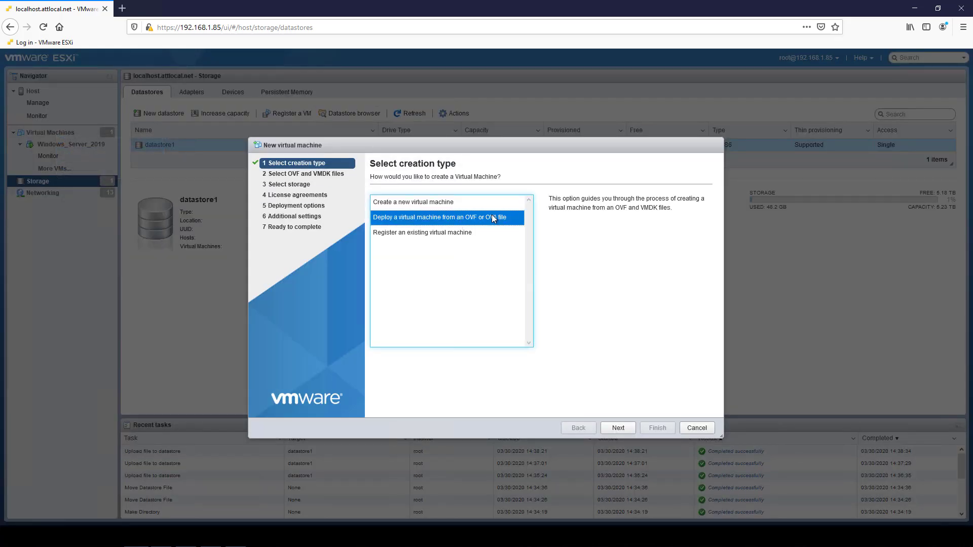
mouse_move(665, 430)
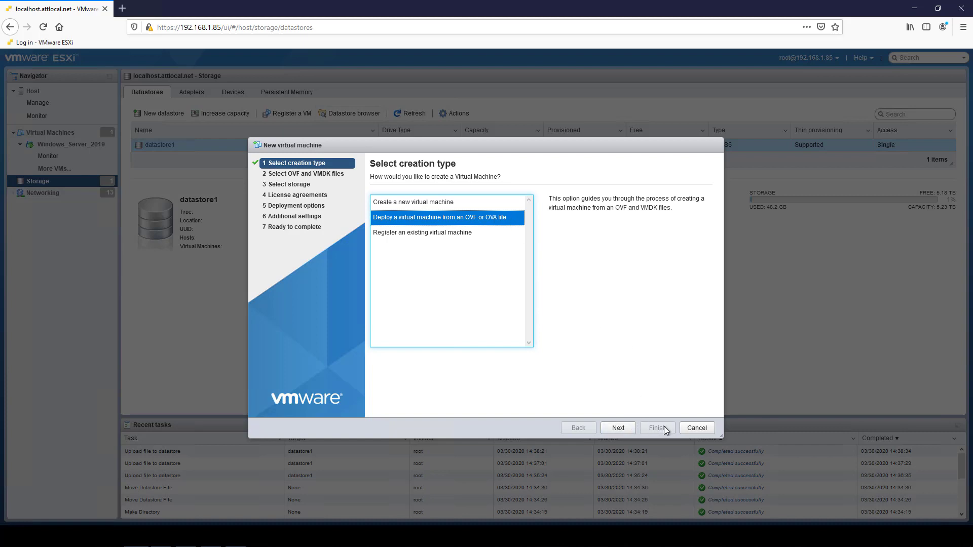
left_click(617, 428)
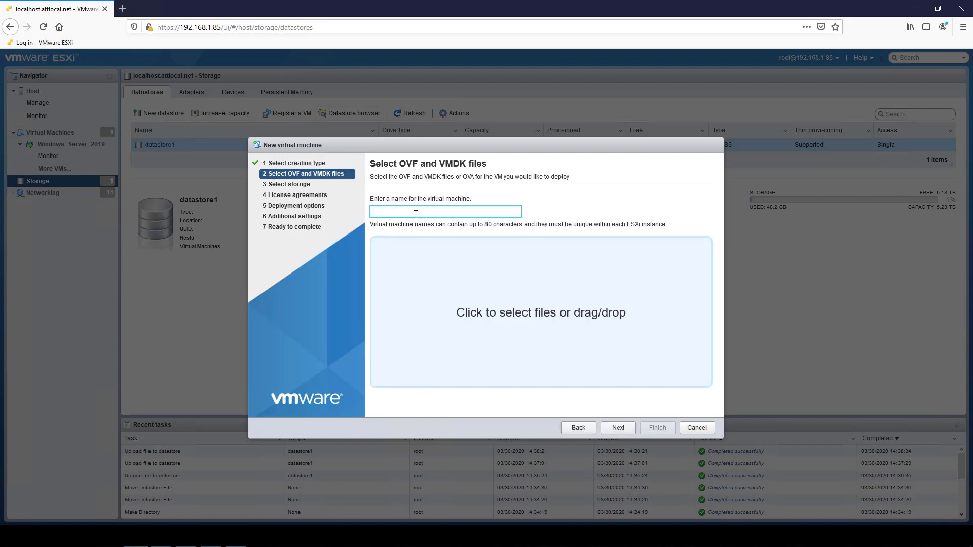
Name the VM 'hq cucm pub' and attach cucm_11.5_vmw8_v1.1.ova.
type("gq")
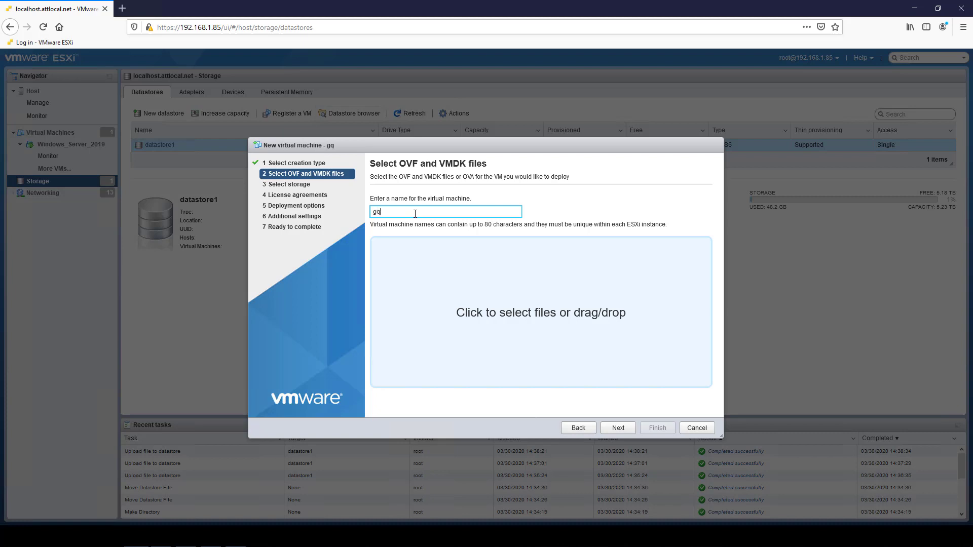
type("h")
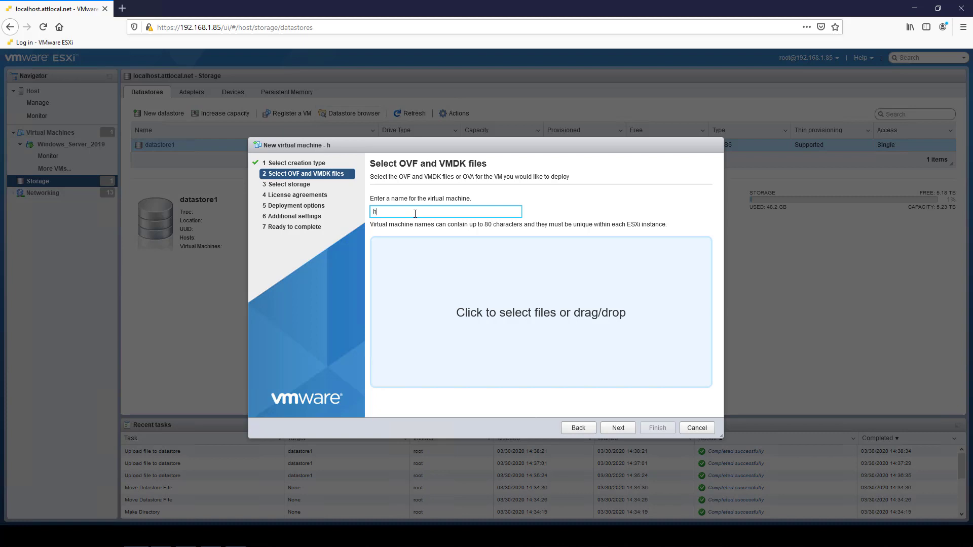
type("q cucm pub")
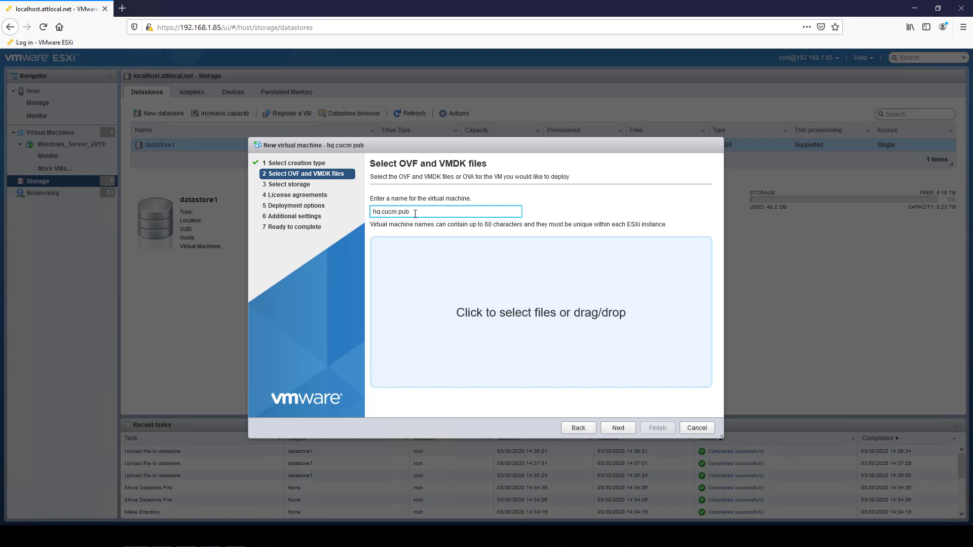
left_click(539, 312)
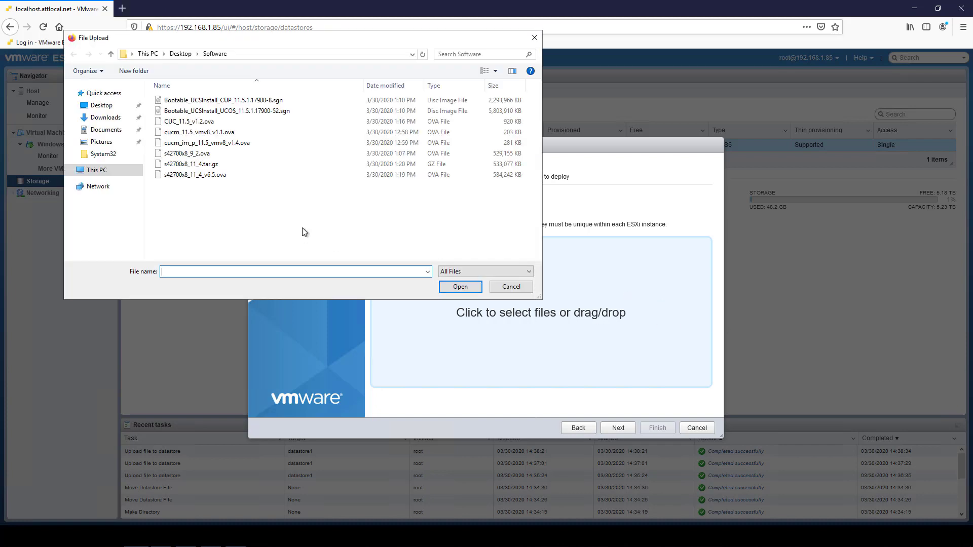
mouse_move(202, 143)
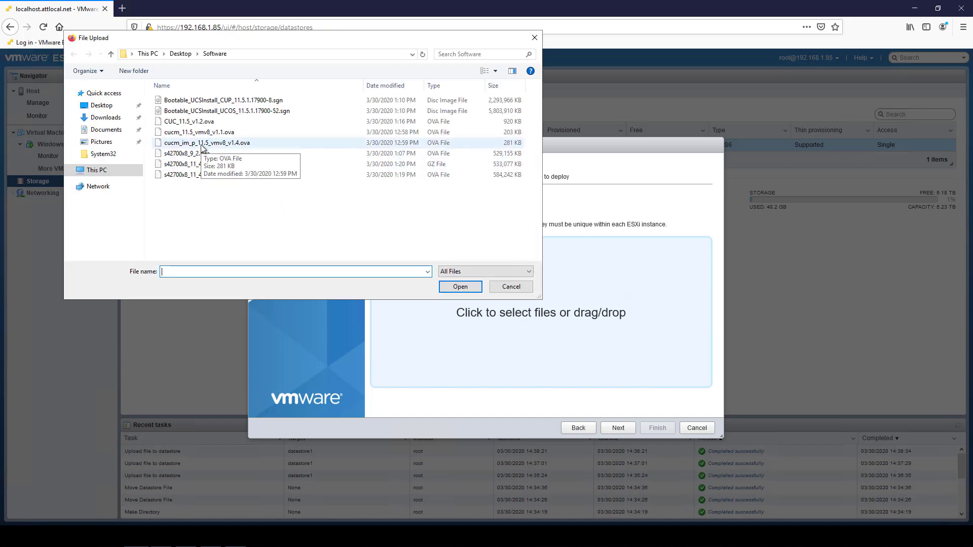
left_click(200, 132)
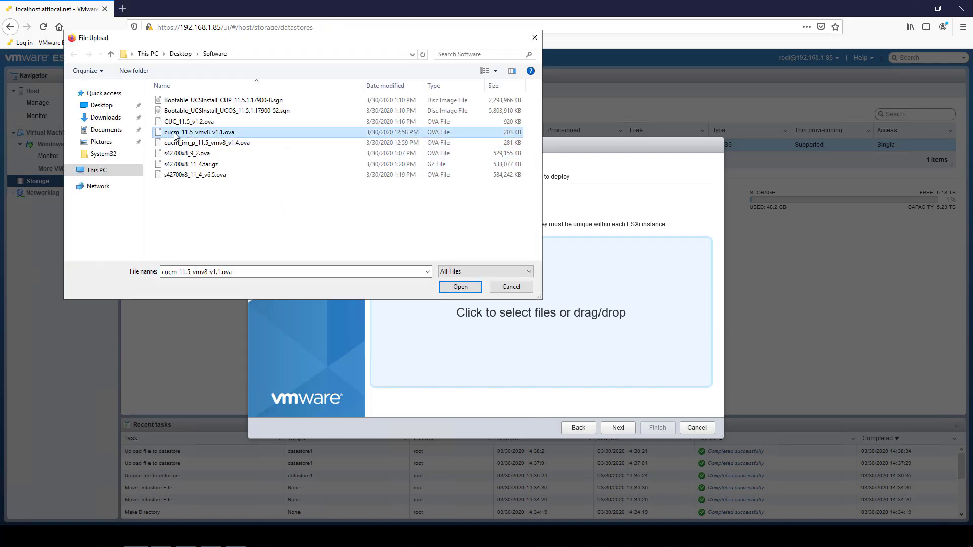
mouse_move(223, 138)
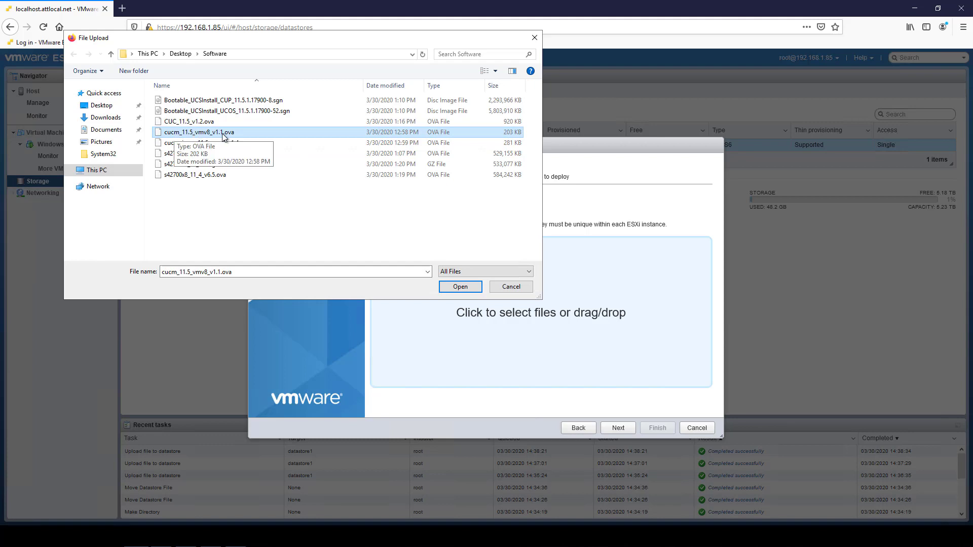
mouse_move(241, 139)
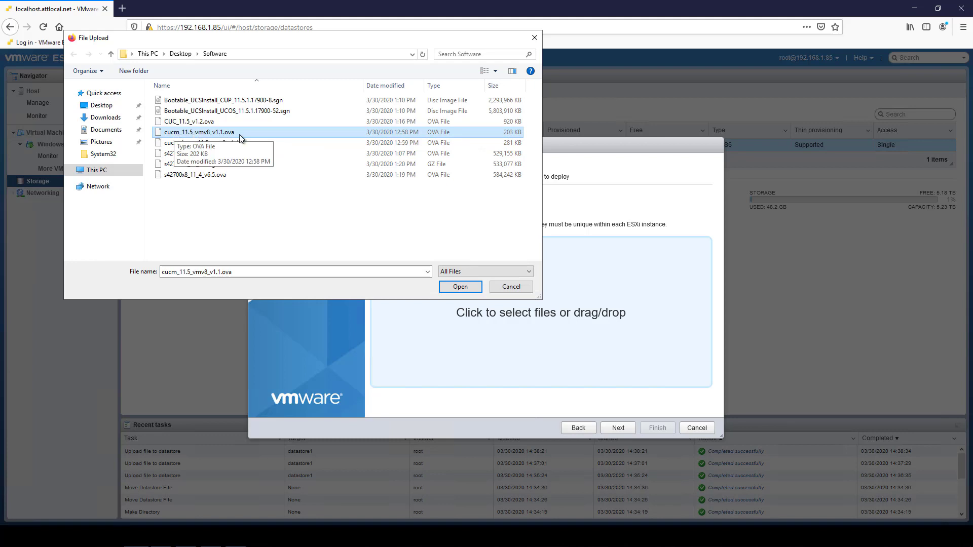
left_click(460, 286)
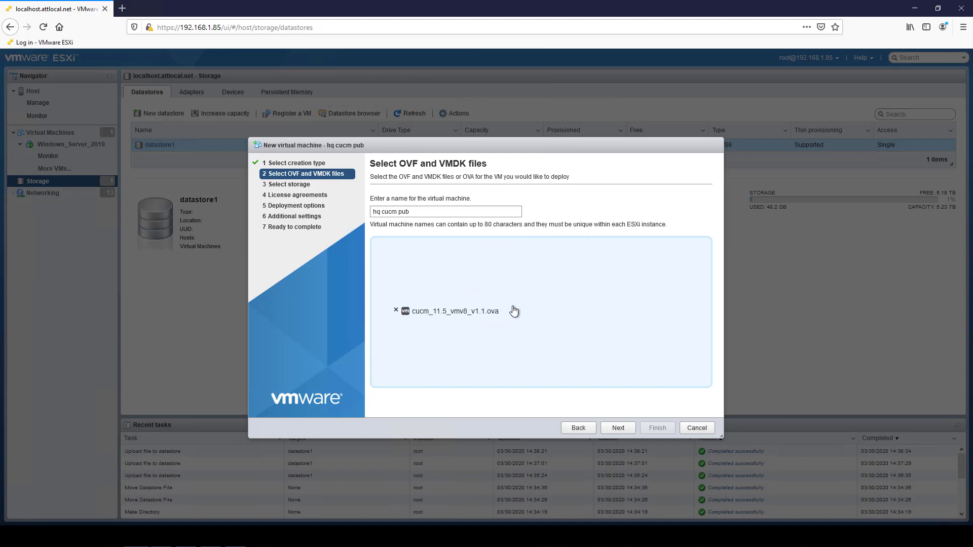
Keep datastore1, use thin disk provisioning and map eth0 to SERVER VLAN HQ.
left_click(617, 428)
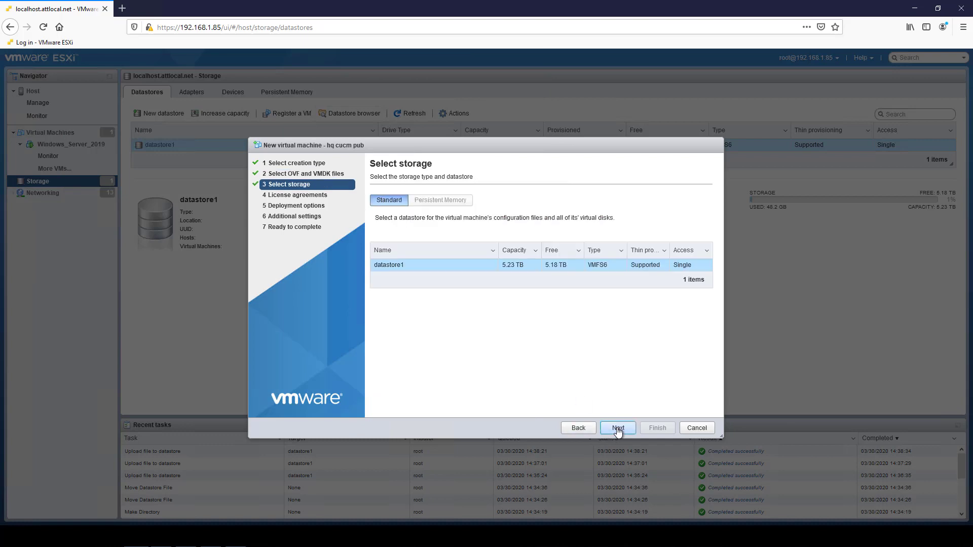
mouse_move(611, 421)
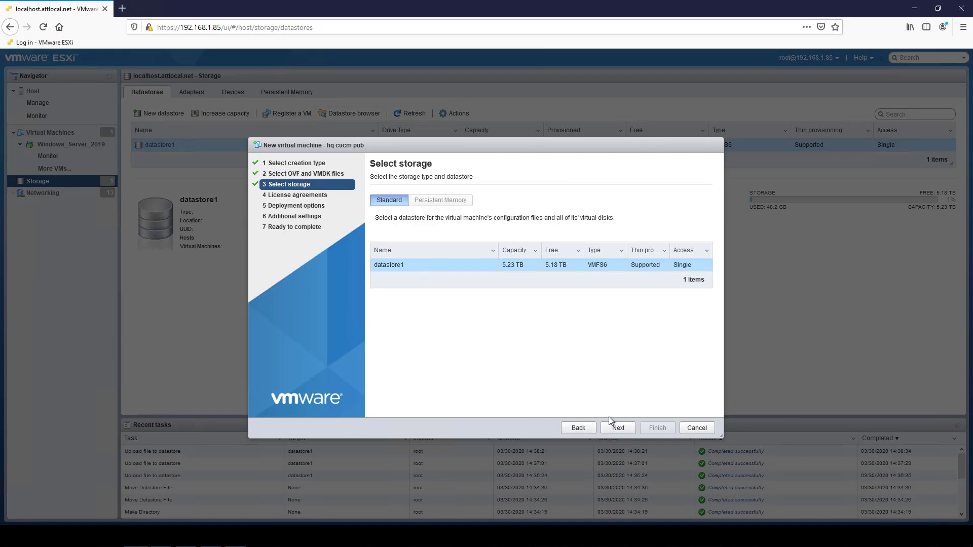
left_click(617, 427)
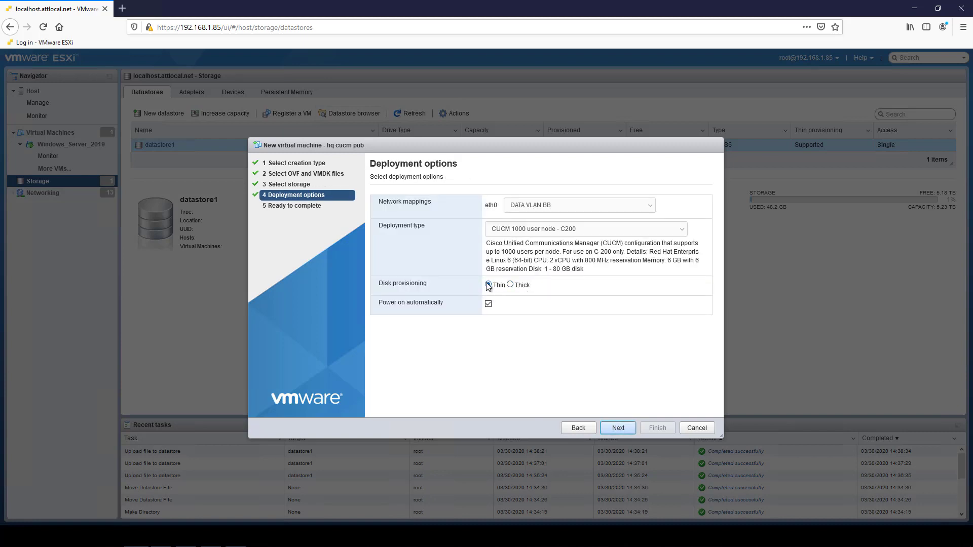
left_click(489, 285)
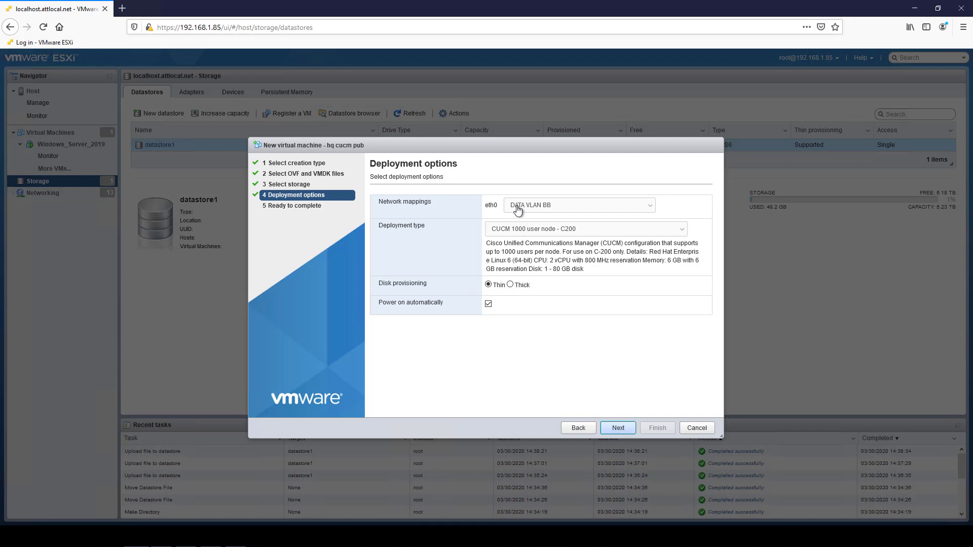
left_click(579, 205)
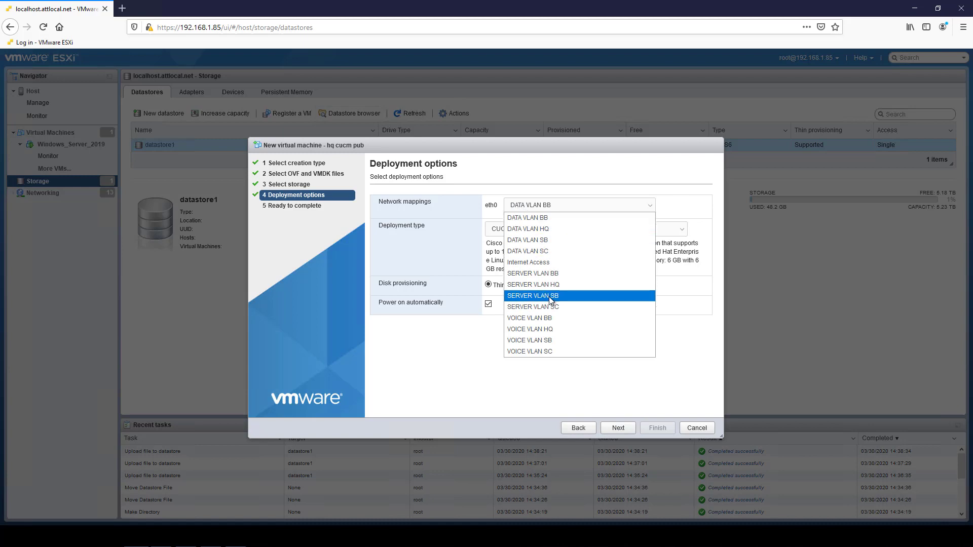
left_click(530, 284)
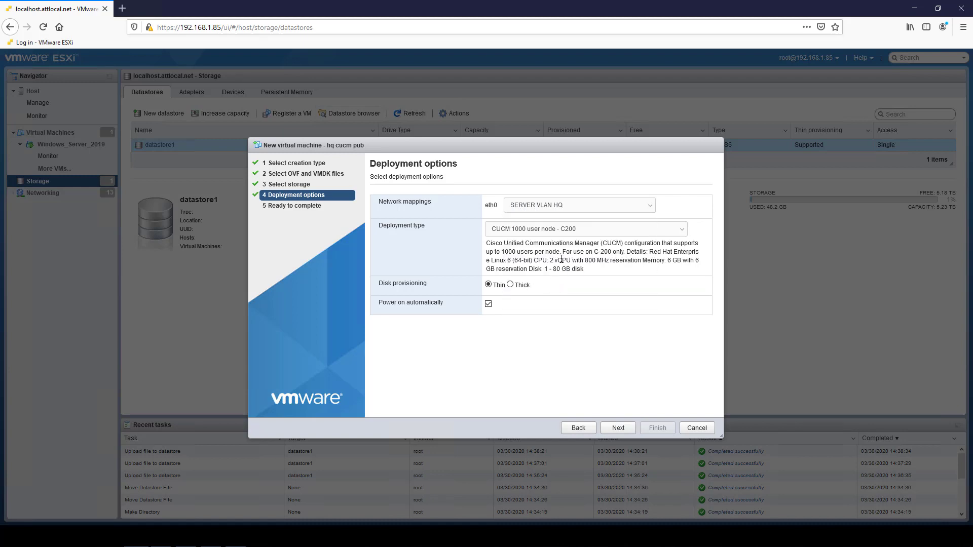
mouse_move(585, 233)
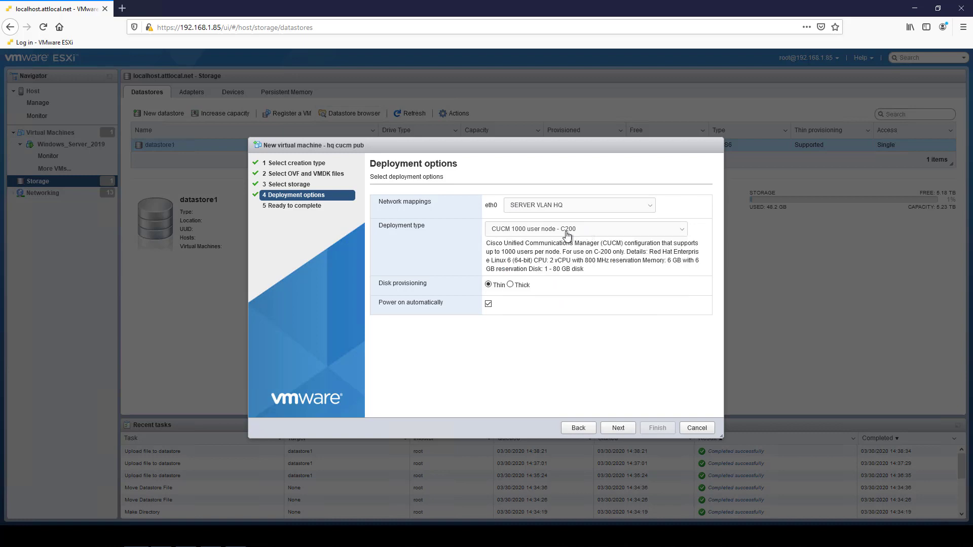
mouse_move(529, 235)
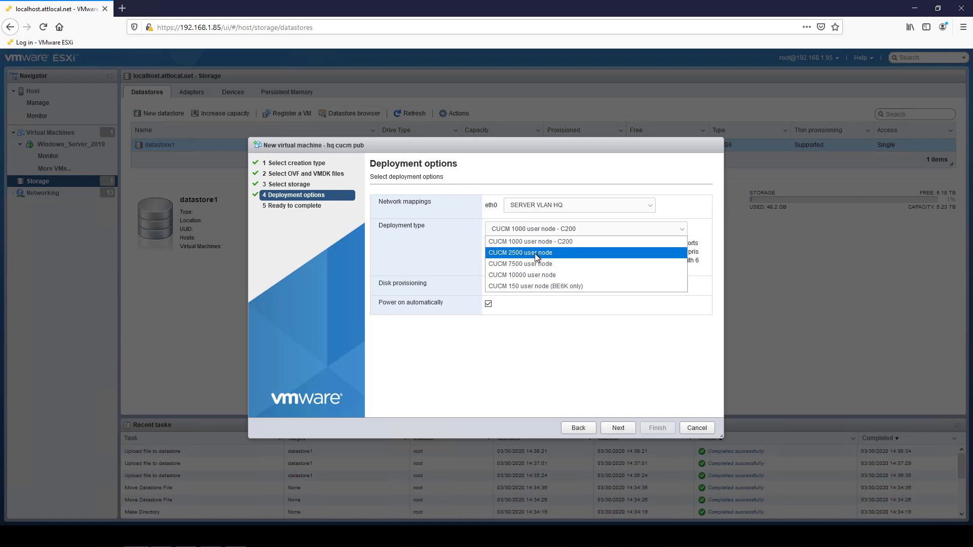
Compare deployment types, settle on CUCM 7500 user node and finish the deployment.
left_click(522, 263)
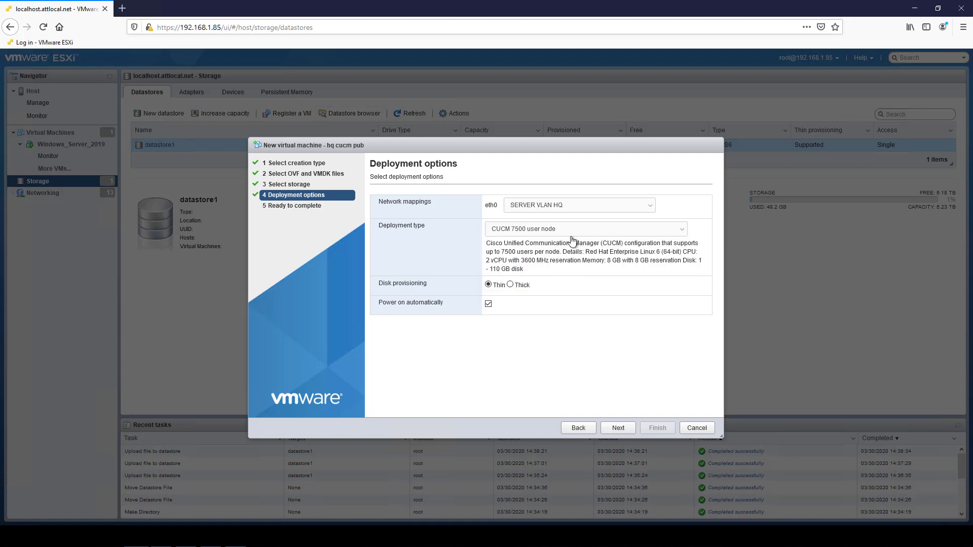
mouse_move(581, 311)
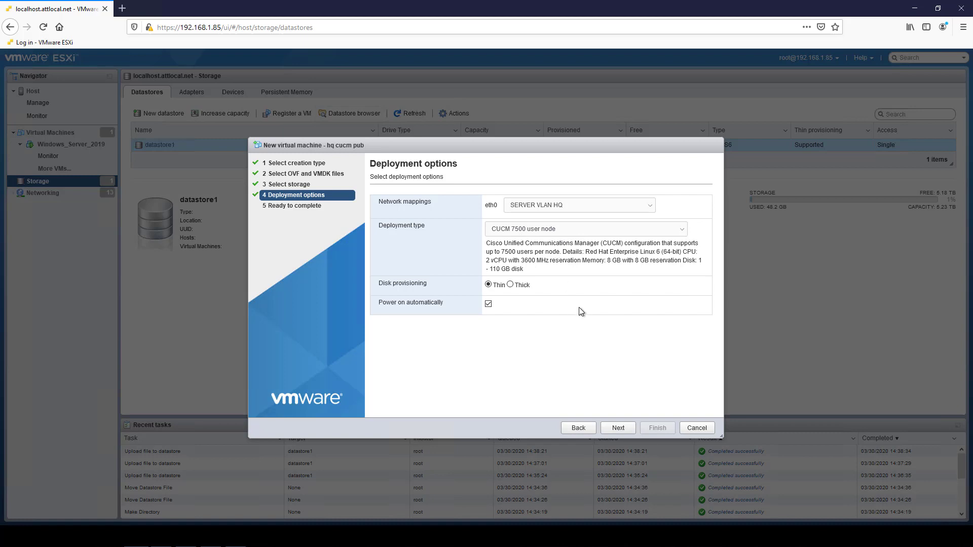
mouse_move(597, 363)
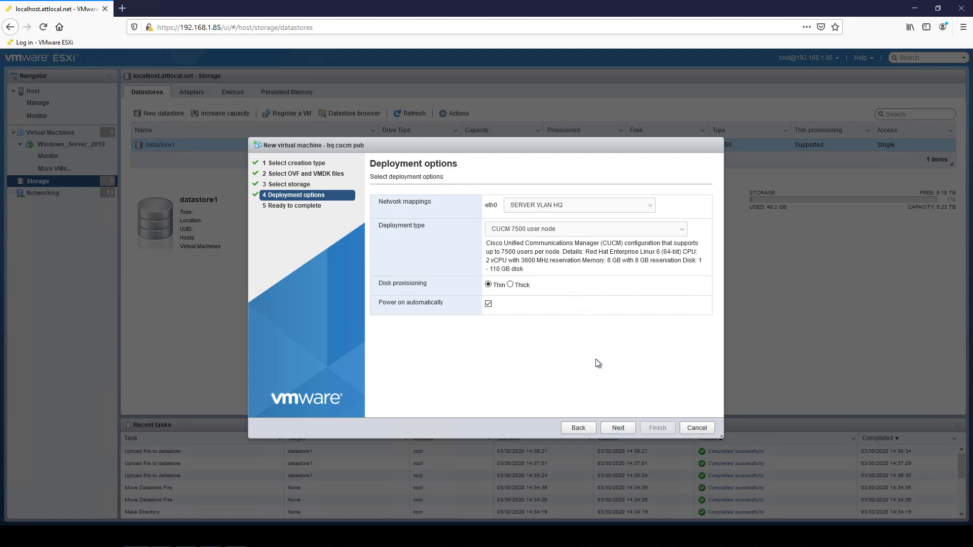
mouse_move(594, 368)
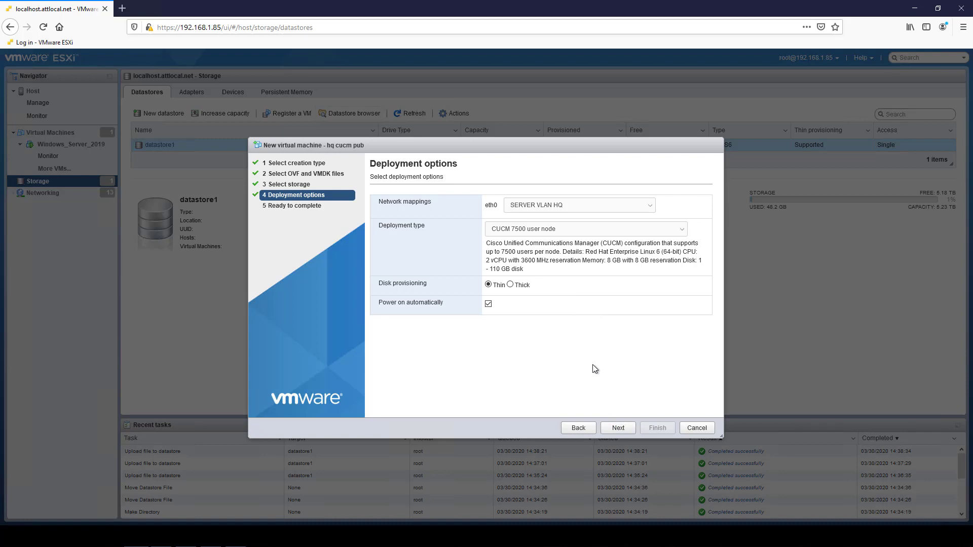
double_click(499, 270)
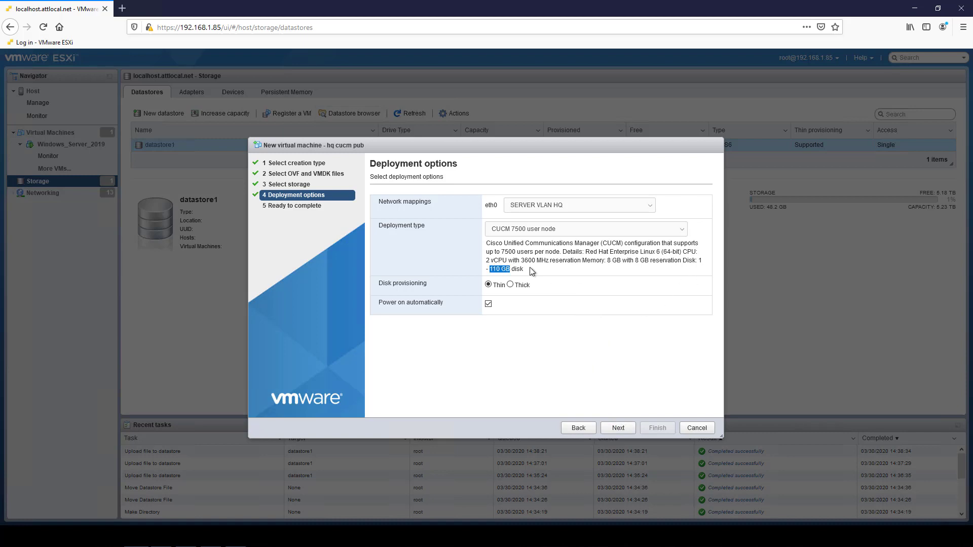
left_click(587, 229)
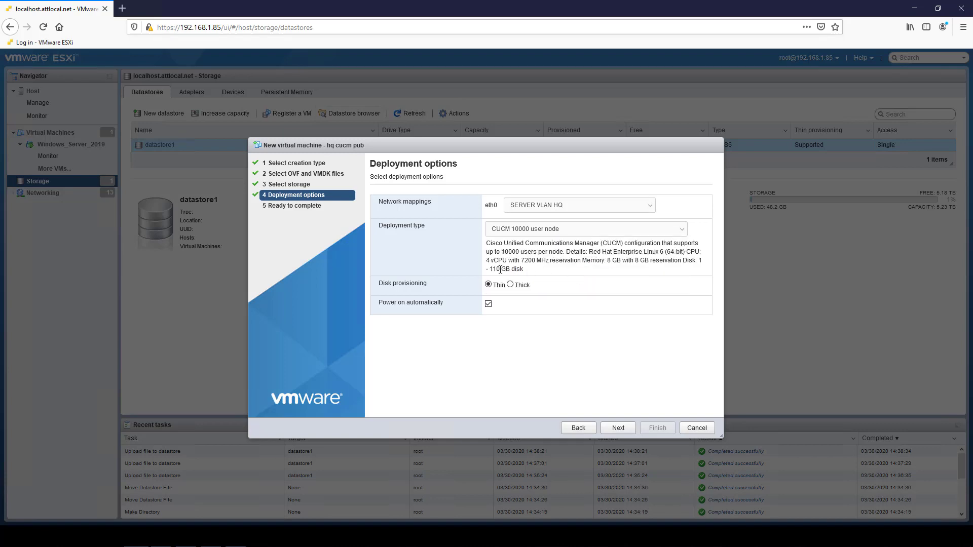
mouse_move(642, 268)
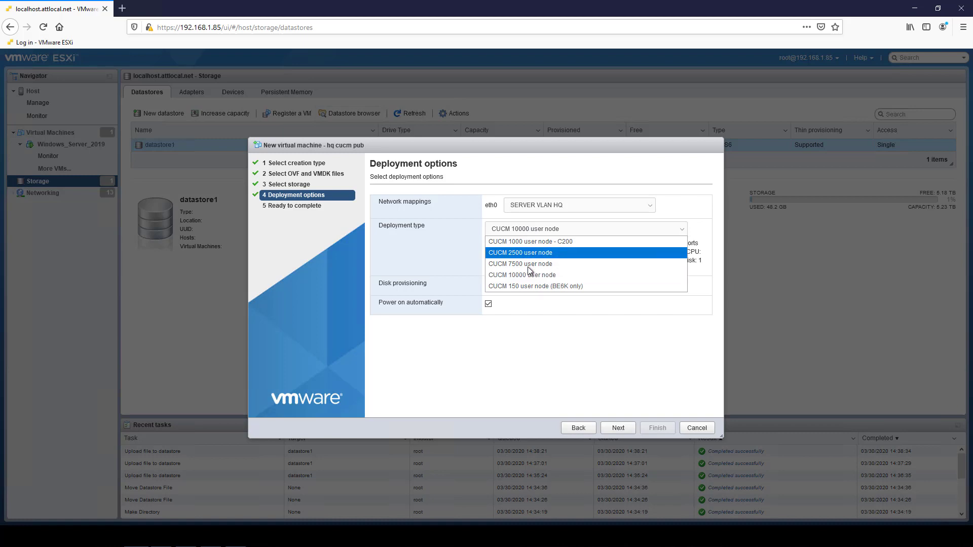
left_click(530, 240)
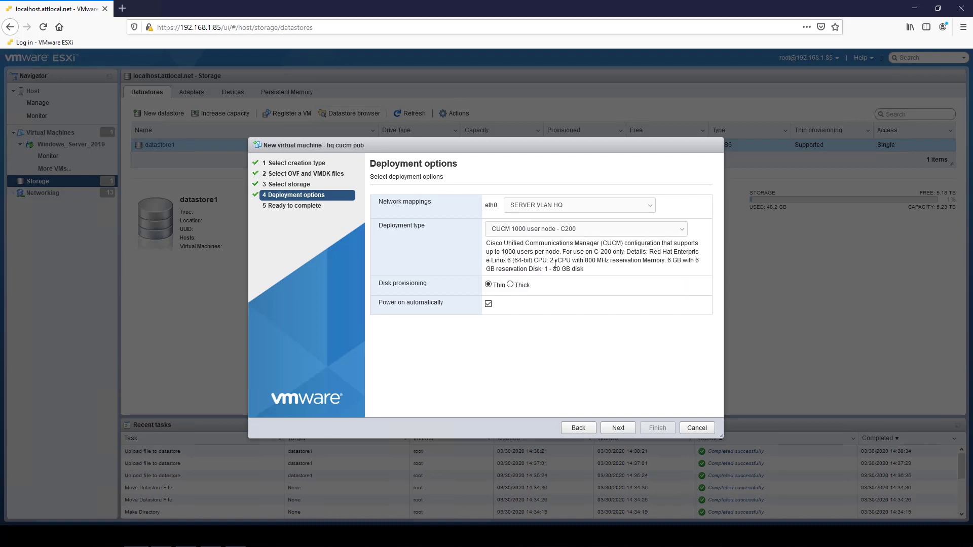
mouse_move(560, 240)
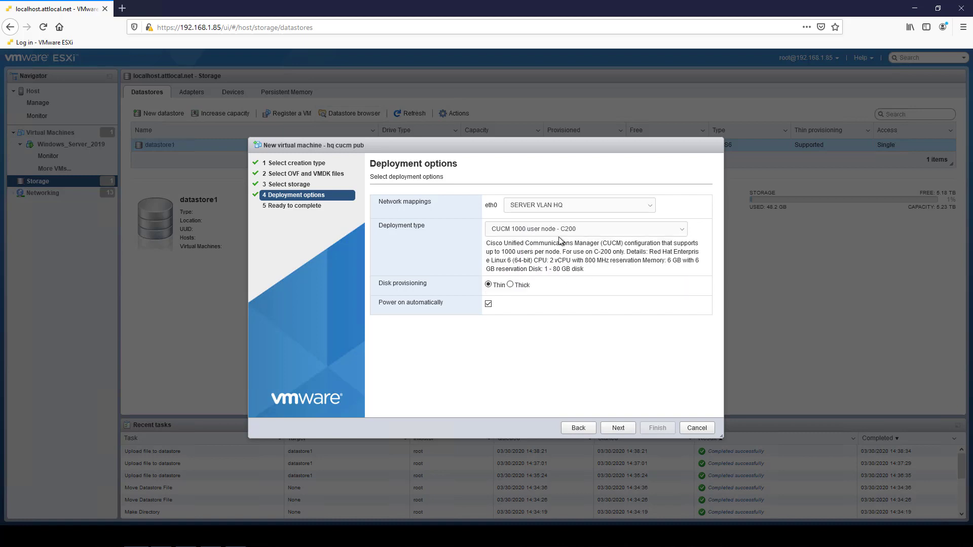
left_click(584, 229)
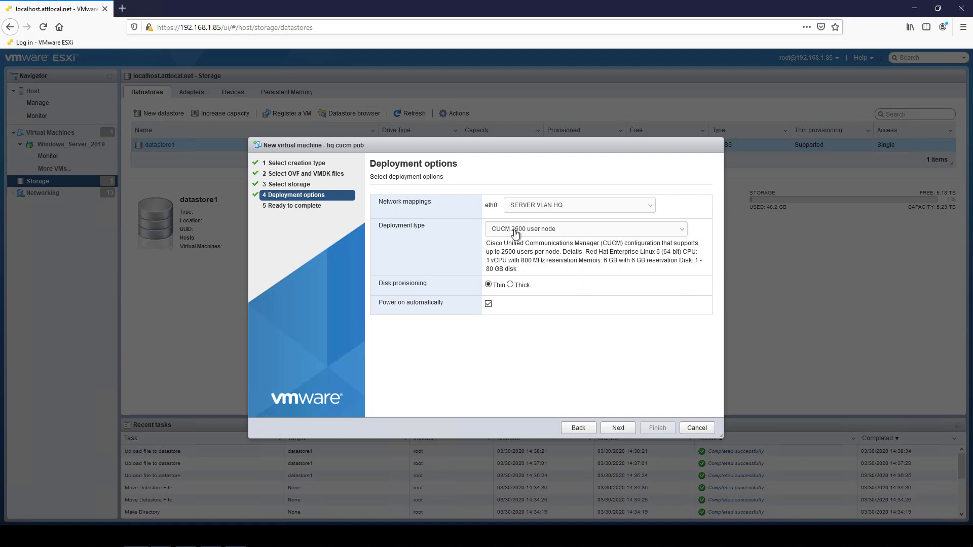
left_click(586, 229)
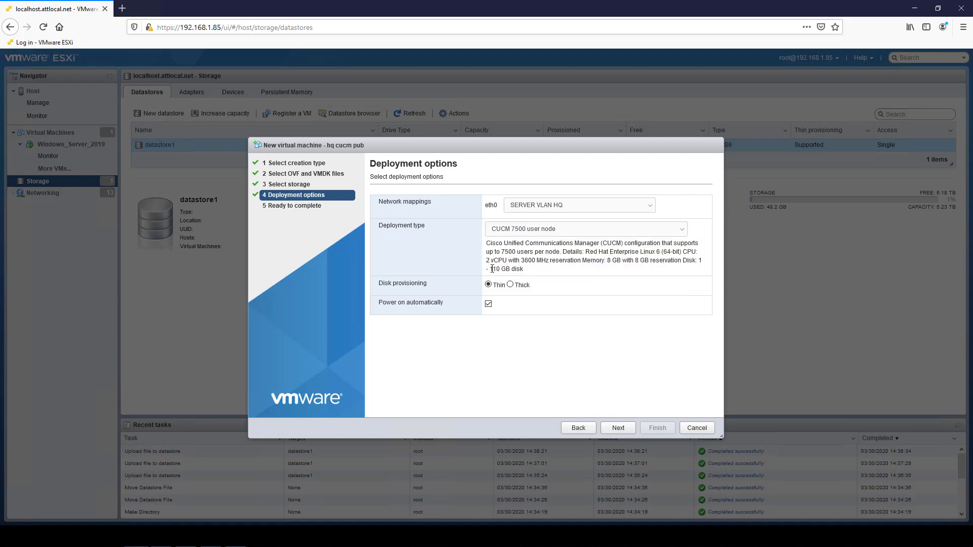
left_click(585, 228)
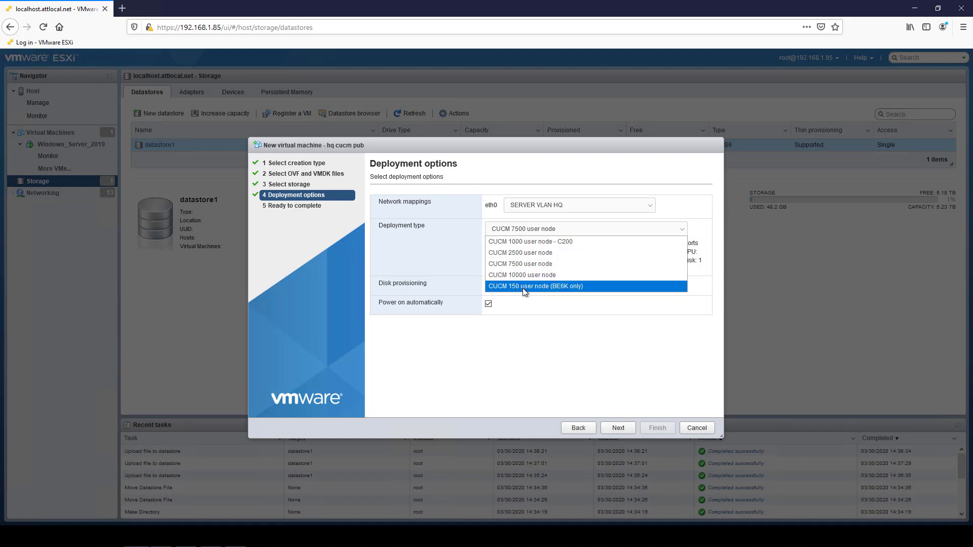
left_click(522, 274)
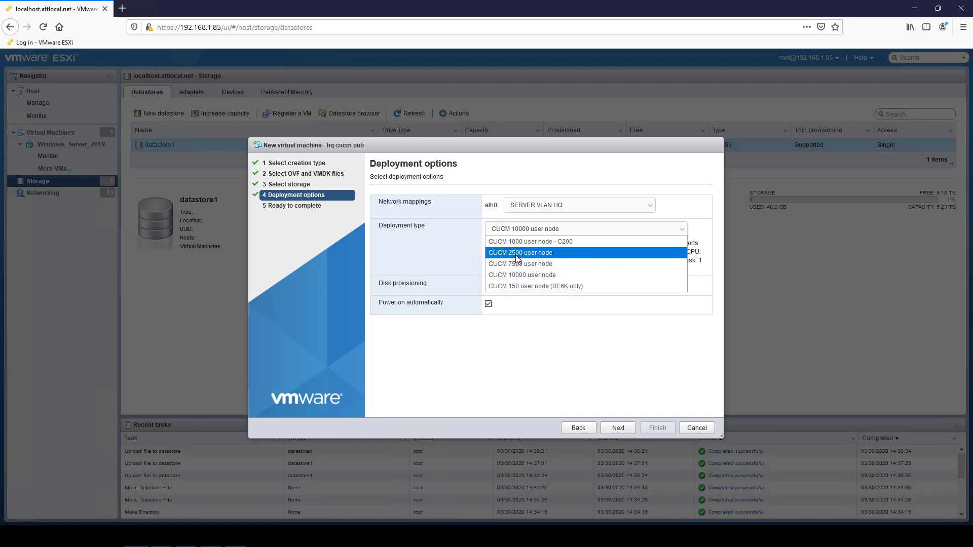
left_click(520, 263)
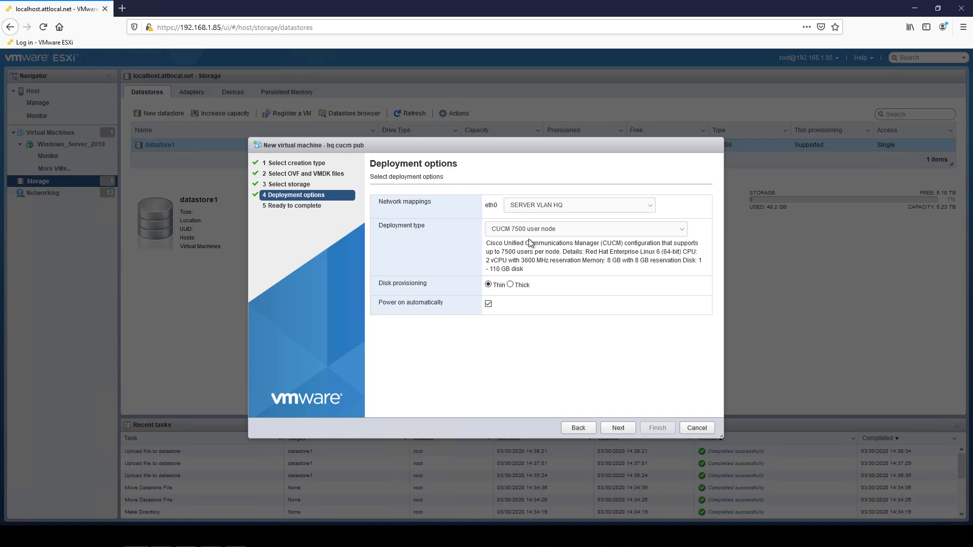
left_click(587, 229)
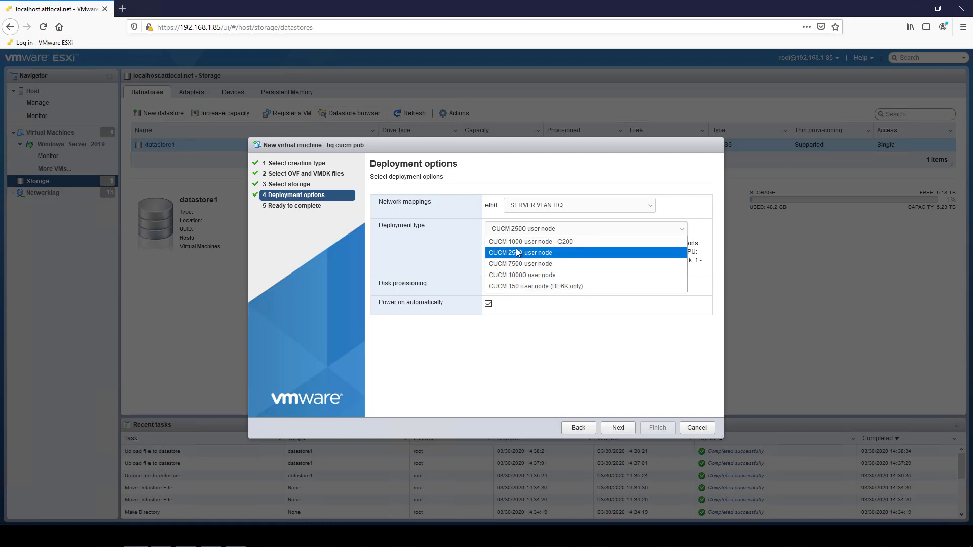
left_click(520, 264)
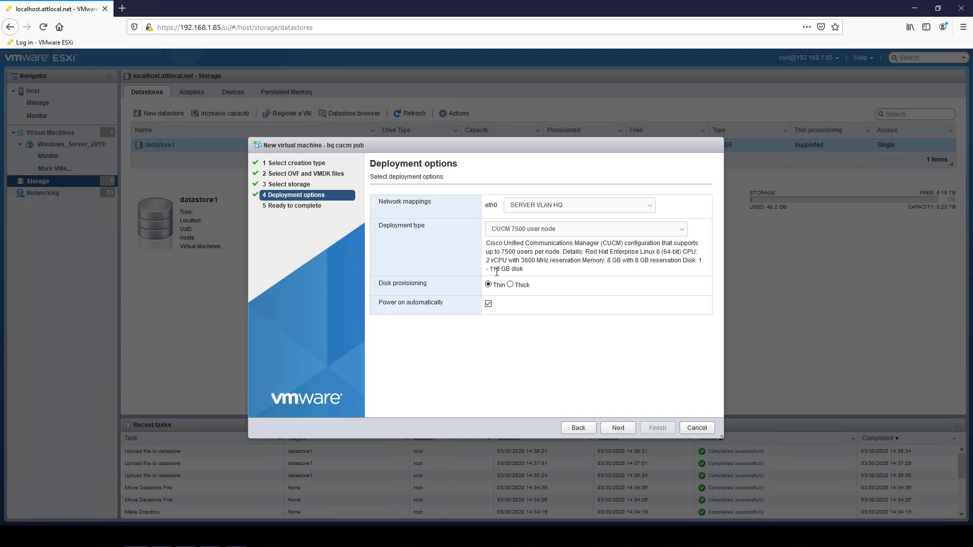
left_click(616, 427)
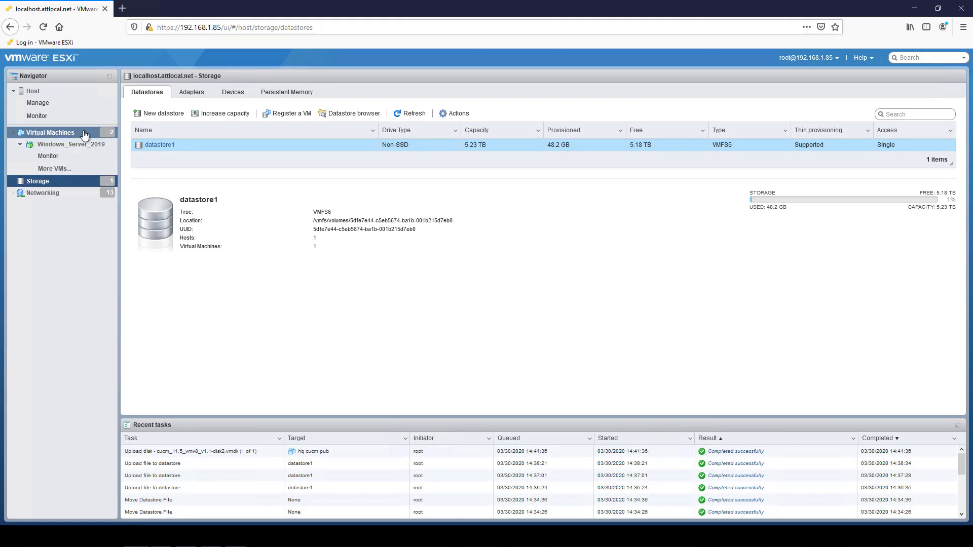
Power off hq cucm pub and start choosing a datastore ISO for its CD/DVD drive.
left_click(50, 132)
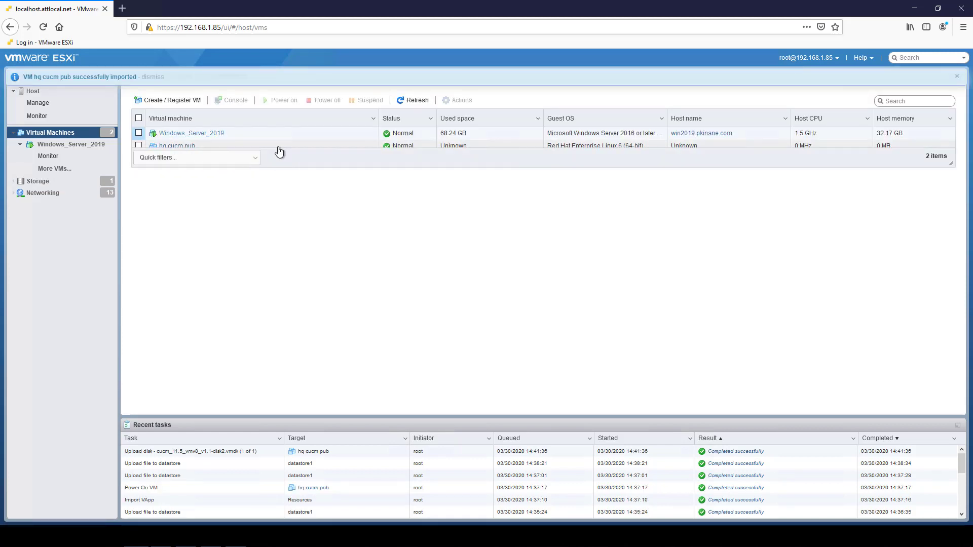
left_click(176, 146)
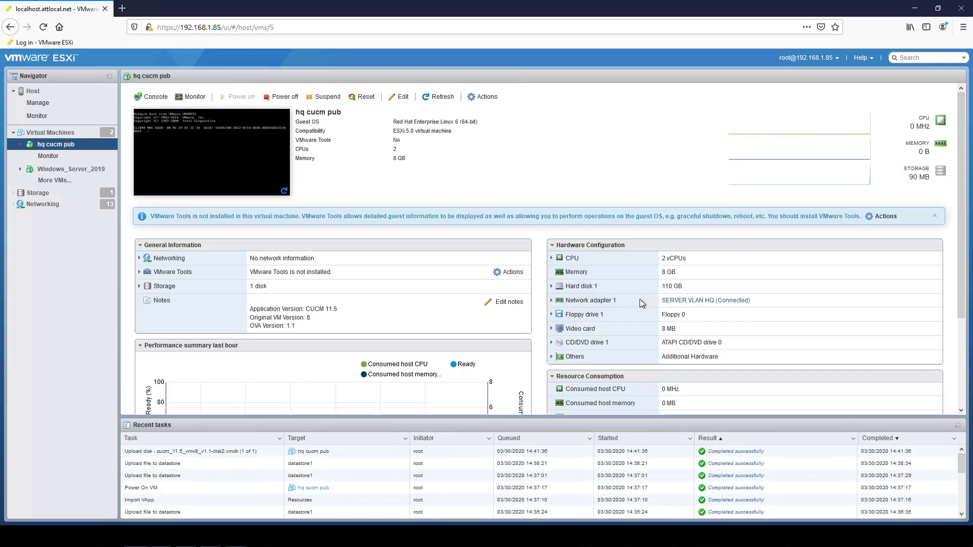
scroll("down", 3)
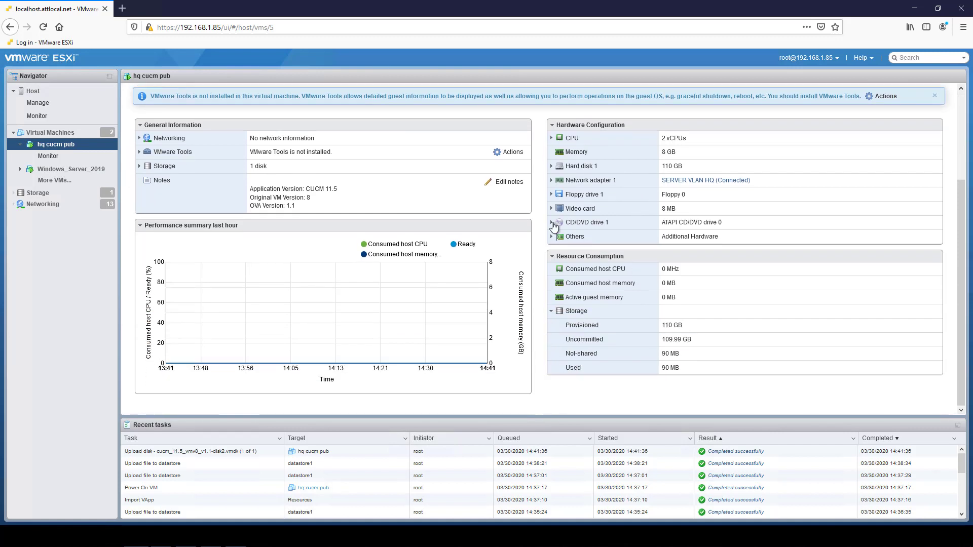
left_click(552, 222)
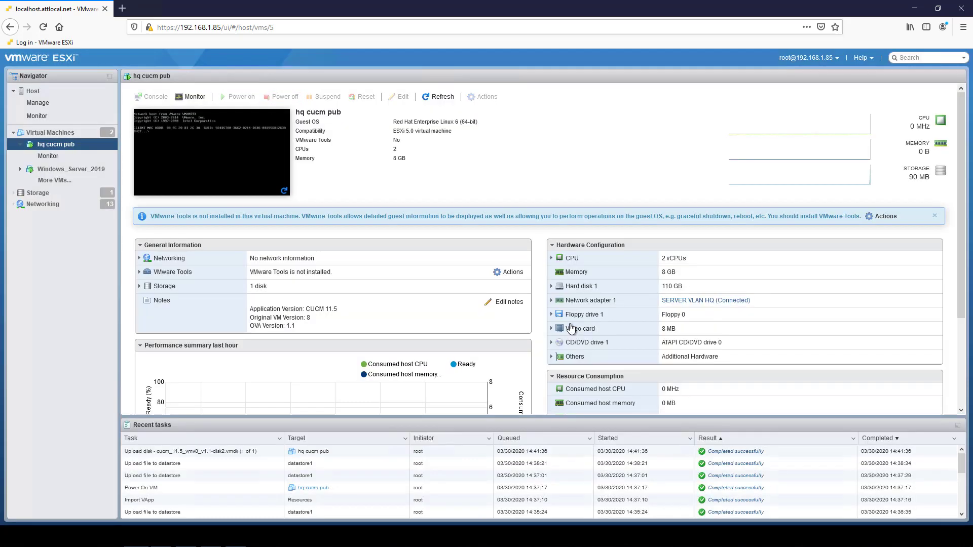
left_click(399, 96)
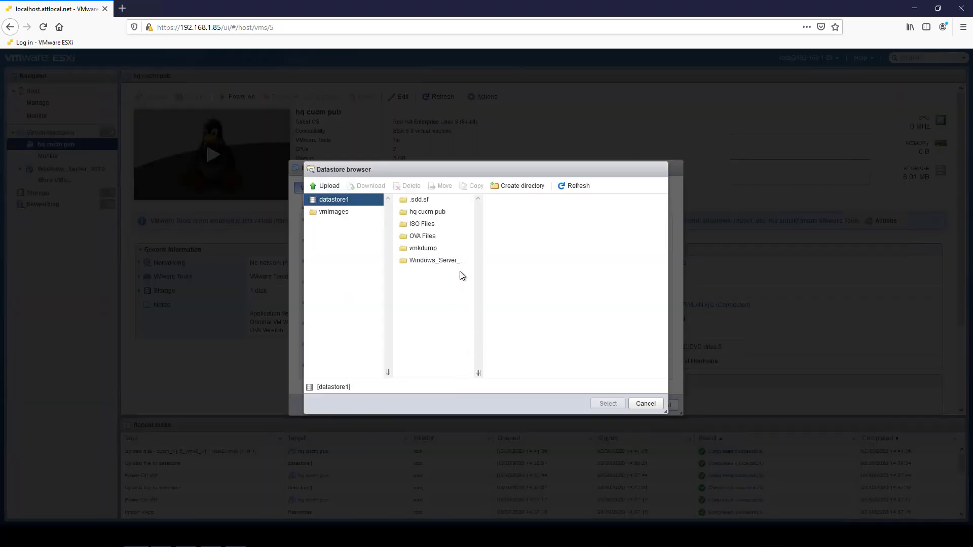
Mount the UCOS installer ISO, connect it at power on, and power on hq cucm pub.
left_click(421, 224)
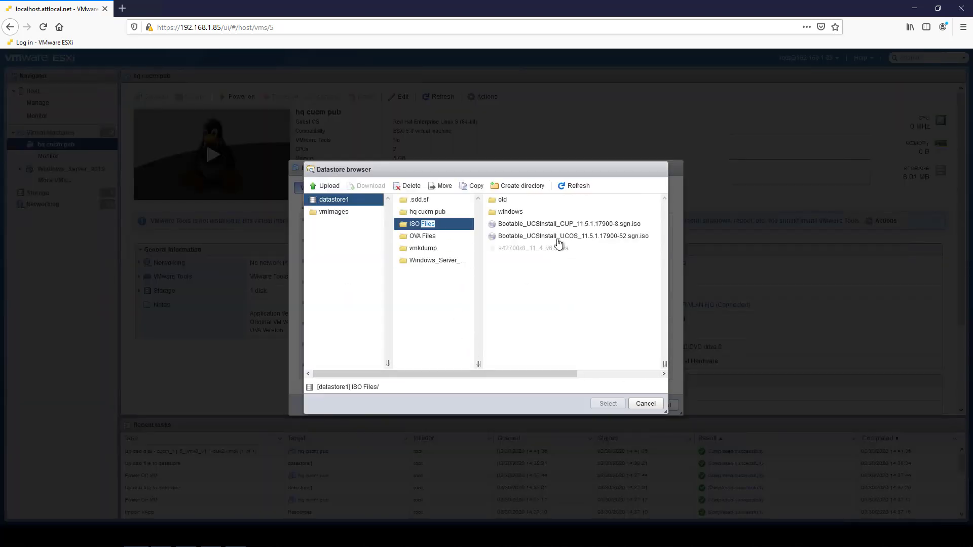
left_click(645, 403)
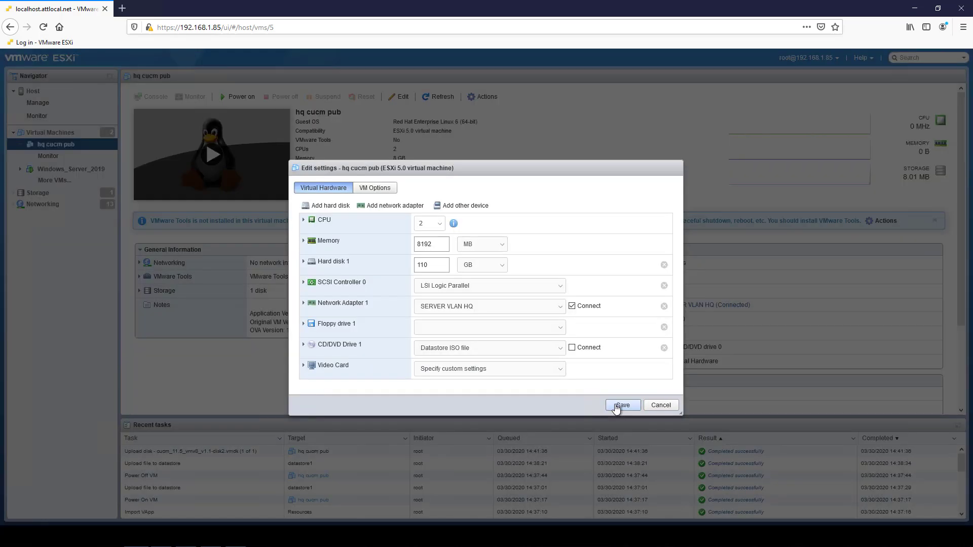
left_click(622, 404)
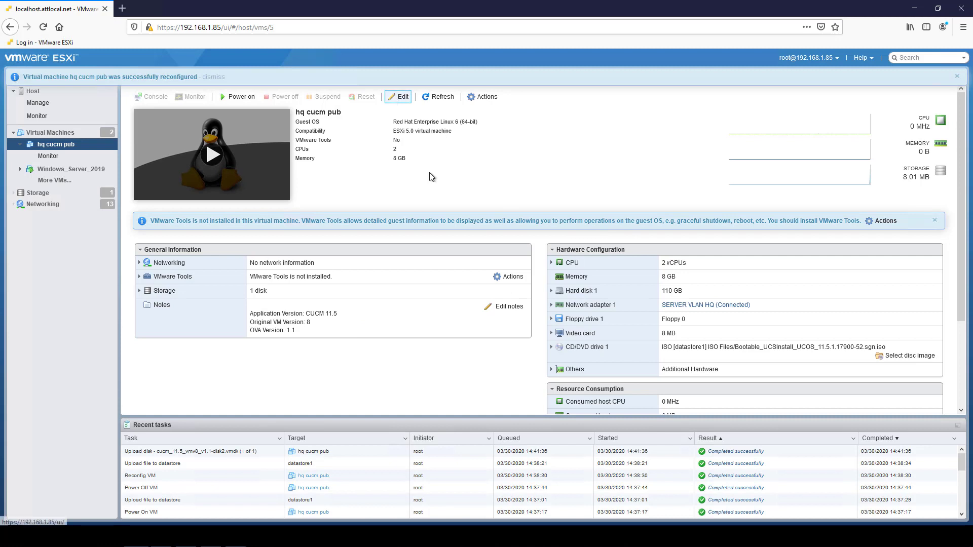
left_click(398, 96)
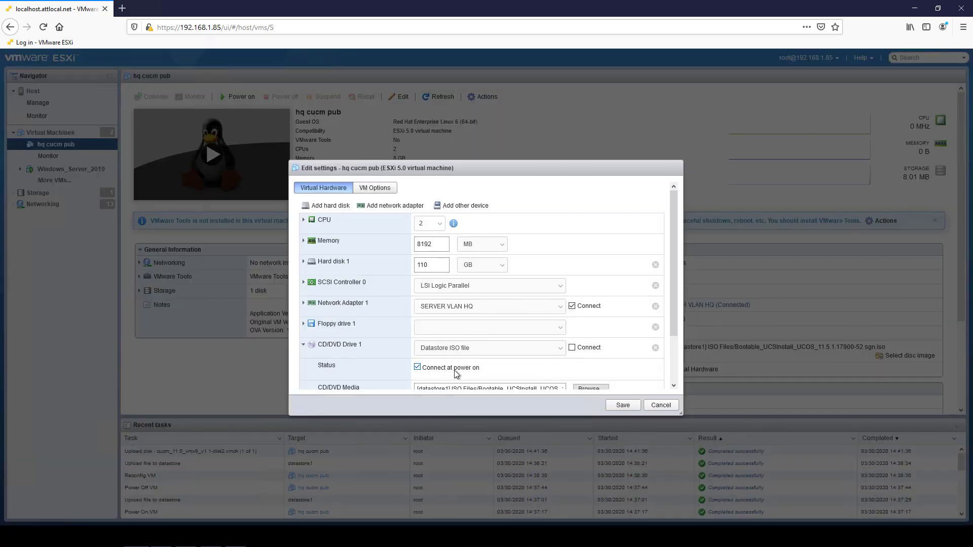
left_click(622, 404)
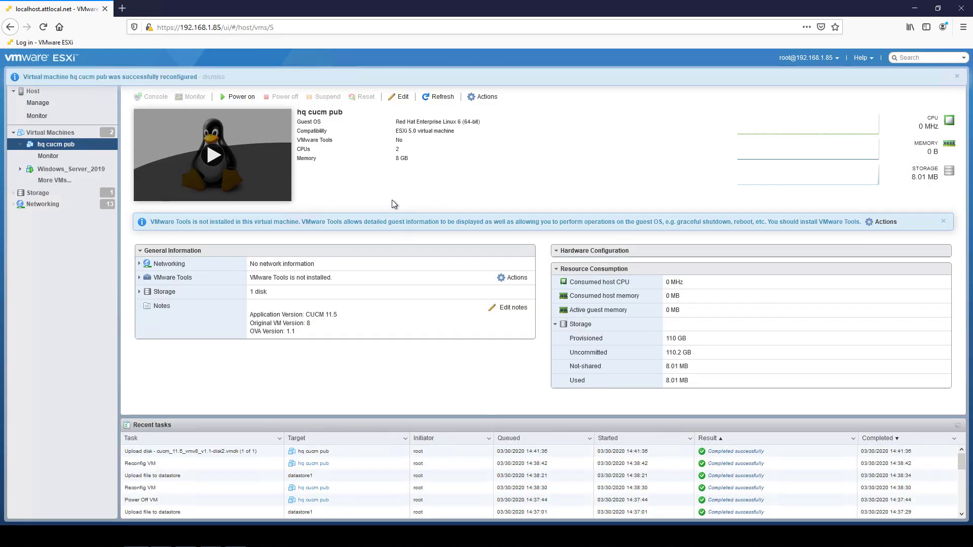
left_click(240, 96)
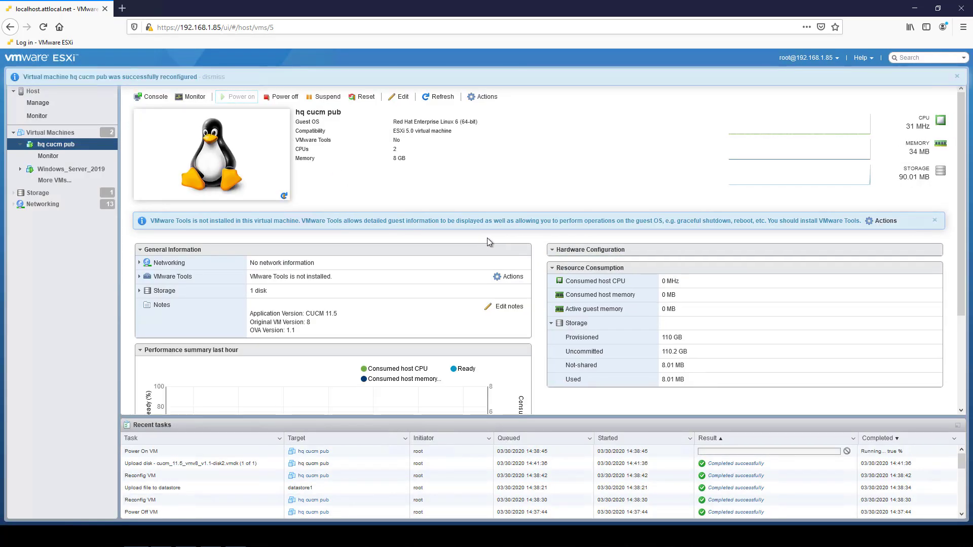
Try launching the remote console, then download the VMRC application.
left_click(151, 96)
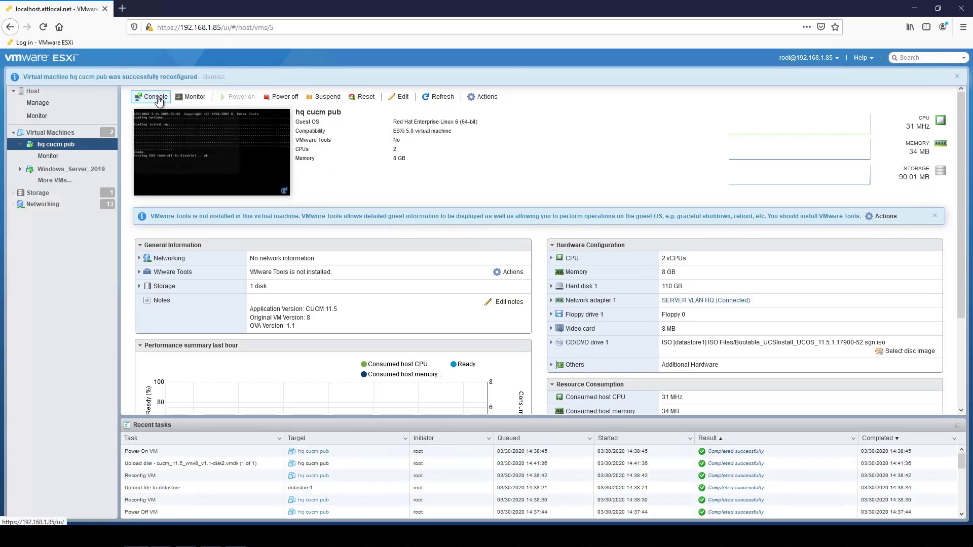
left_click(152, 96)
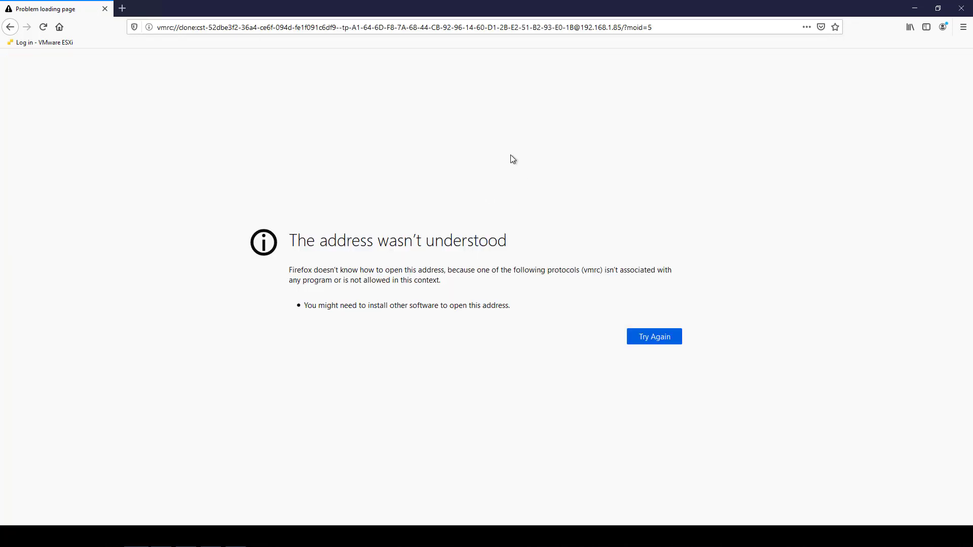
mouse_move(296, 213)
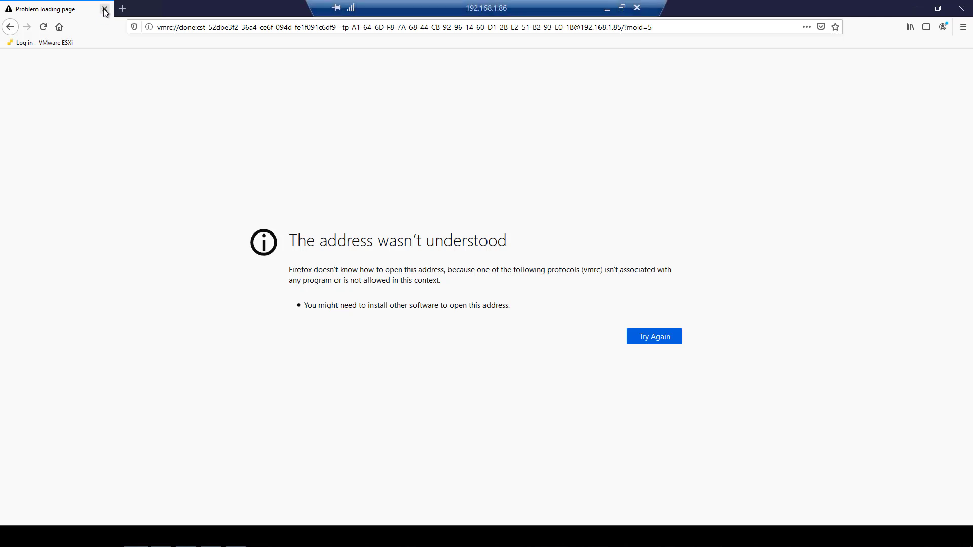
left_click(105, 11)
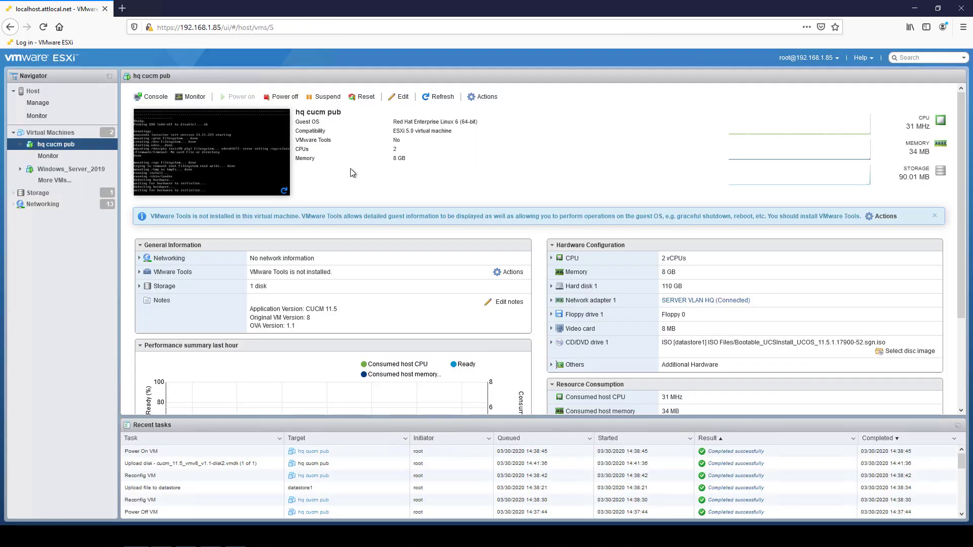
left_click(154, 96)
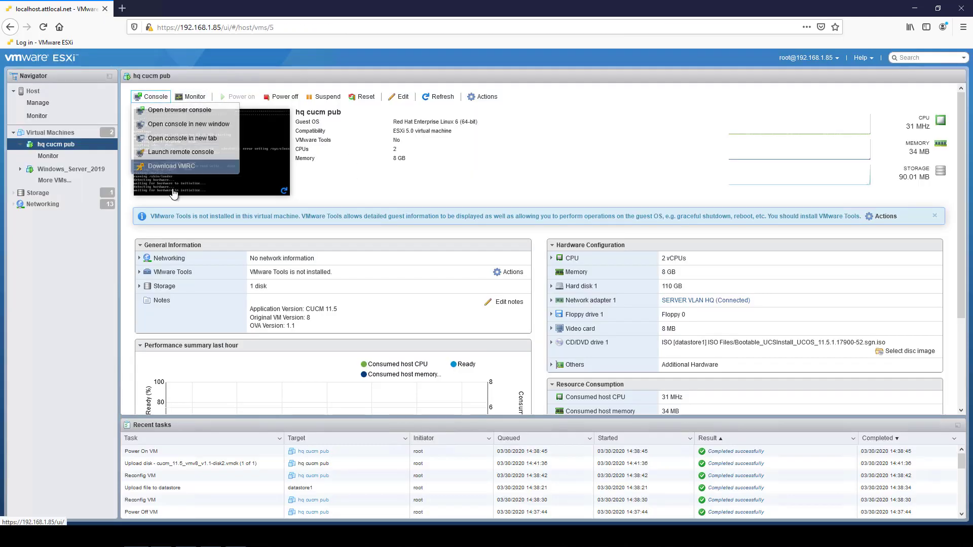
left_click(171, 166)
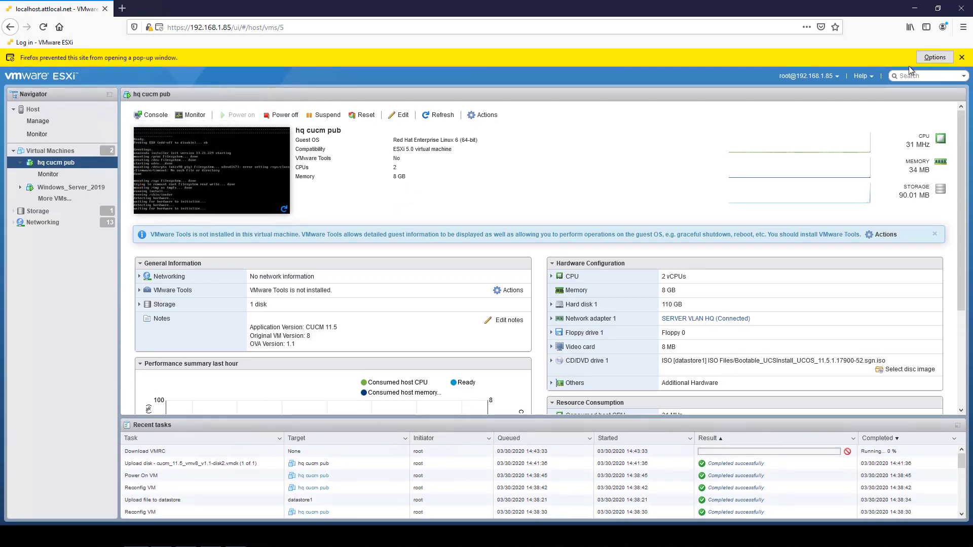
Allow pop-ups from 192.168.1.85 and reopen the VM's console menu.
left_click(935, 57)
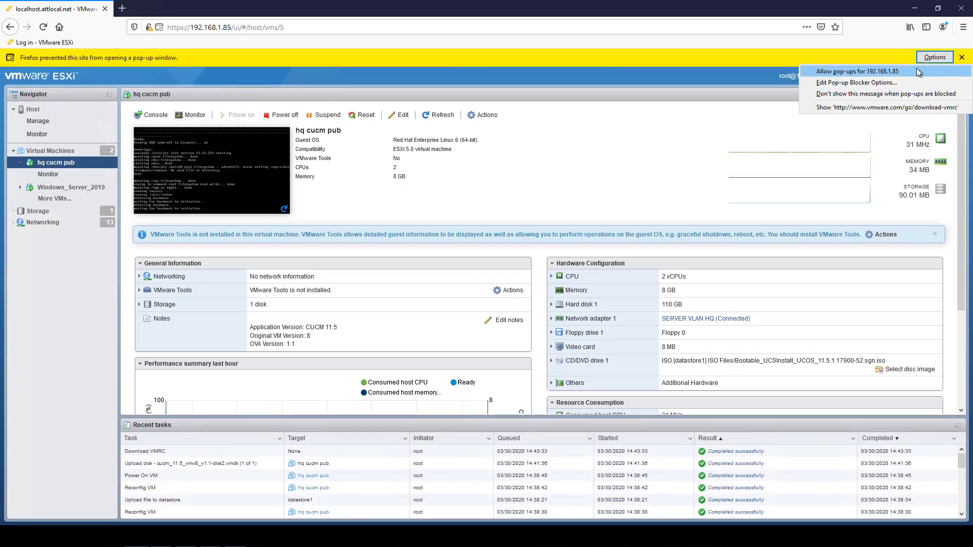
left_click(856, 70)
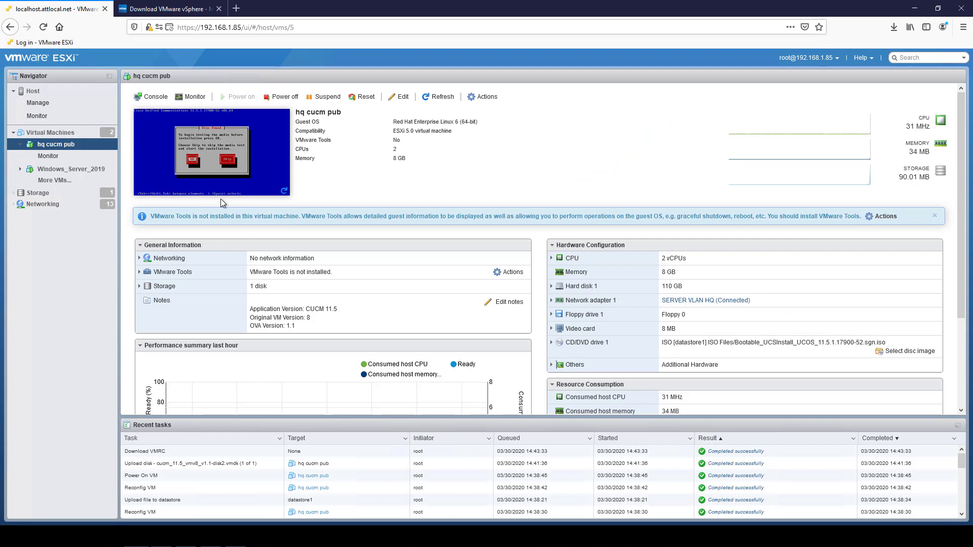
left_click(153, 96)
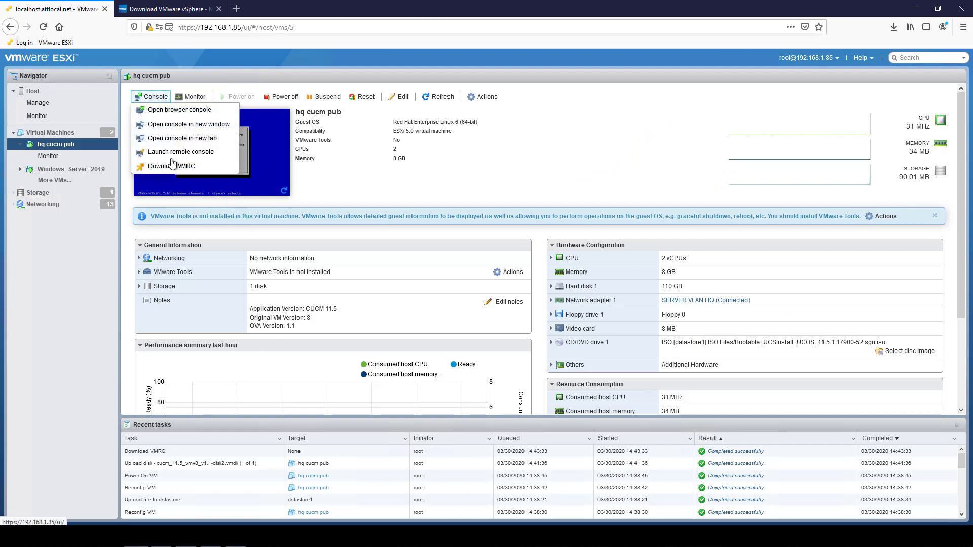
Open hq cucm pub in VMware Remote Console, remembering the choice for vmrc links.
left_click(180, 152)
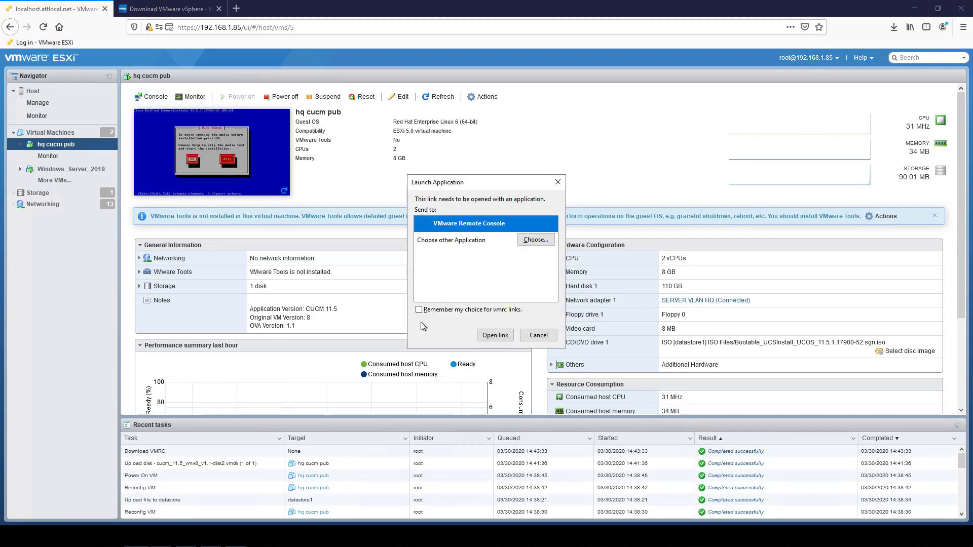
left_click(419, 309)
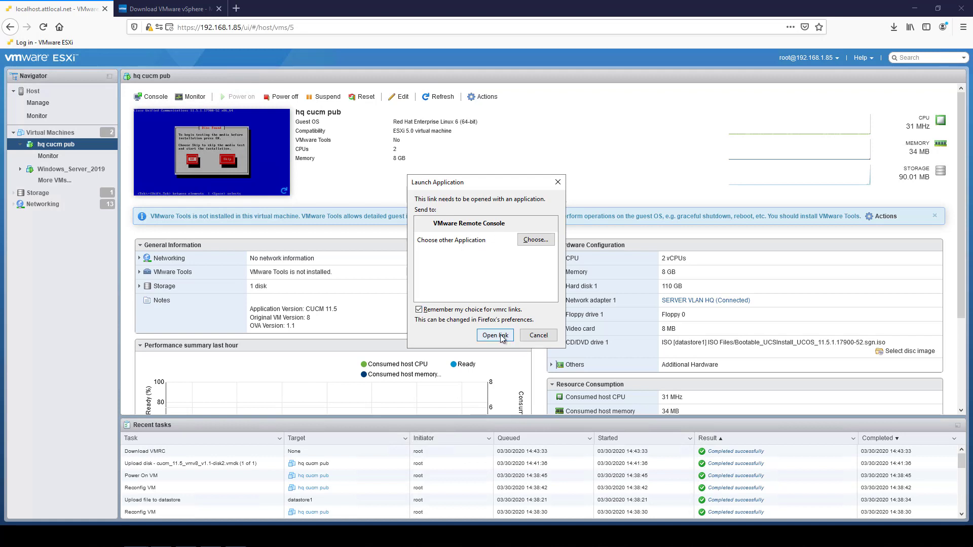
left_click(494, 335)
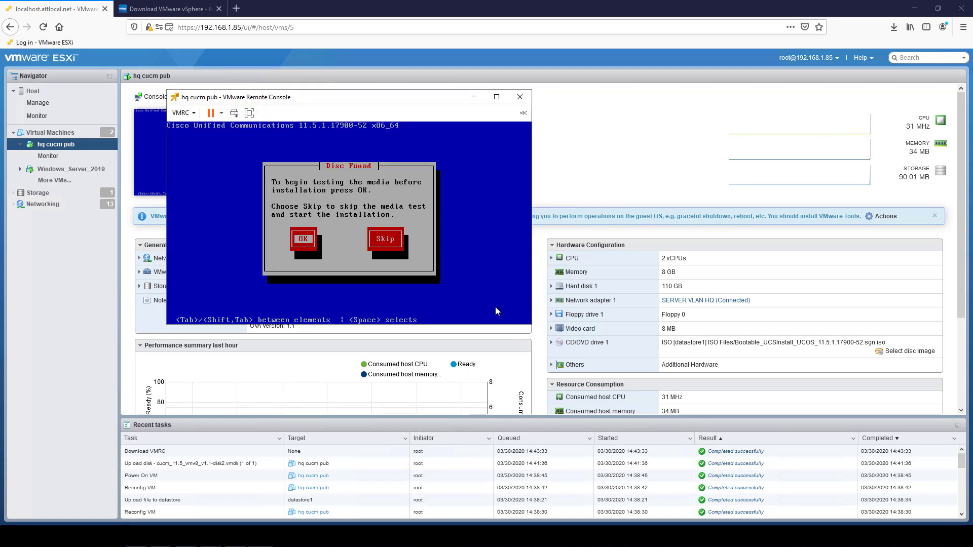
mouse_move(459, 193)
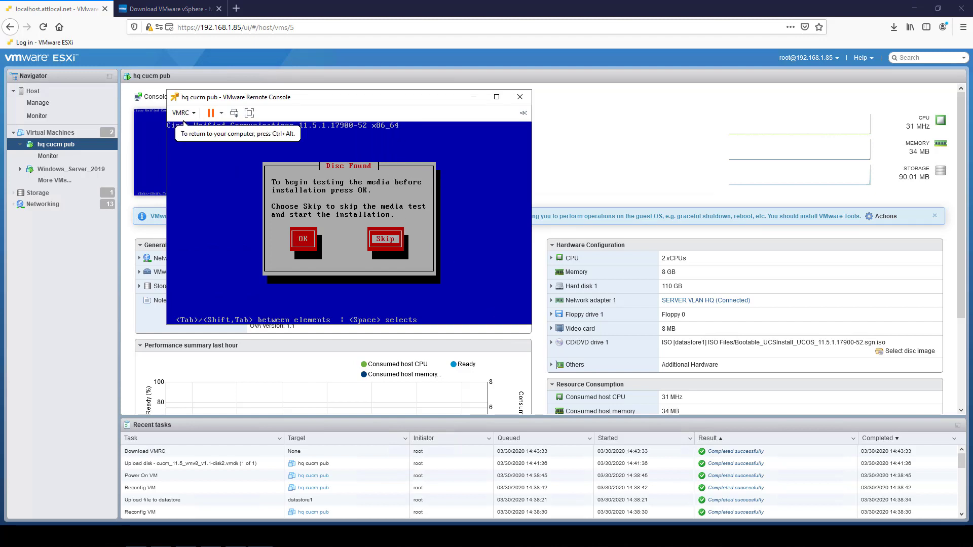
Skip media test and patch, choose basic install, America/New_York, default MTU, no DHCP.
left_click(384, 238)
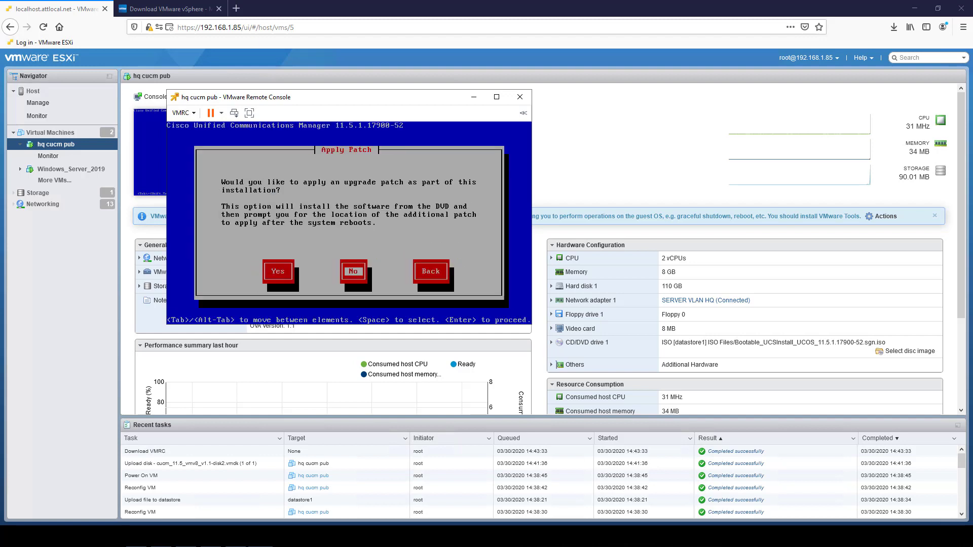
left_click(353, 271)
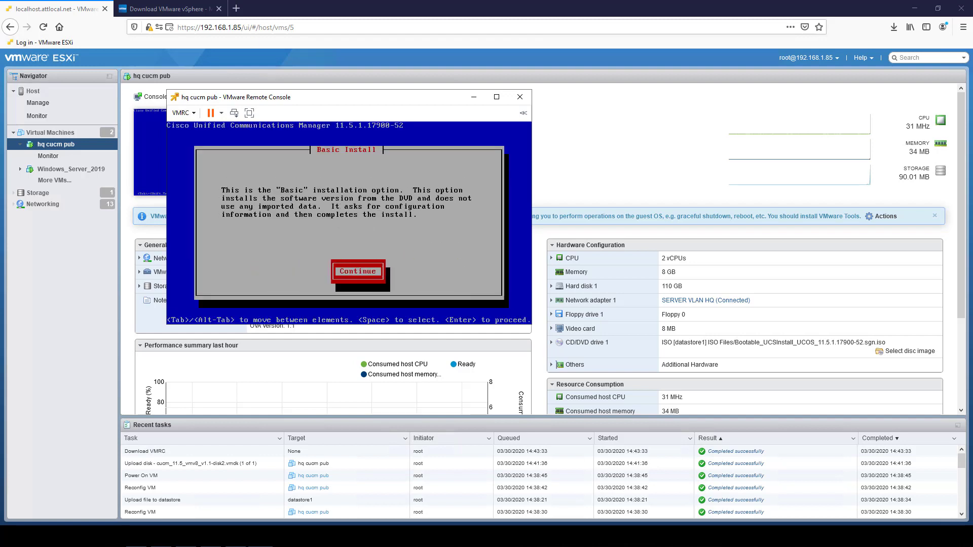
left_click(357, 271)
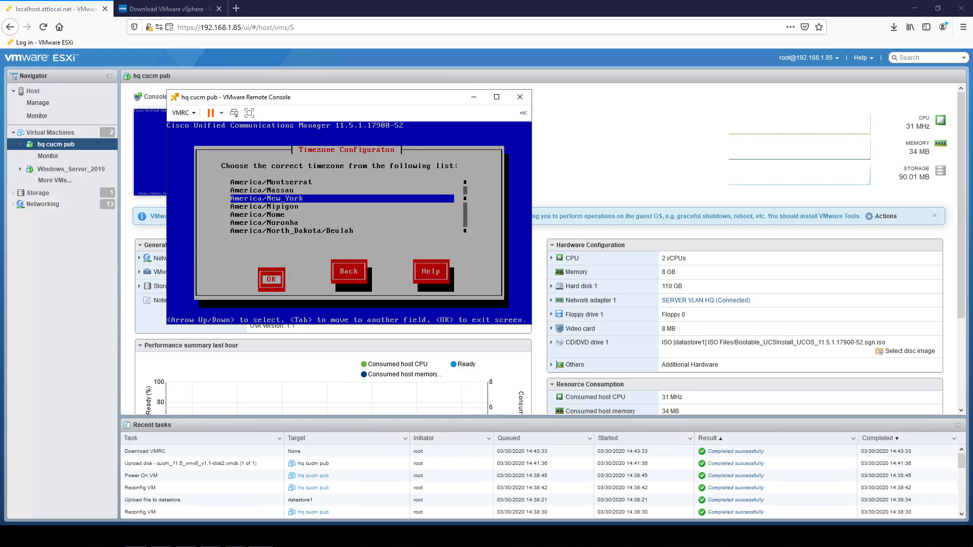
left_click(271, 280)
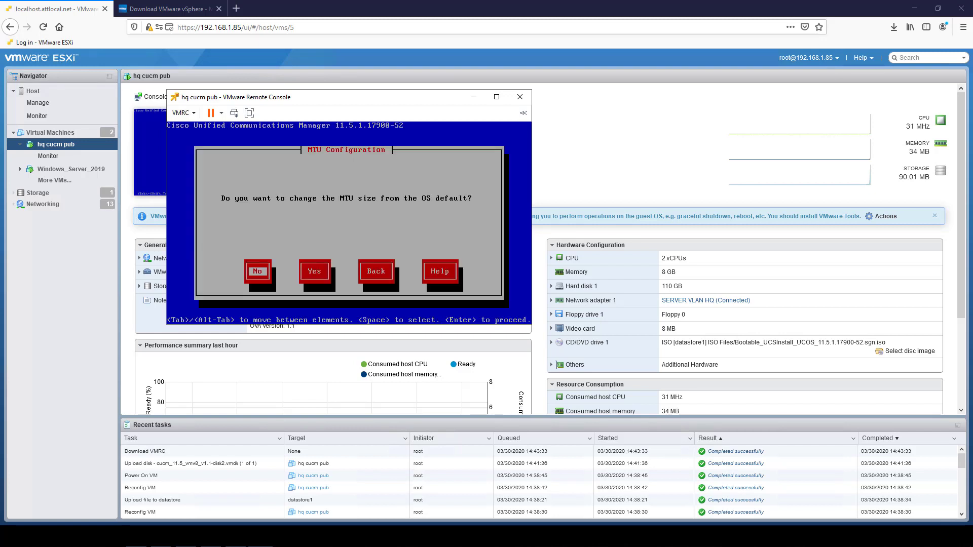
left_click(257, 271)
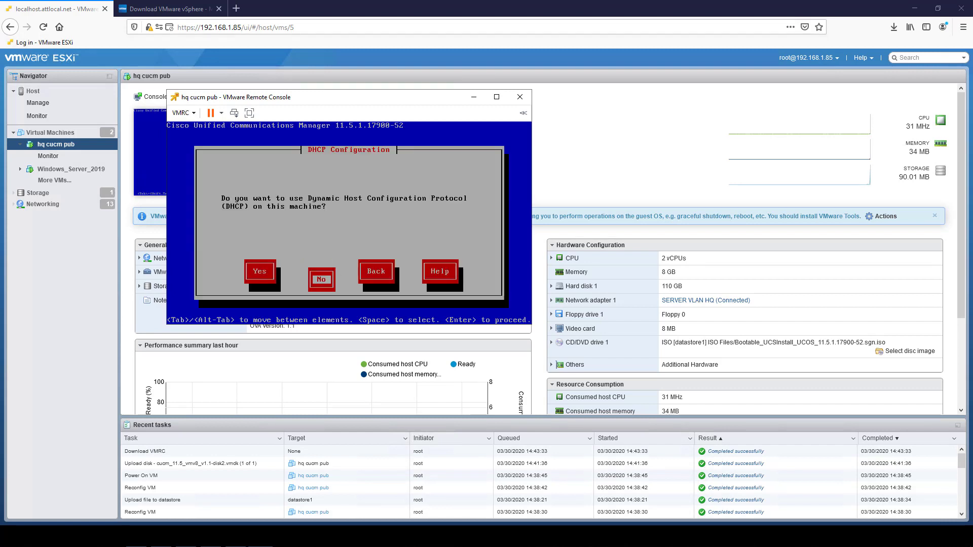
left_click(321, 279)
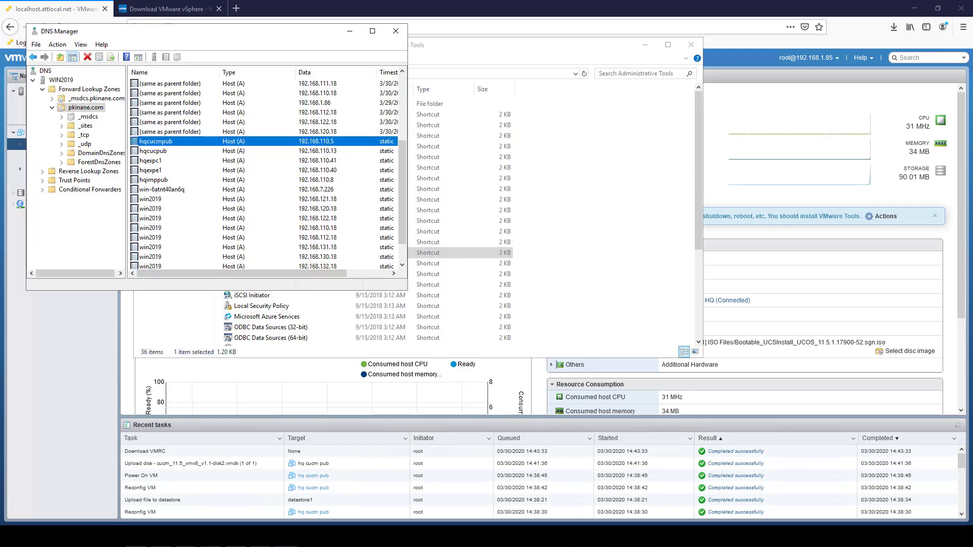
mouse_move(252, 386)
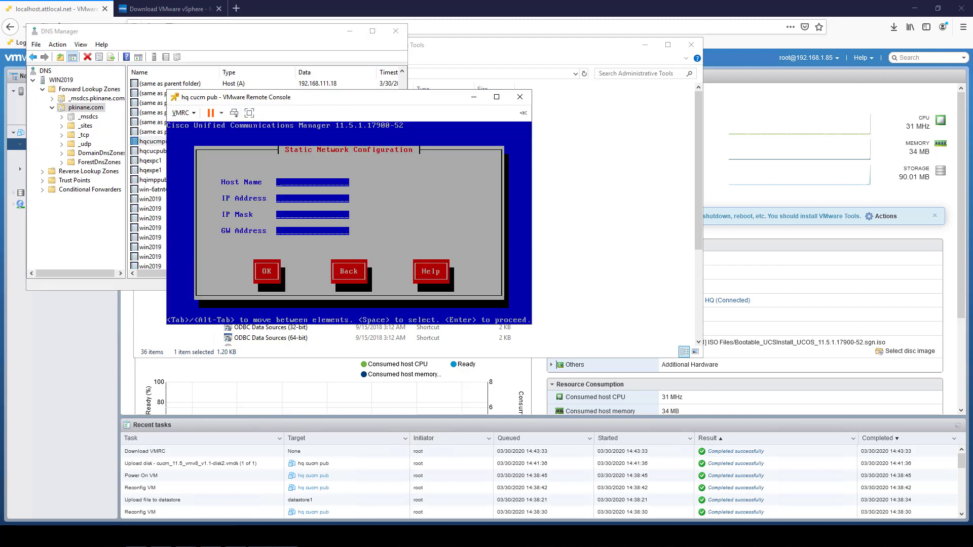
mouse_move(385, 284)
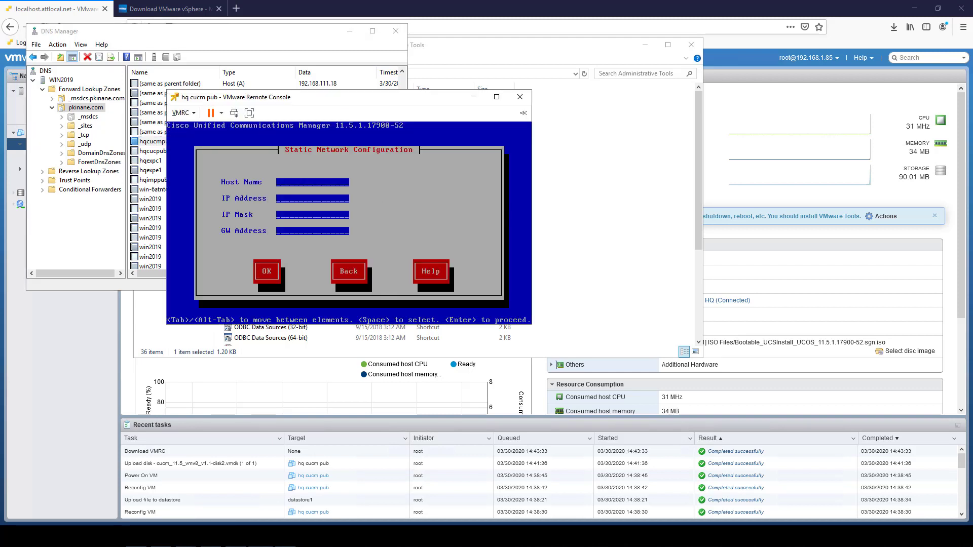
Enter host hqcucmpub, IP 192.168.110.5, mask 255.255.255.0 and gateway 192.168.110.1.
type("hqcucmpub")
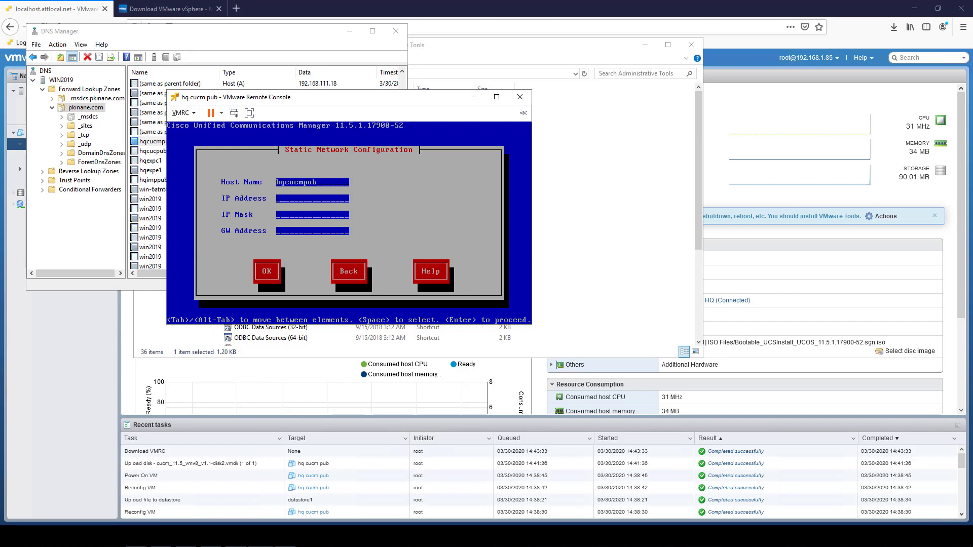
type("192.168.110.5")
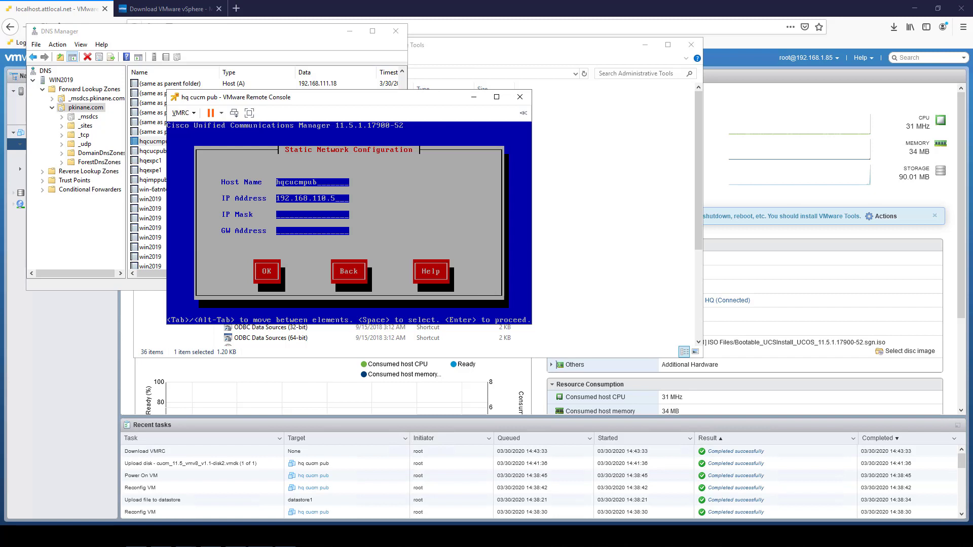
type("255.255.255.0")
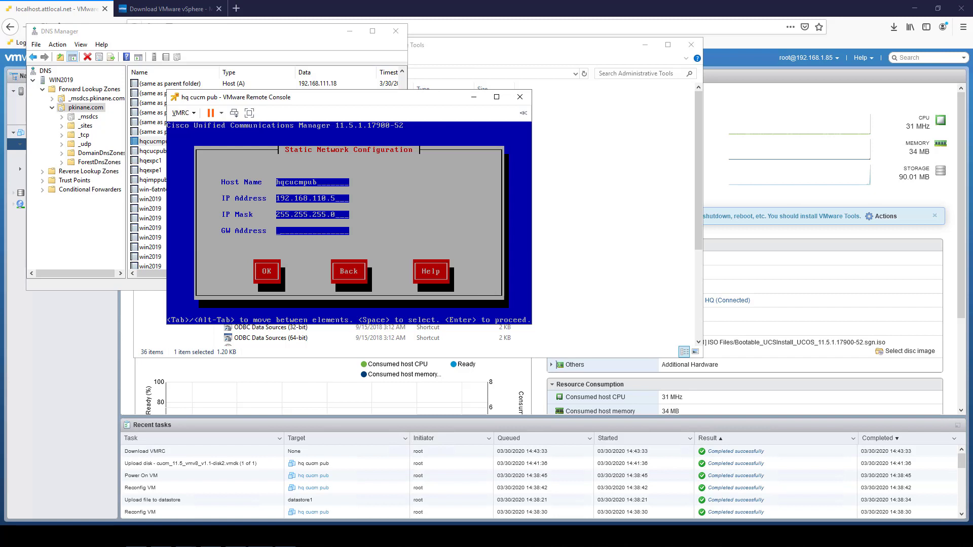
type("192.168.110.1")
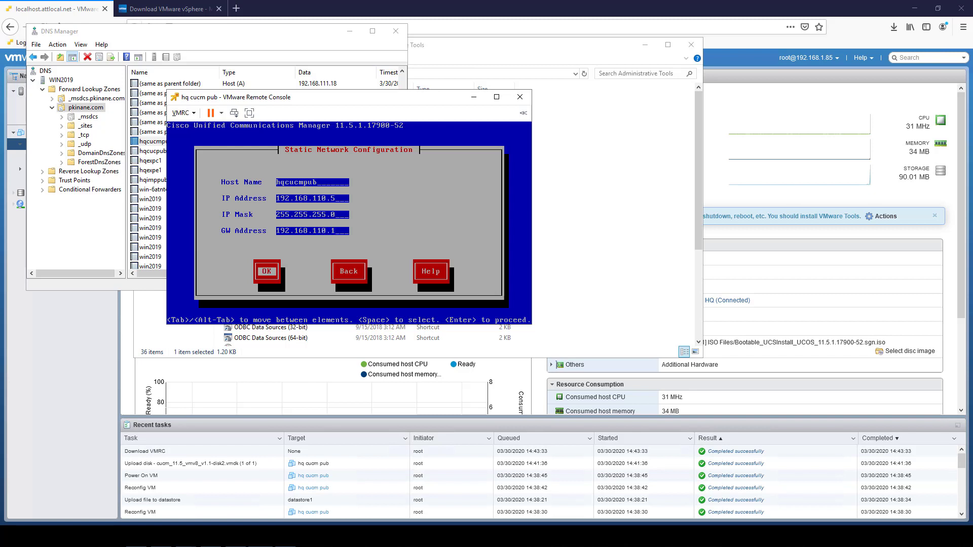
left_click(266, 271)
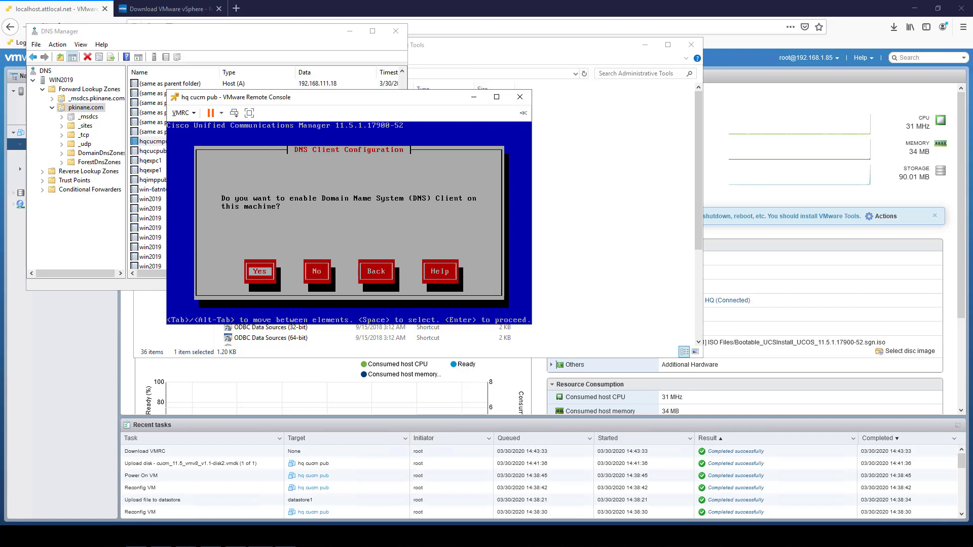
Choose Yes for DNS Client, entering primary DNS 192.168.110.18 and domain pkinane.com.
left_click(259, 271)
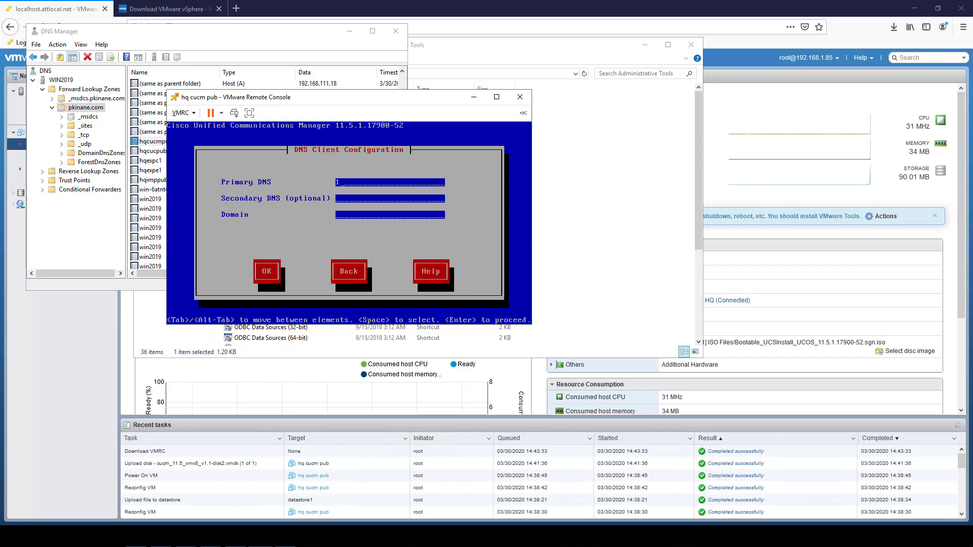
type("92")
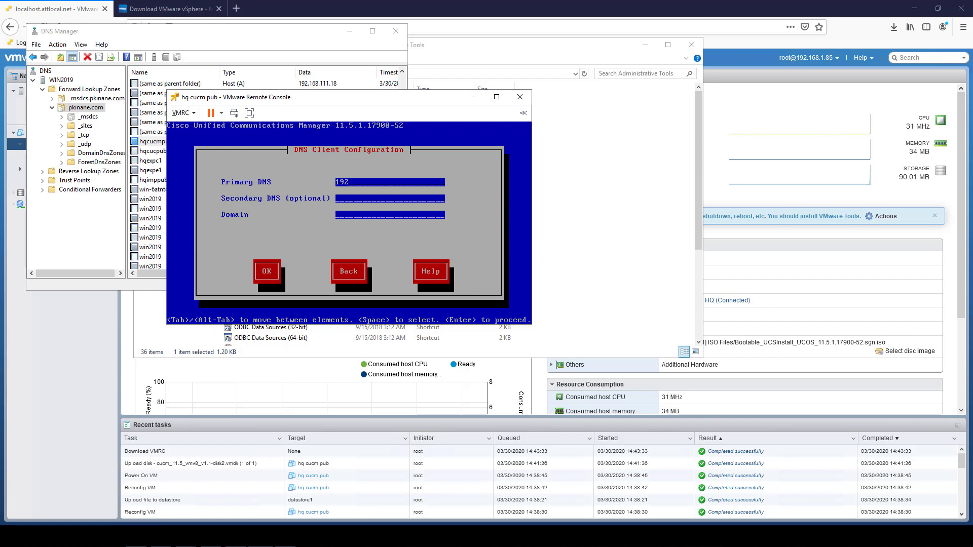
type(".168.11")
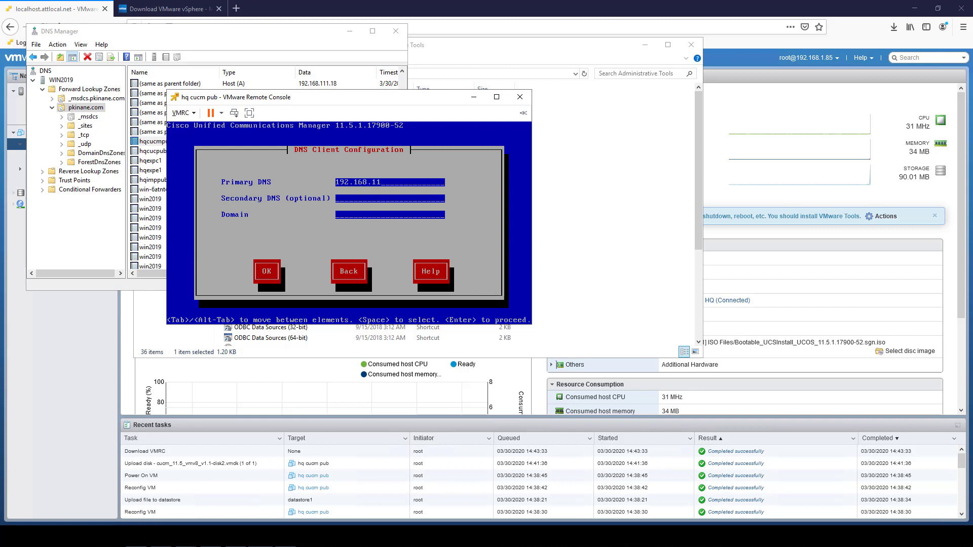
type("0.")
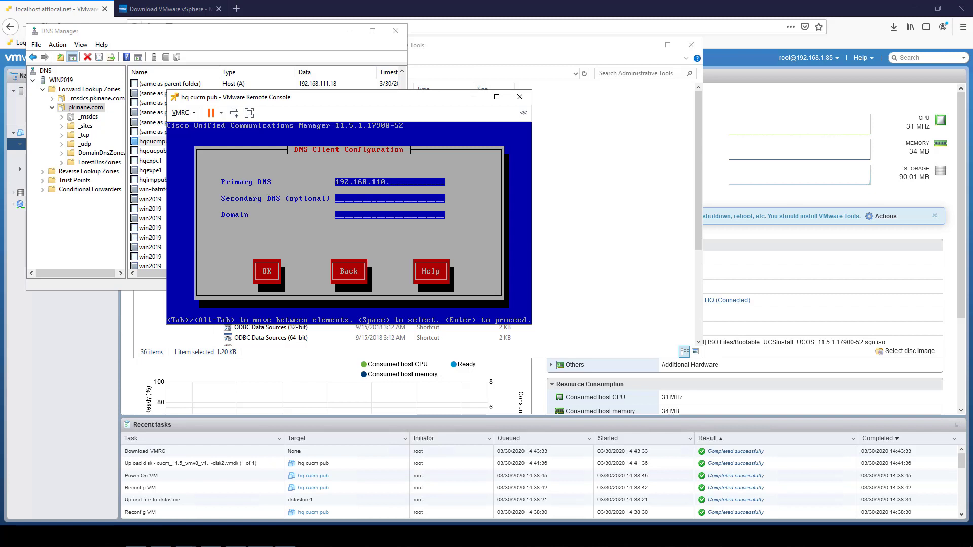
type("18")
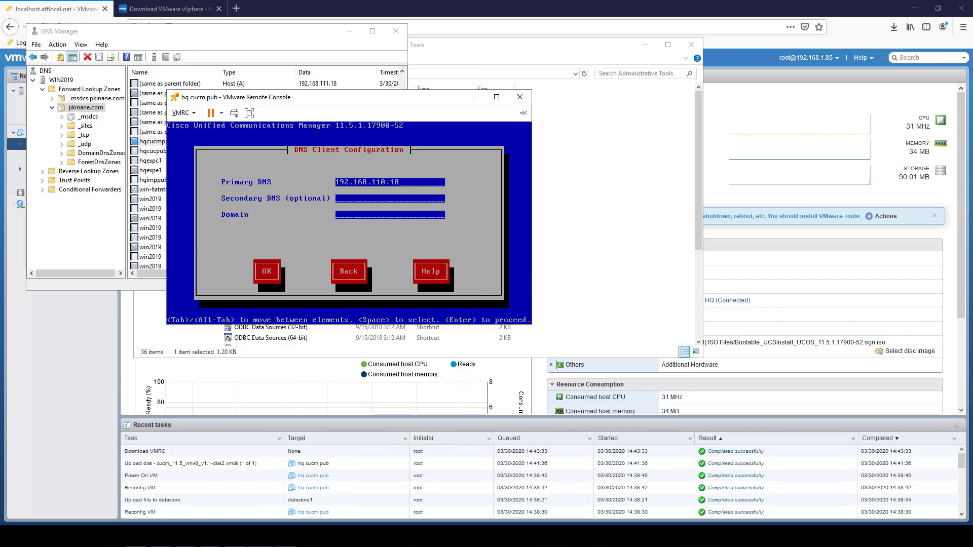
type("pkinan")
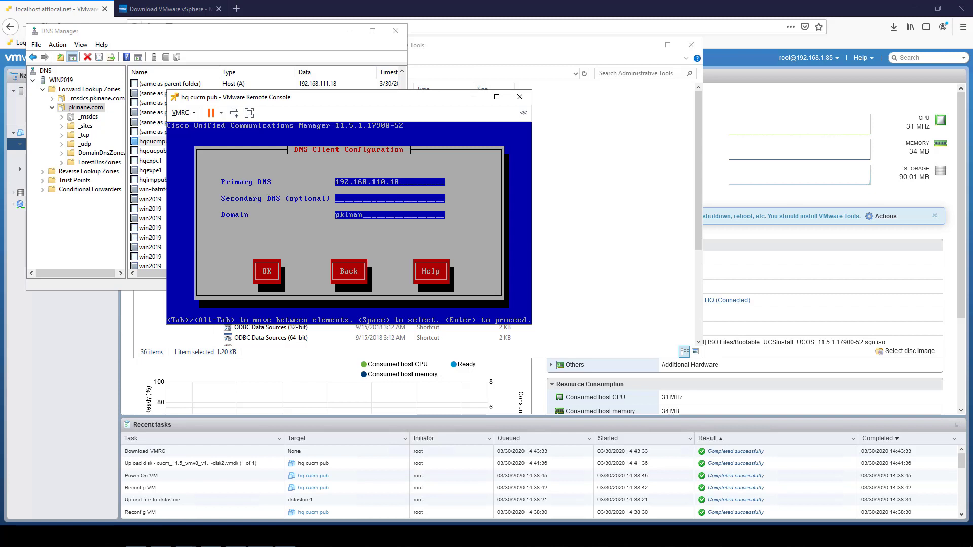
type("e.com")
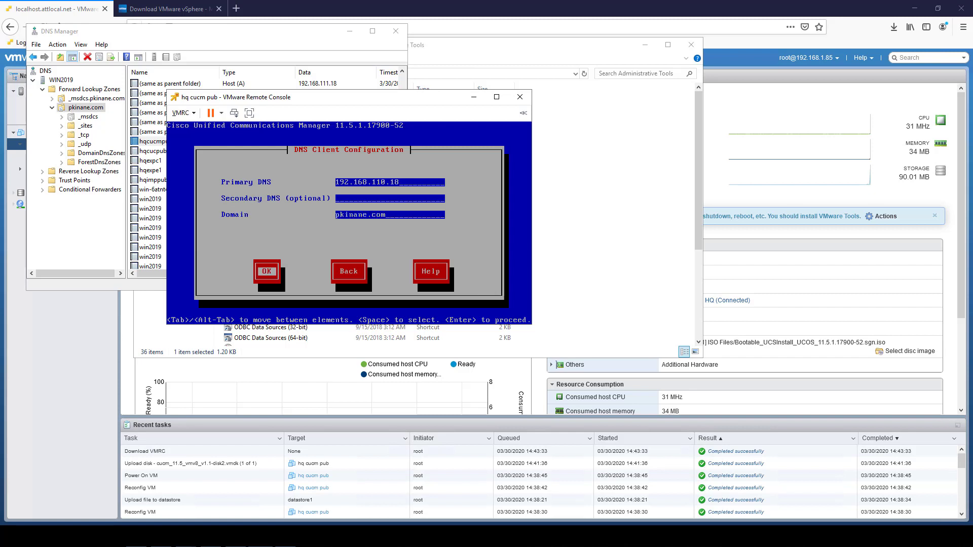
left_click(266, 272)
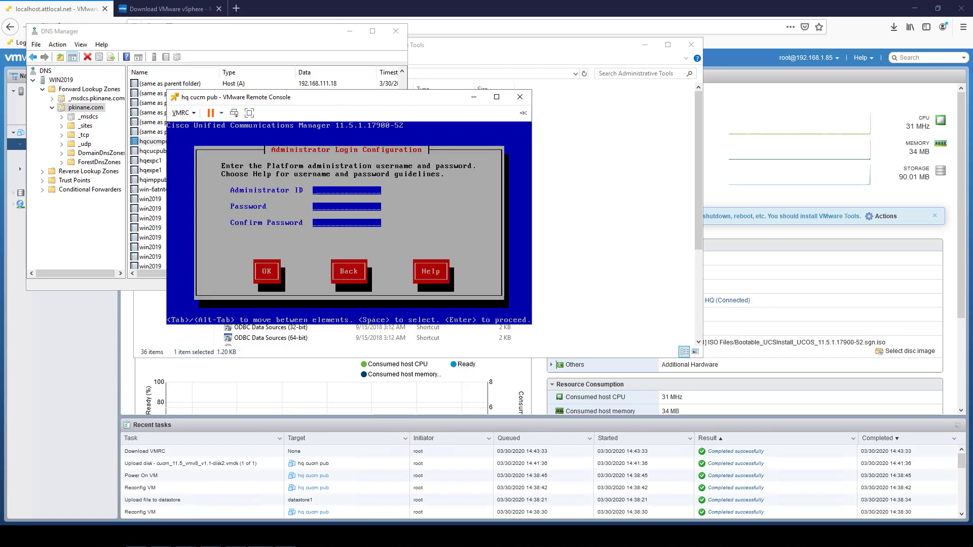
Set administrator ID 'admin' with its password, then submit certificate organisation details starting 'Home'.
type("admin")
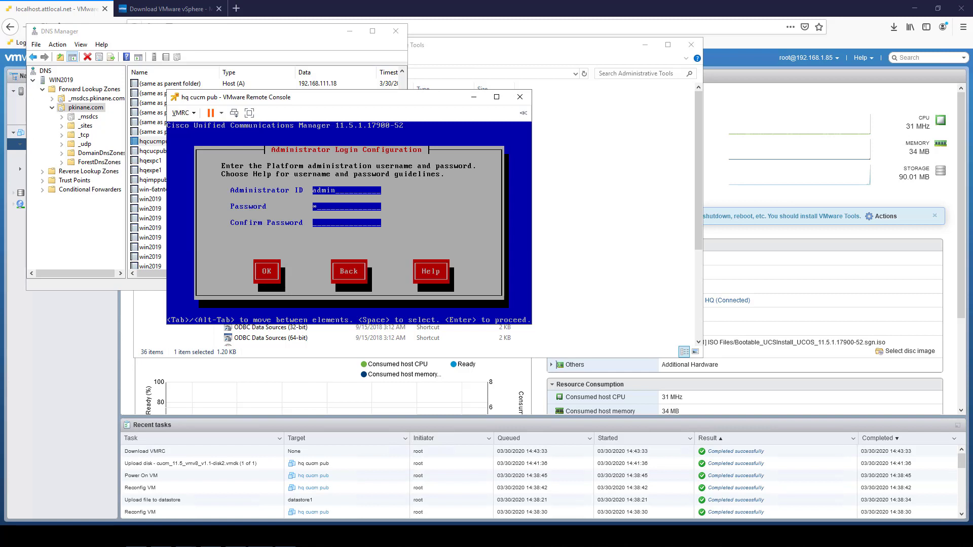
type("password")
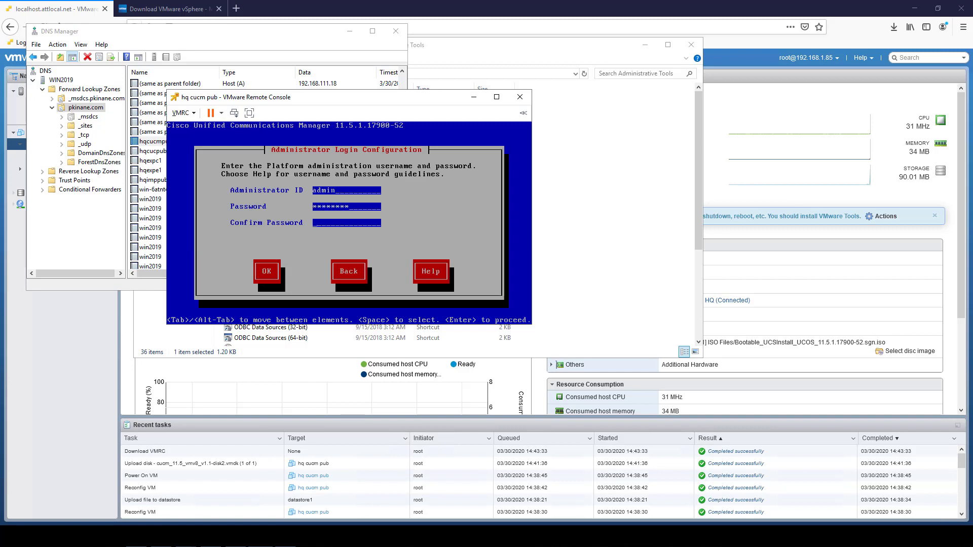
left_click(266, 272)
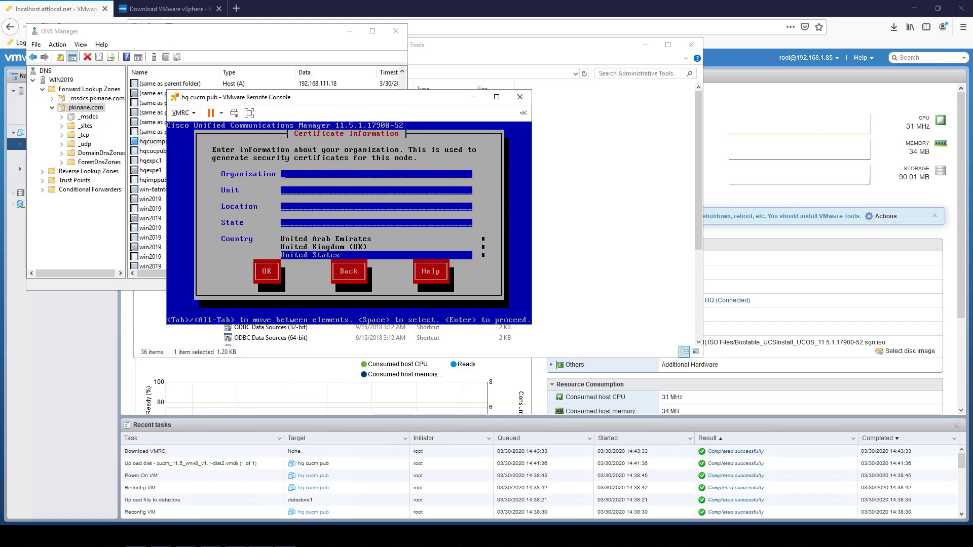
type("Home")
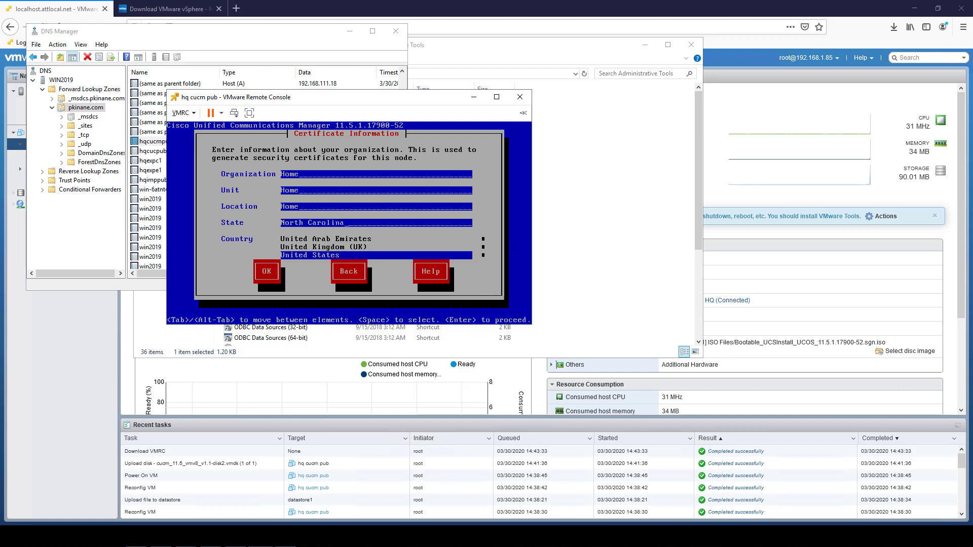
left_click(265, 272)
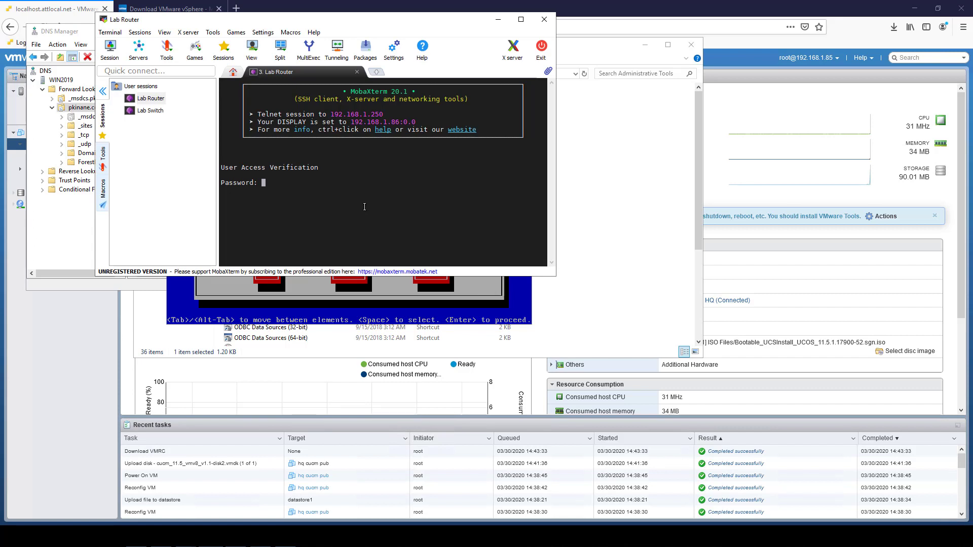
Log in to the lab router and configure 'ntp server 192.168.1.86' and 'ntp master 2'.
key("Return")
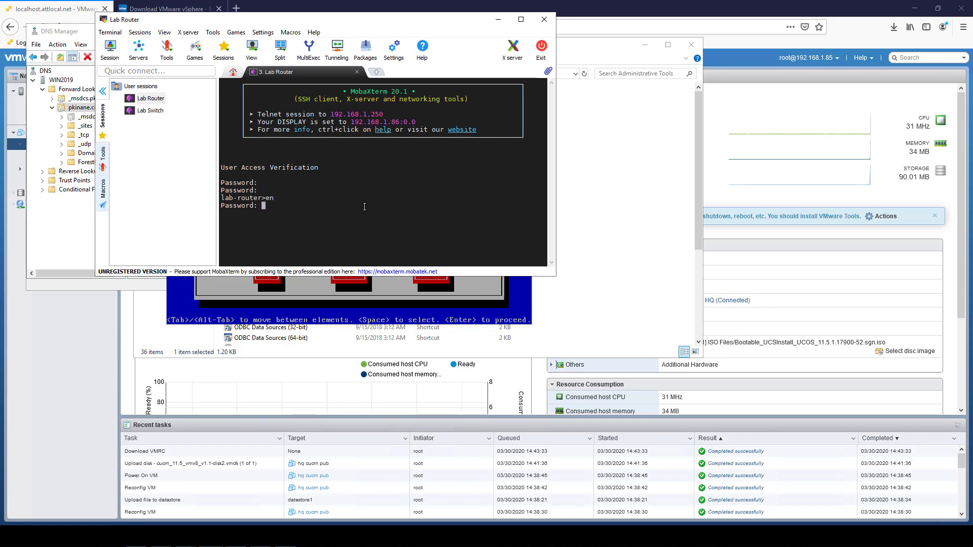
type("conf t")
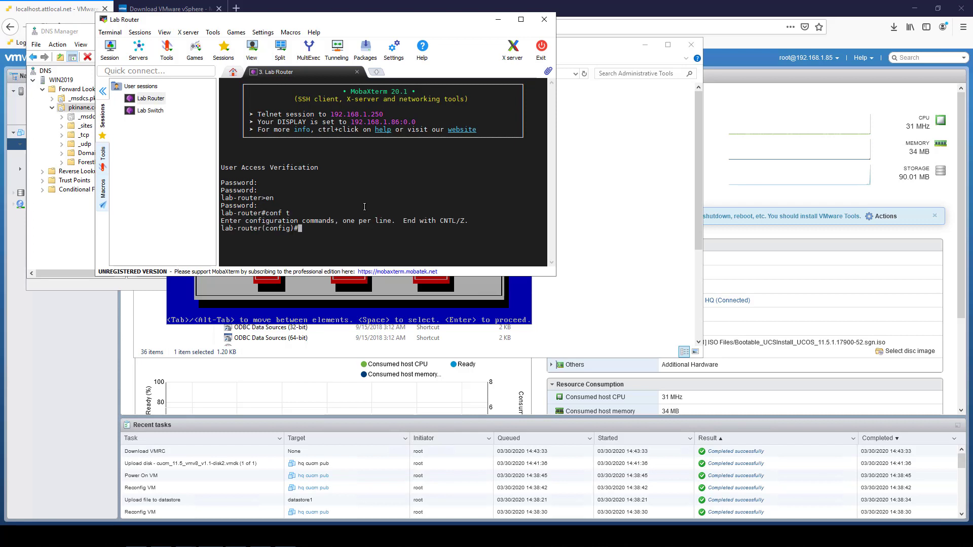
type("ntp server")
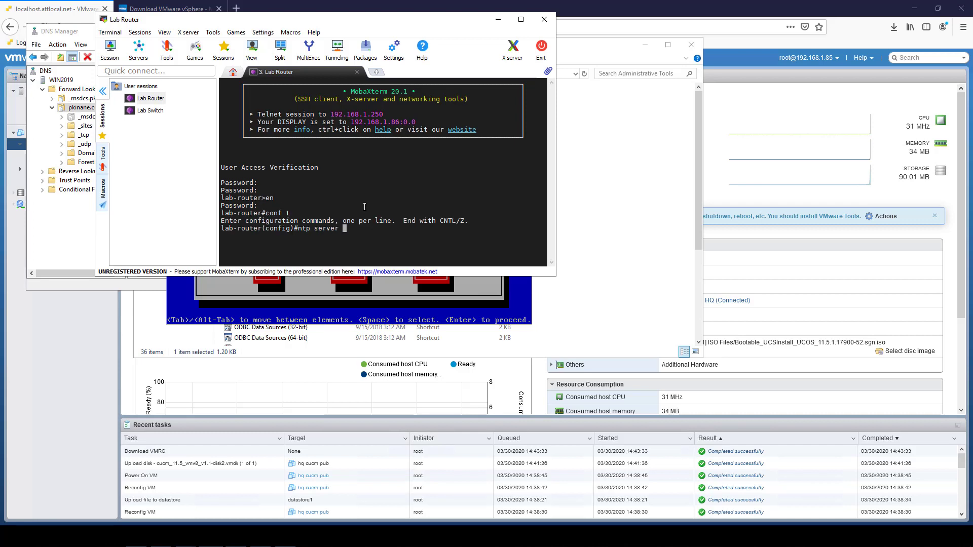
type("~~~")
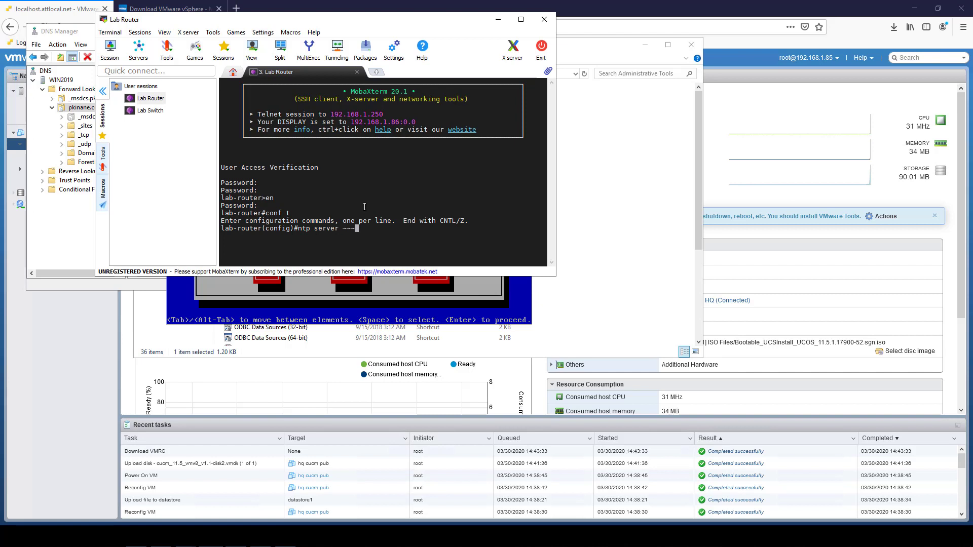
key("BackSpace")
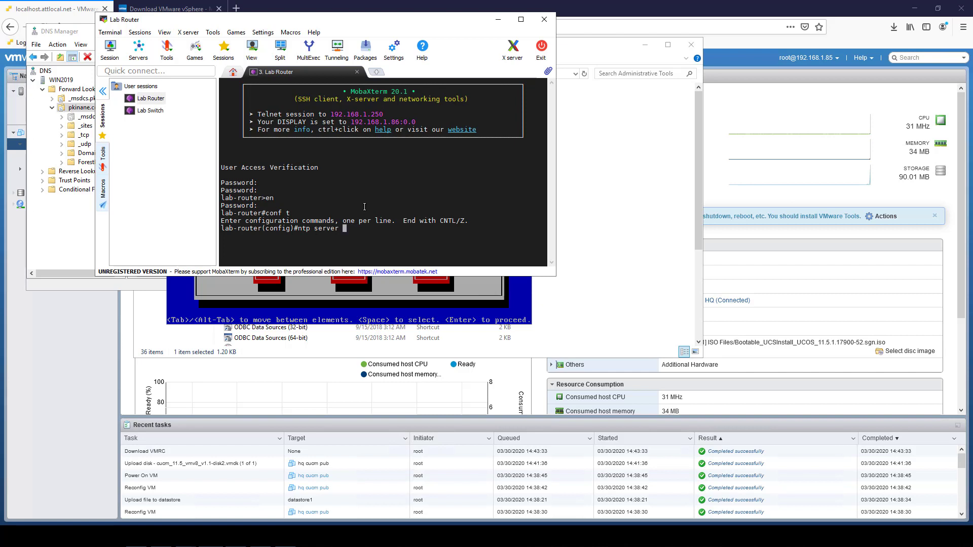
type("192.1")
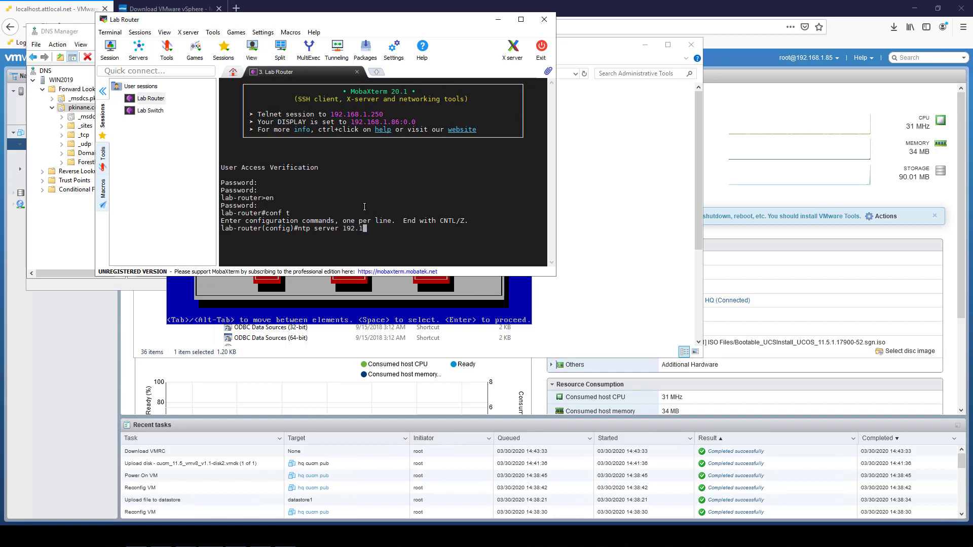
type("68.2.86")
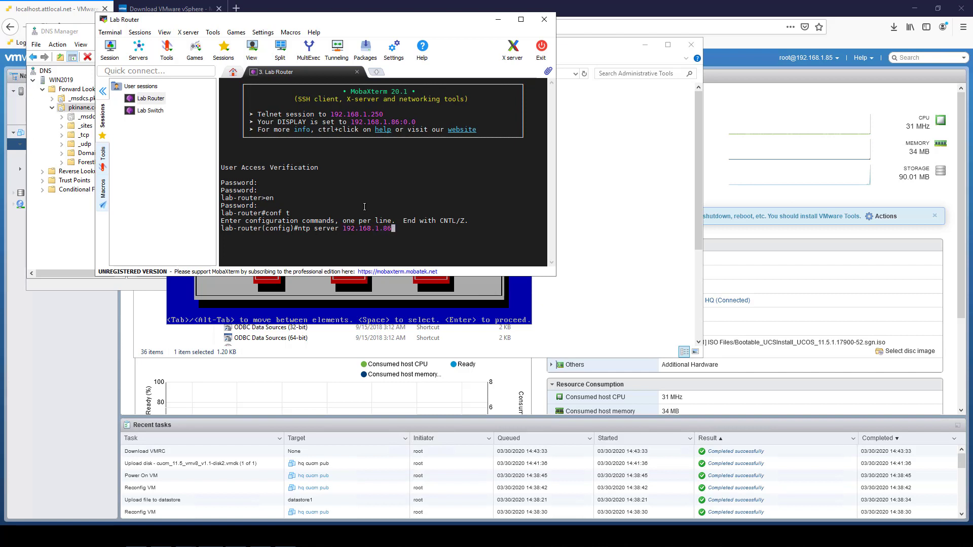
key("Return")
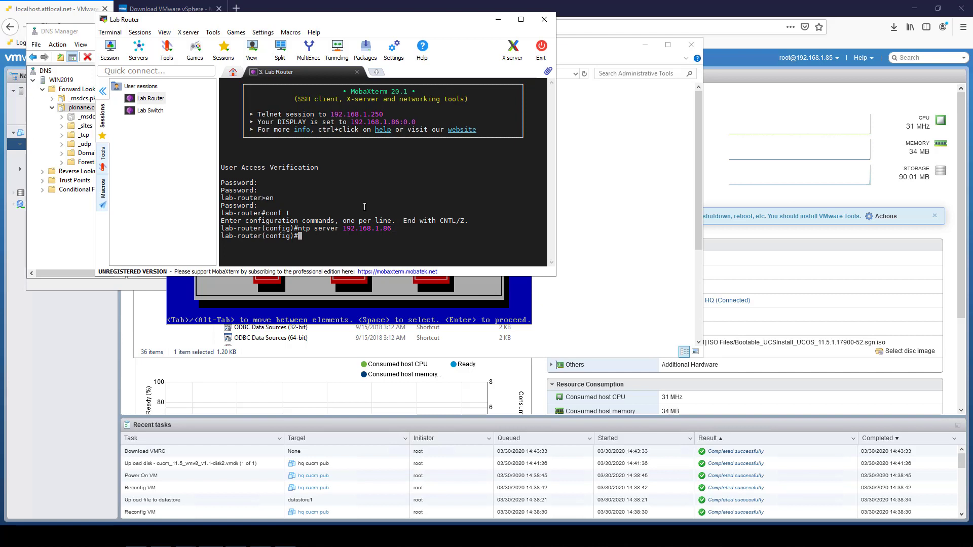
type("ntp master 2")
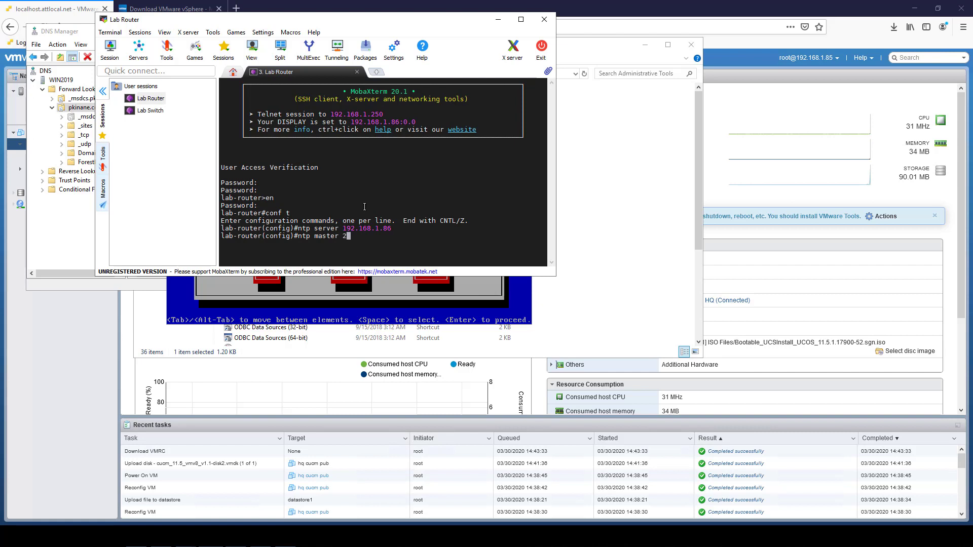
key("Return")
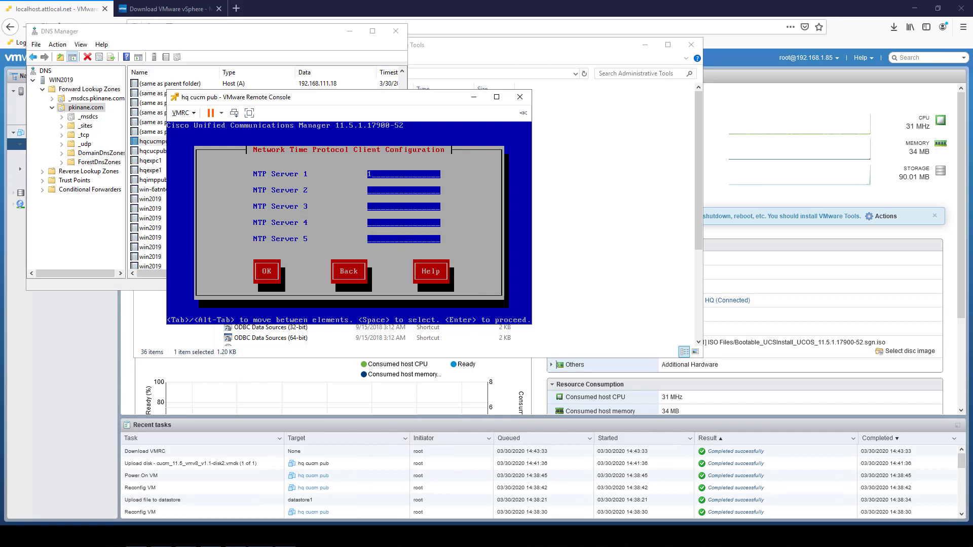
Enter 192.168.110.1 as NTP Server 1 and confirm it.
type("92.168")
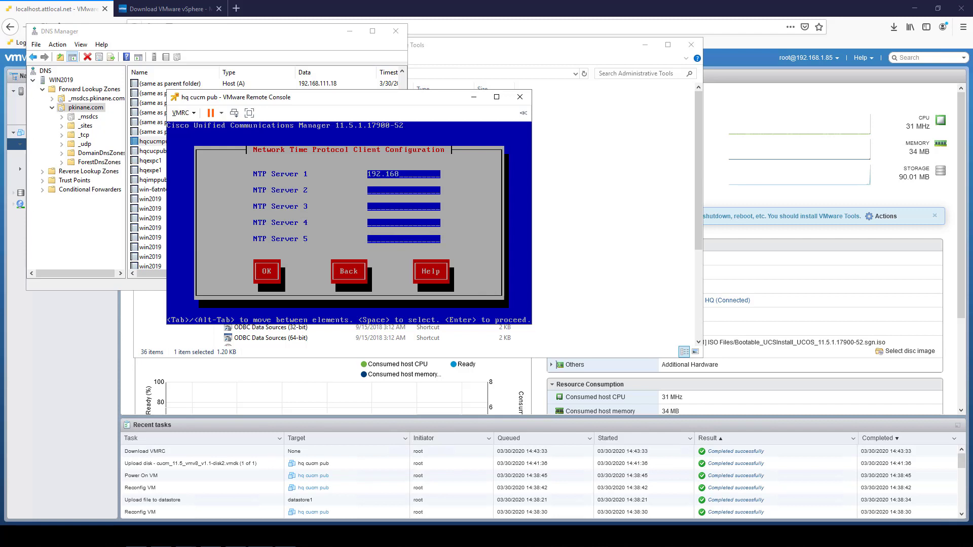
type(".110.1")
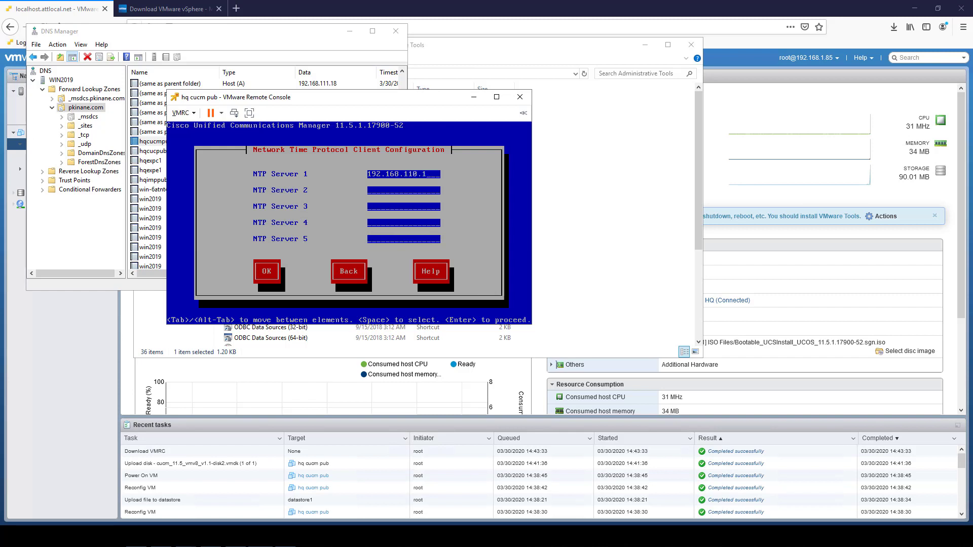
left_click(266, 271)
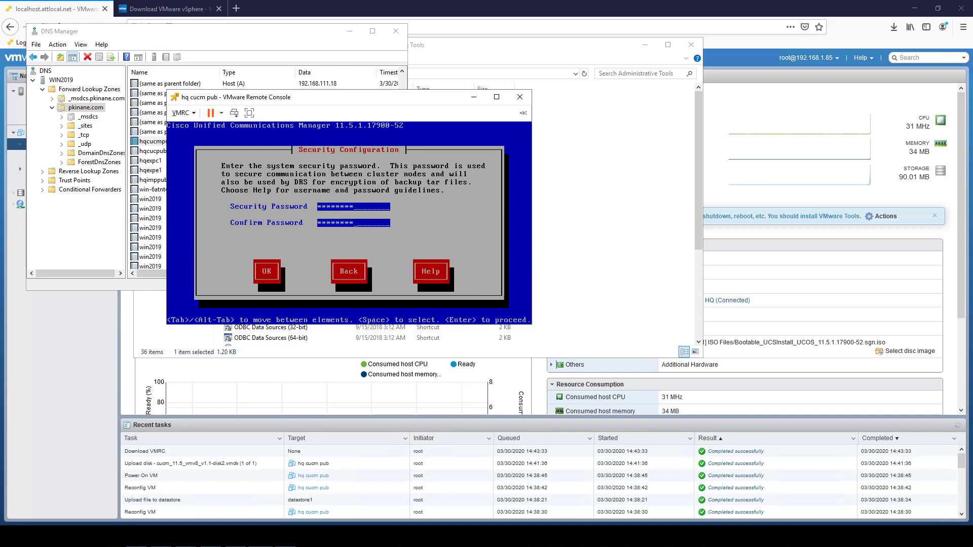
Submit the security password, decline SMTP host configuration, and choose Disable All Call Home.
left_click(266, 271)
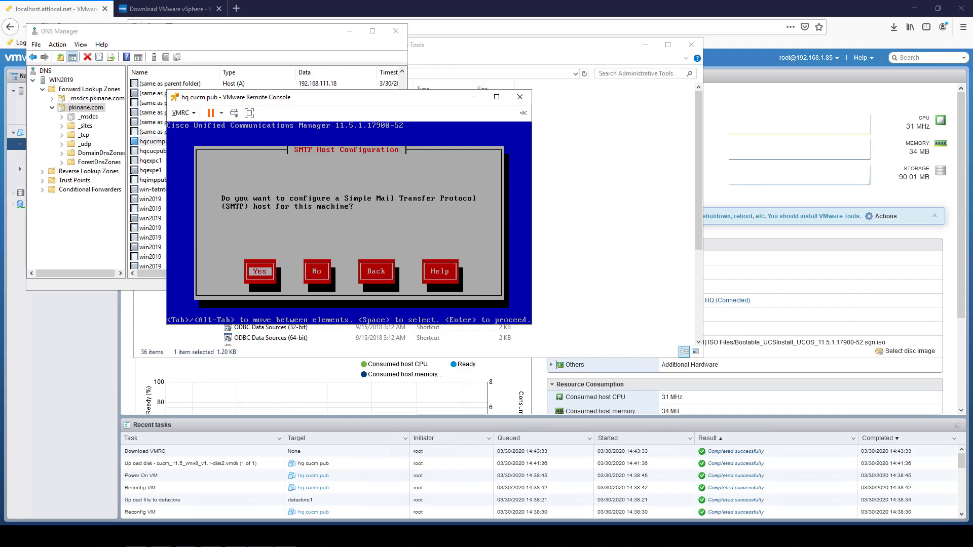
left_click(317, 271)
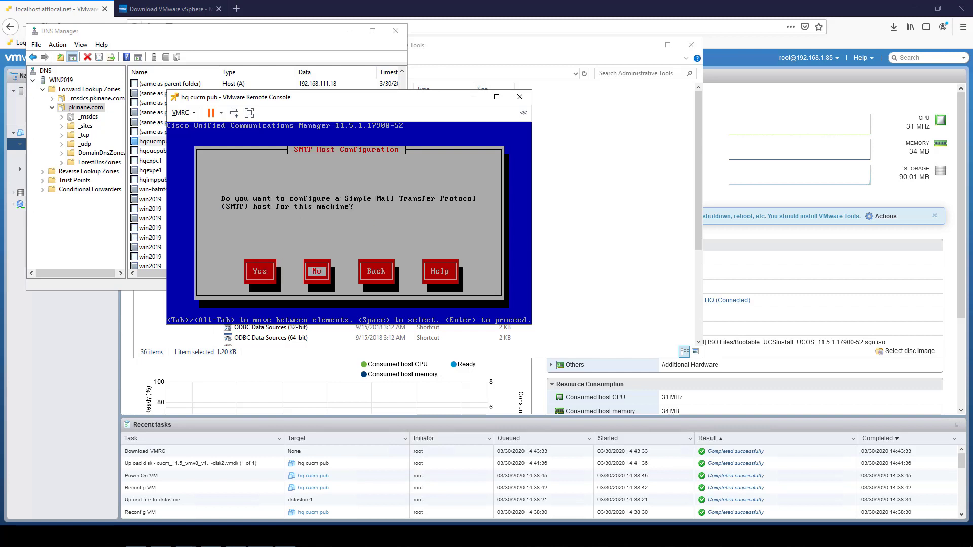
left_click(316, 271)
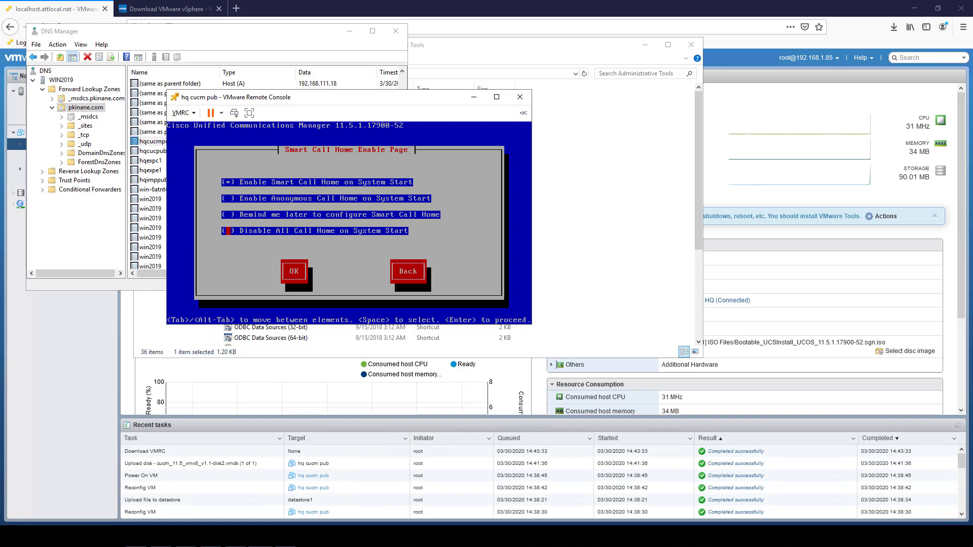
left_click(227, 231)
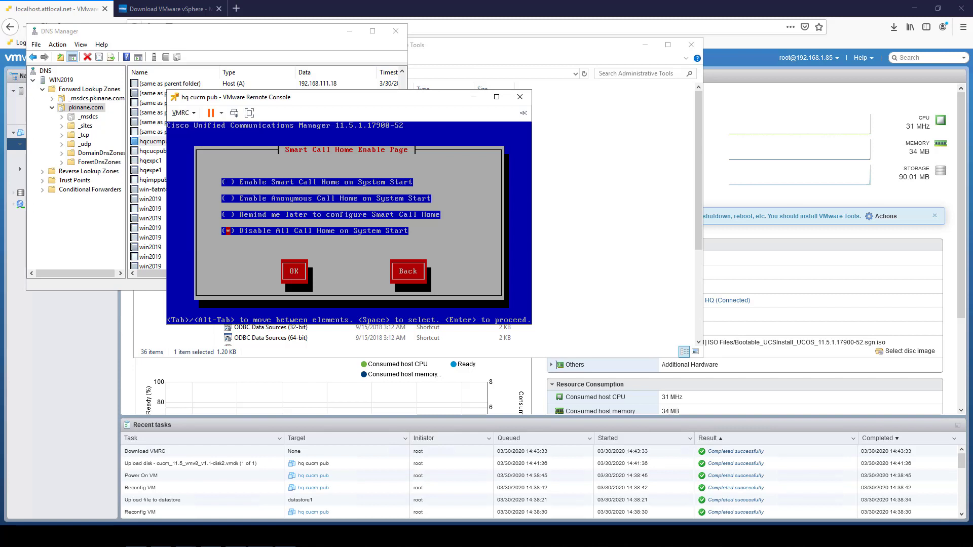
left_click(293, 271)
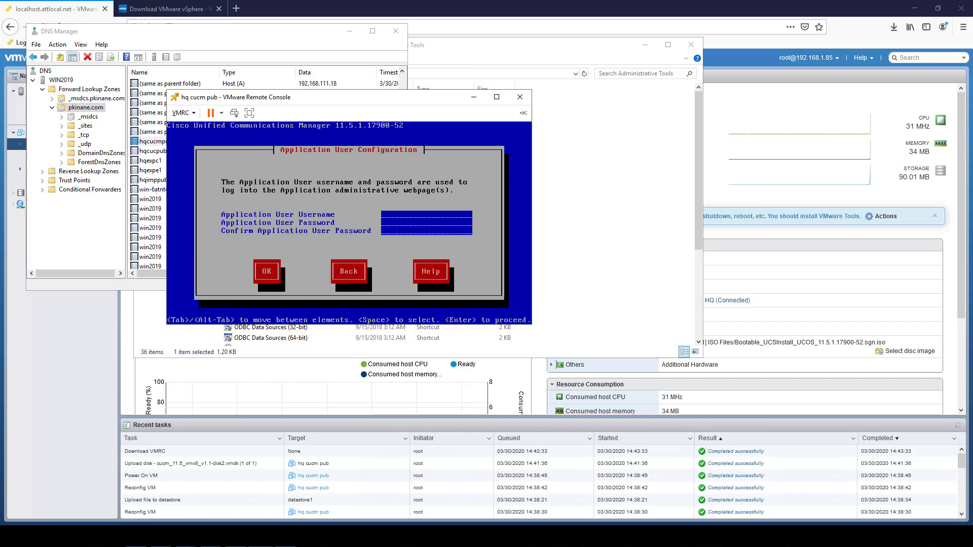
Enter application user 'admin' with its password and submit.
type("admin")
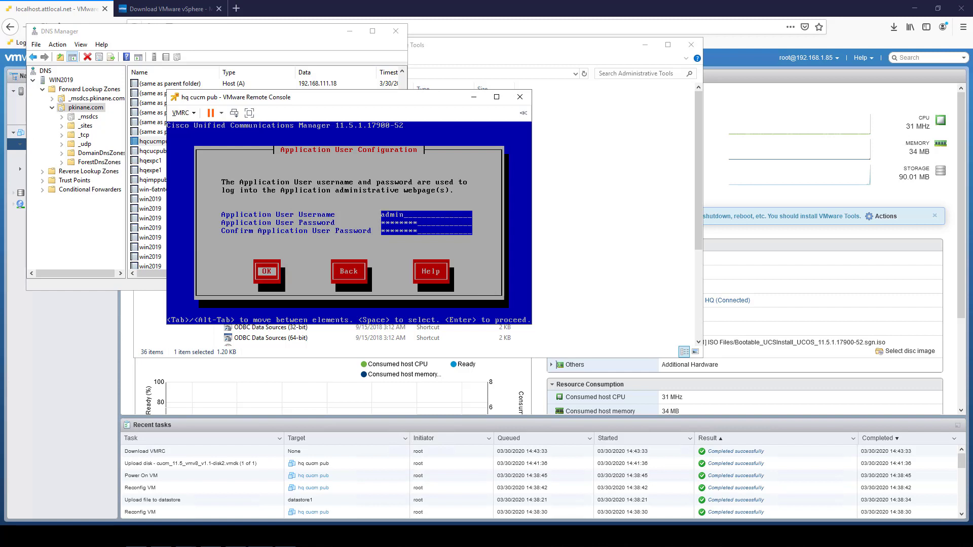
left_click(266, 271)
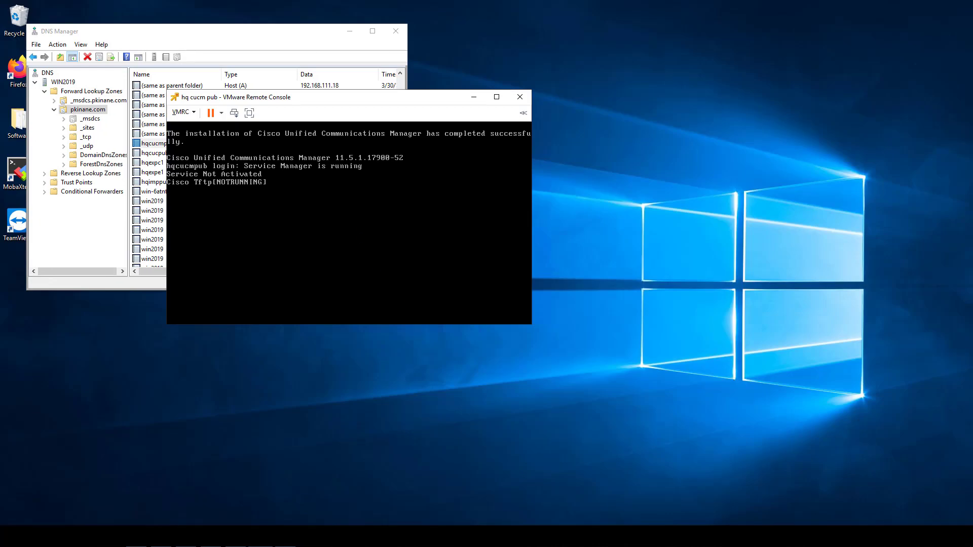
Enter username 'admin' at the hqcucmpub console login prompt.
type("admin")
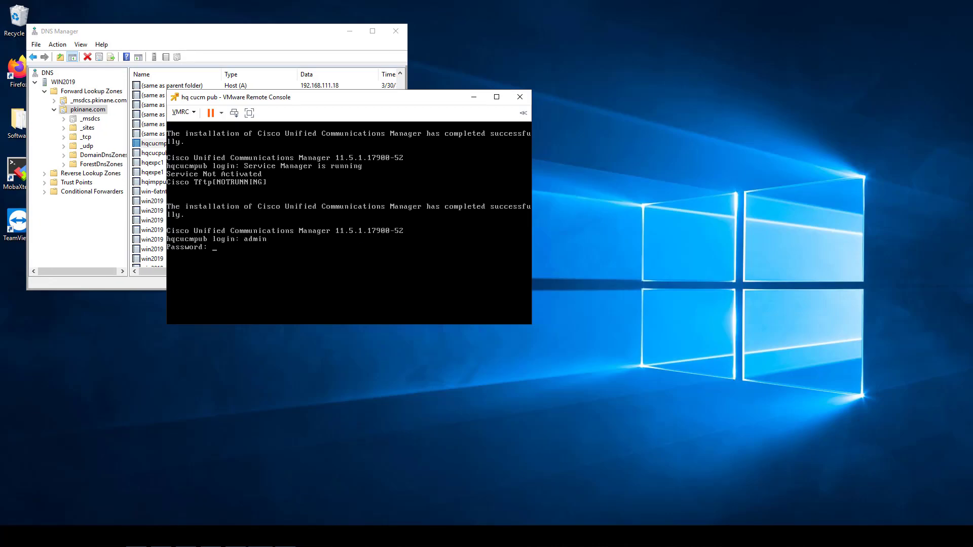